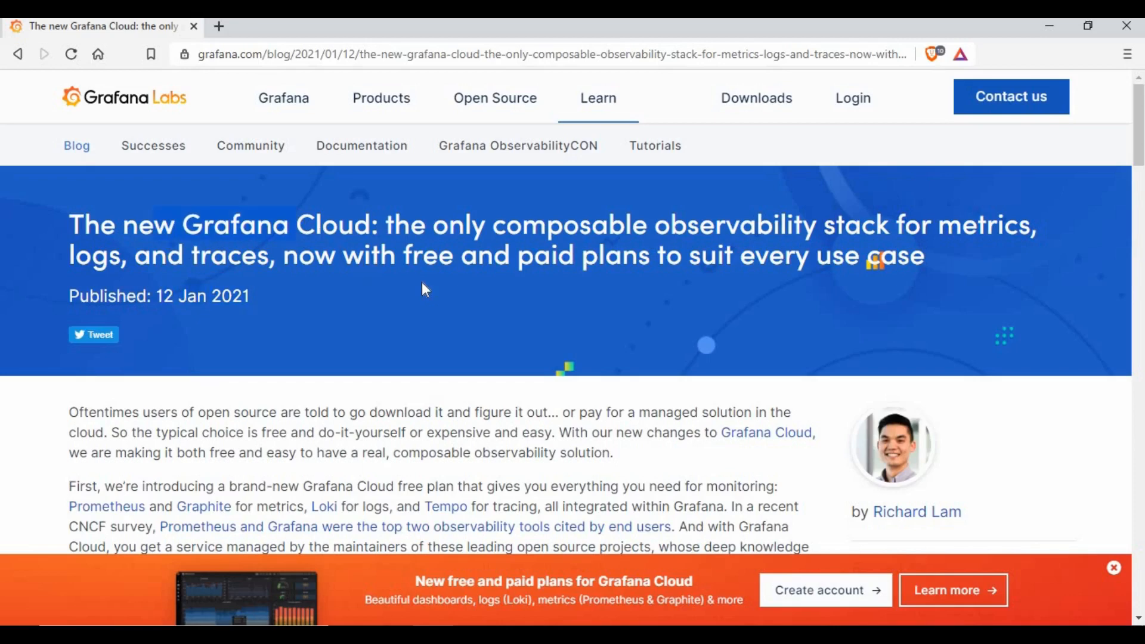
Continue from the plans blog post to the dashboard URL page and enter team name Thetips4you
{"action": "scroll", "scroll_direction": "down", "scroll_amount": 3}
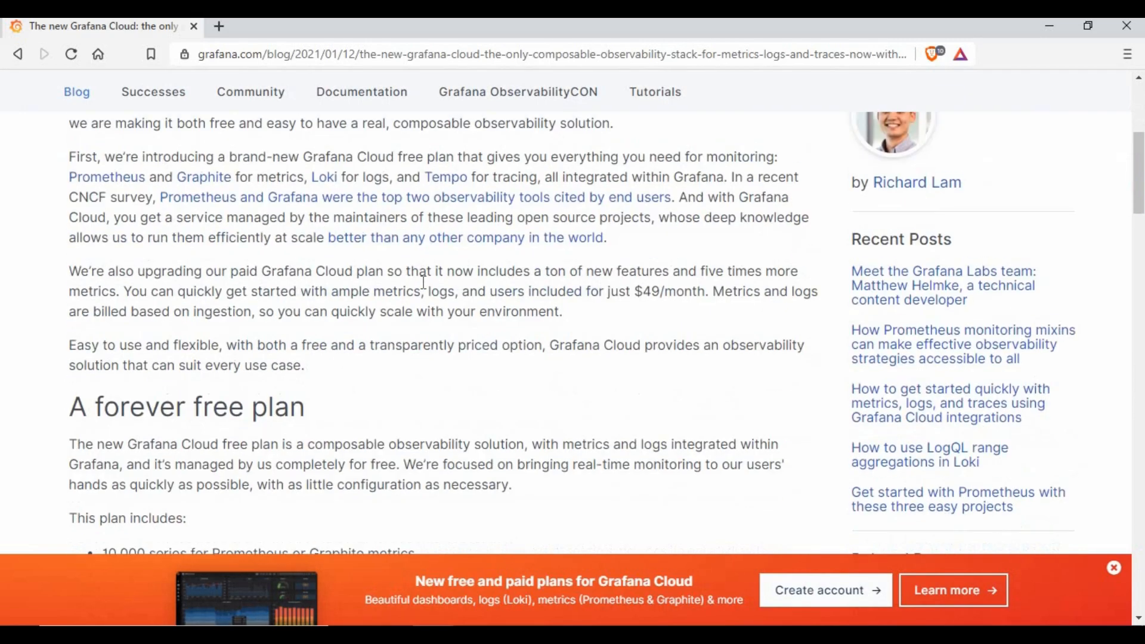
{"action": "scroll", "scroll_direction": "down", "scroll_amount": 3}
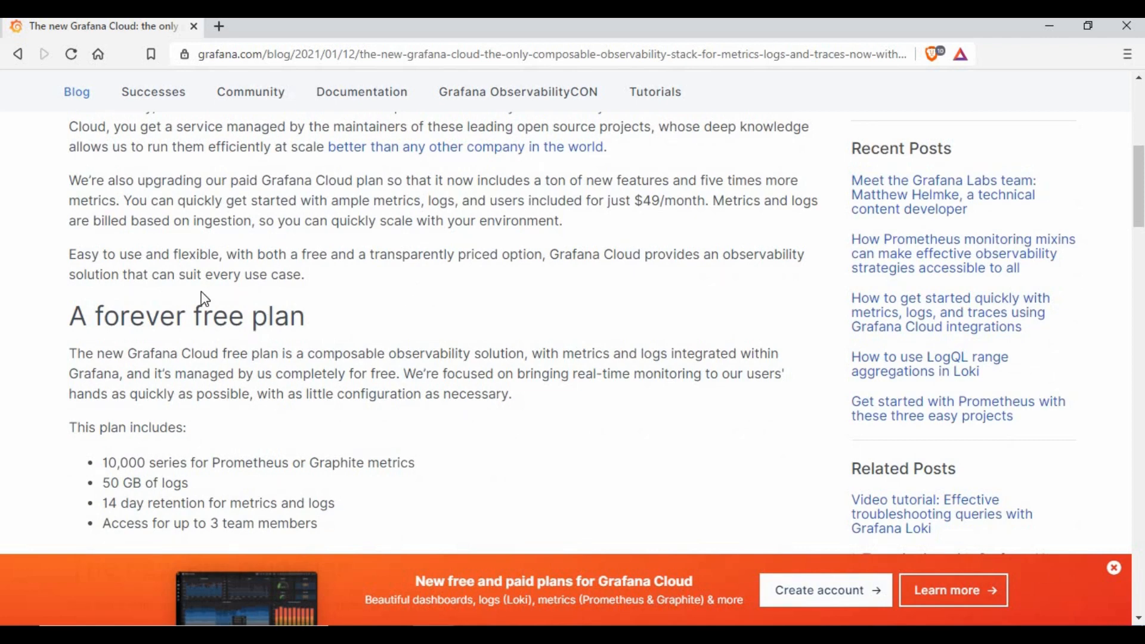
{"action": "left_click", "coordinate": [819, 590]}
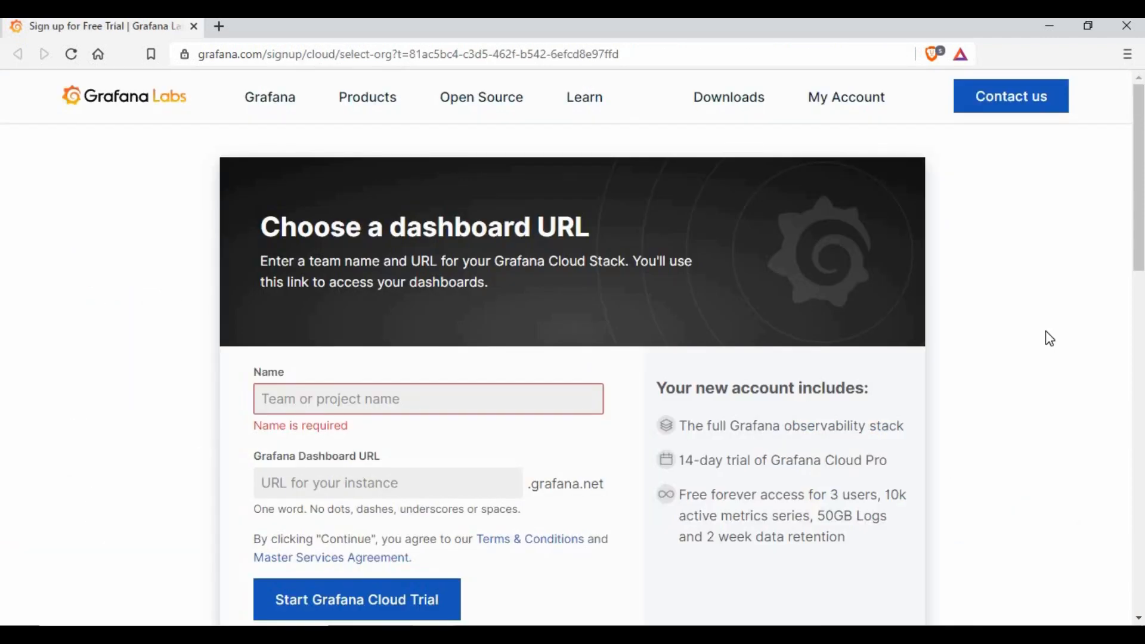
{"action": "mouse_move", "coordinate": [449, 442]}
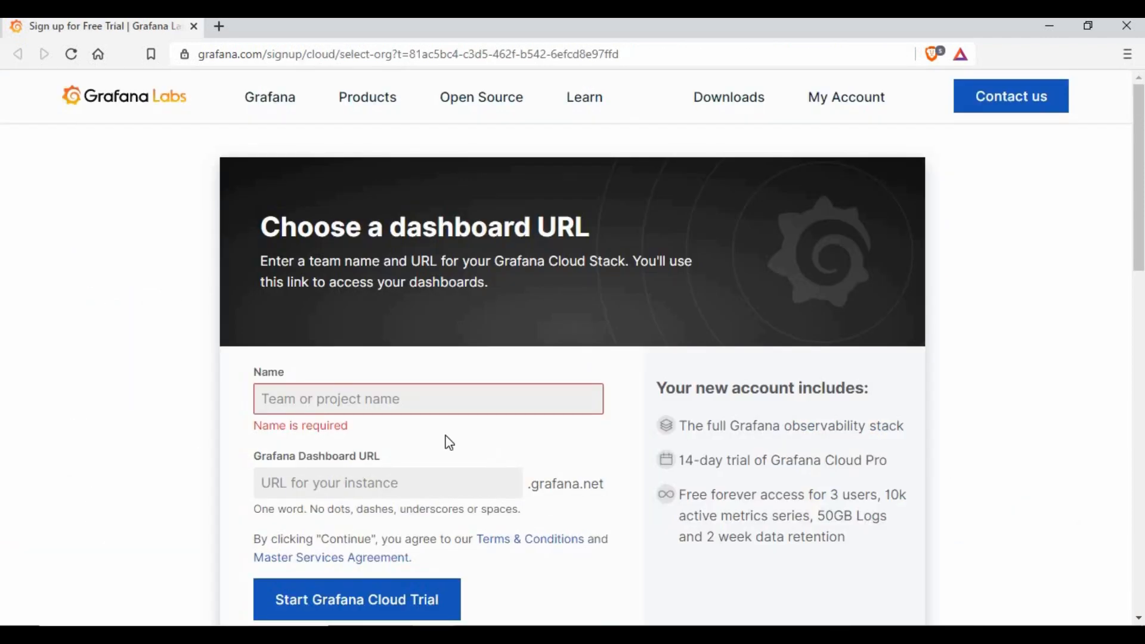
{"action": "type", "text": "Thetips4you"}
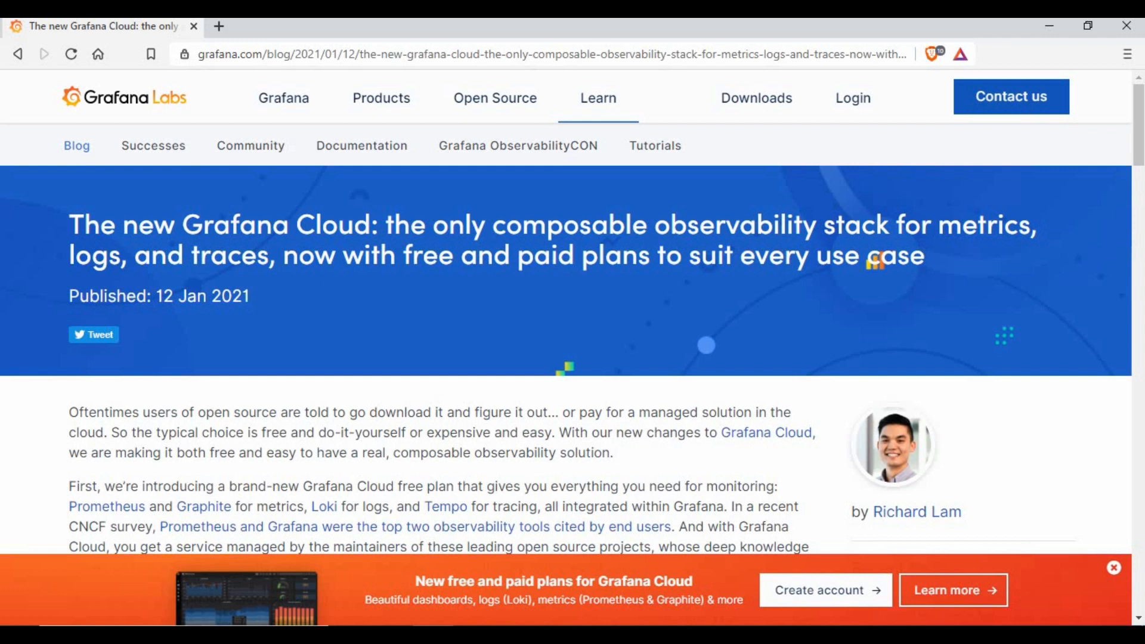
{"action": "mouse_move", "coordinate": [283, 306]}
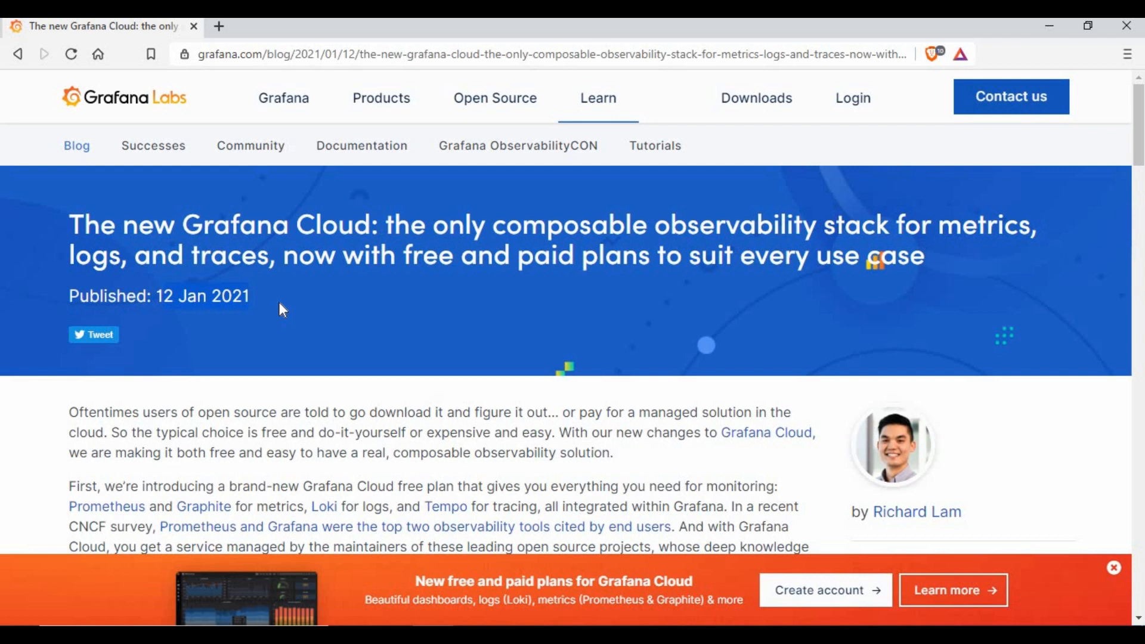
{"action": "mouse_move", "coordinate": [273, 296]}
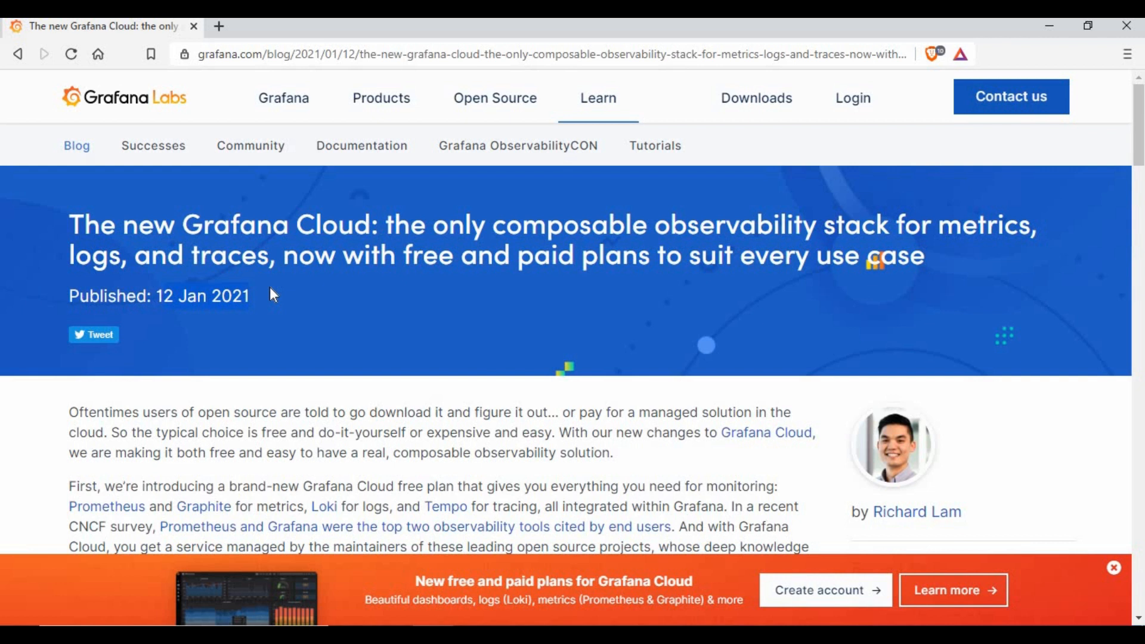
{"action": "mouse_move", "coordinate": [305, 226]}
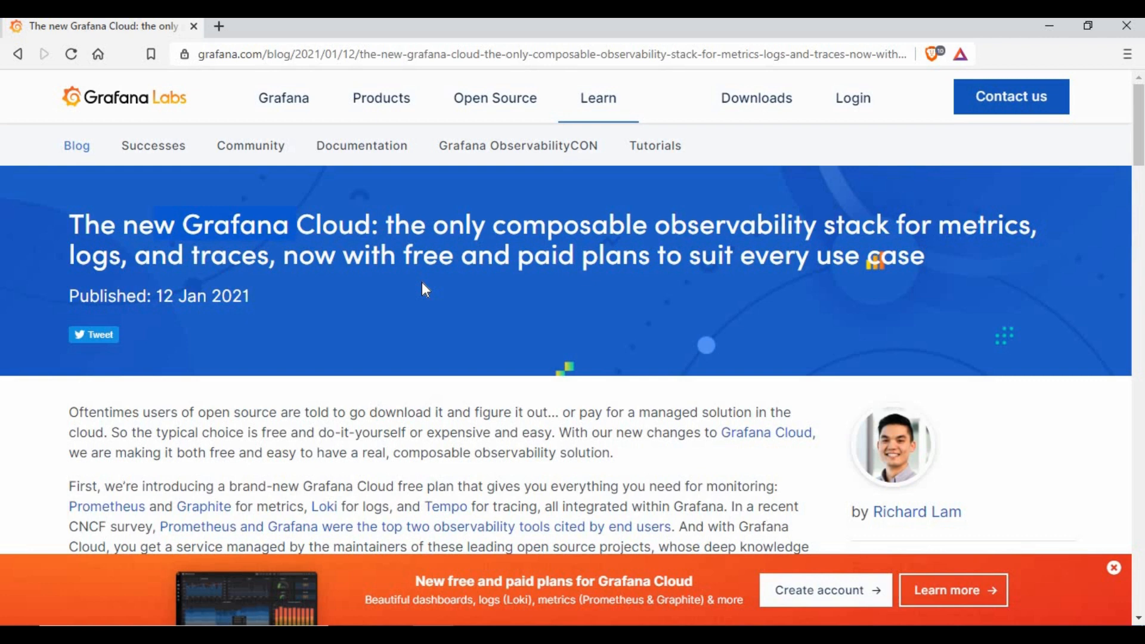
{"action": "scroll", "scroll_direction": "down", "scroll_amount": 3}
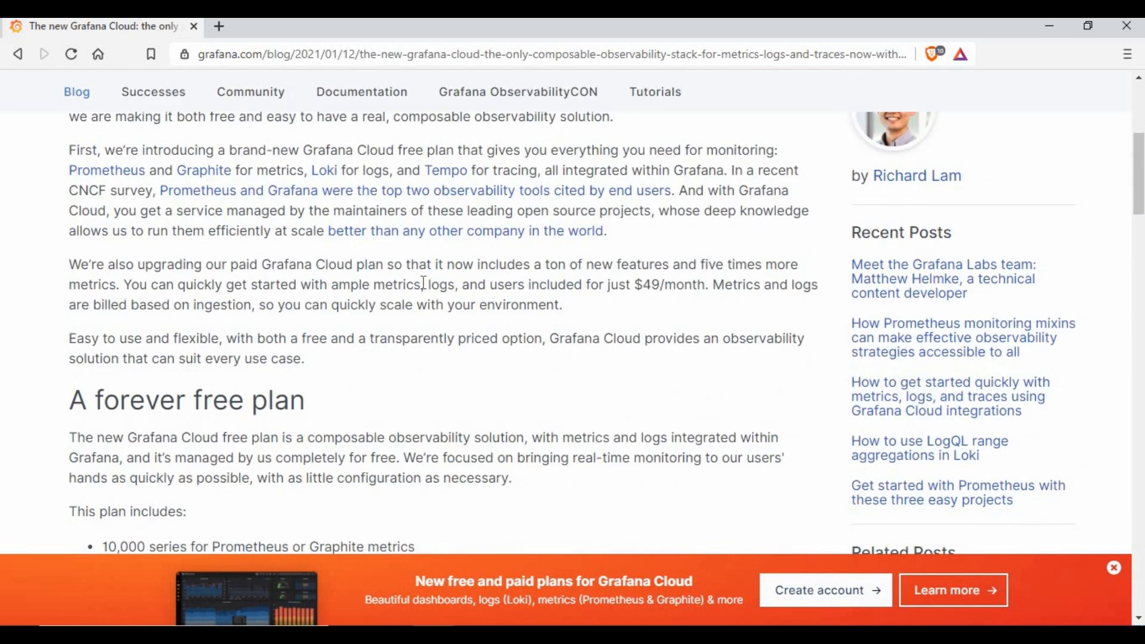
{"action": "scroll", "scroll_direction": "down", "scroll_amount": 3}
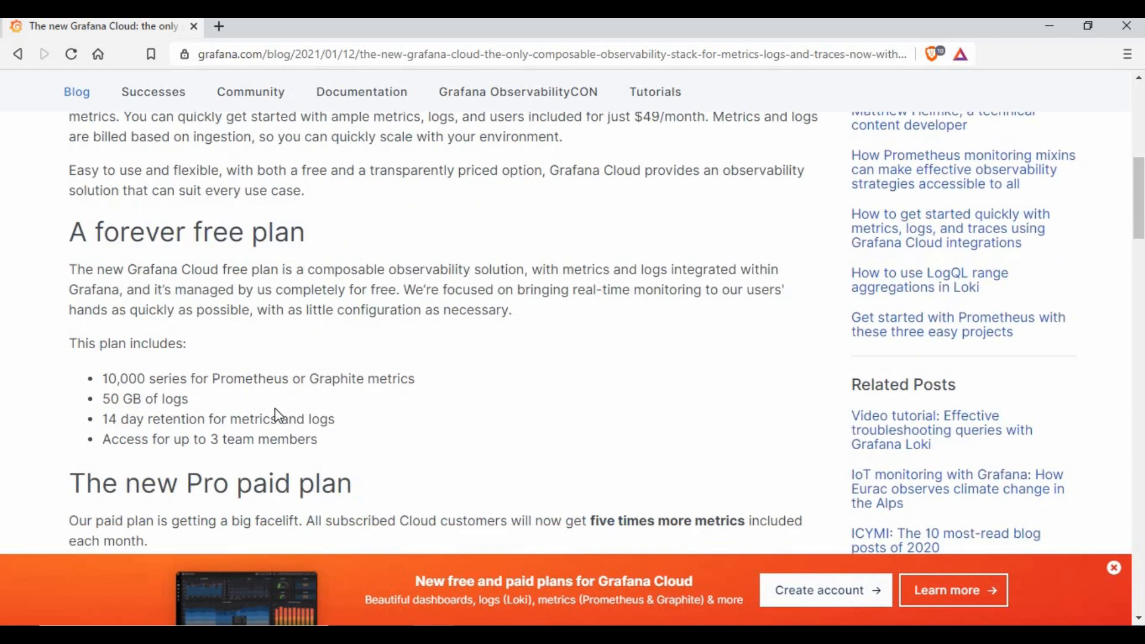
{"action": "scroll", "scroll_direction": "down", "scroll_amount": 3}
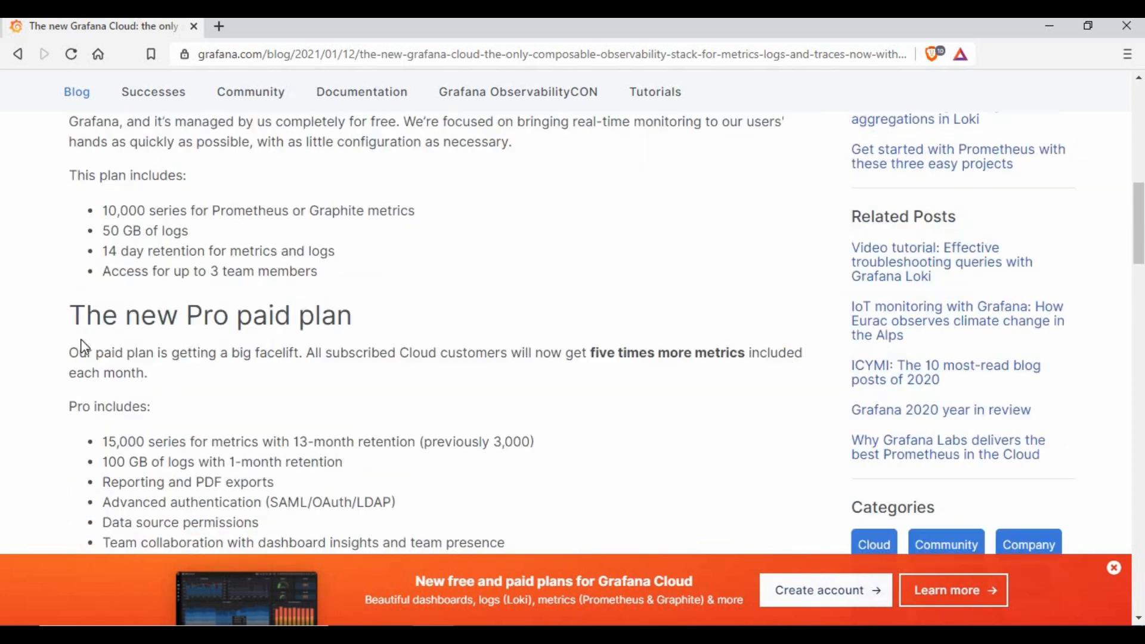
{"action": "triple_click", "coordinate": [208, 315]}
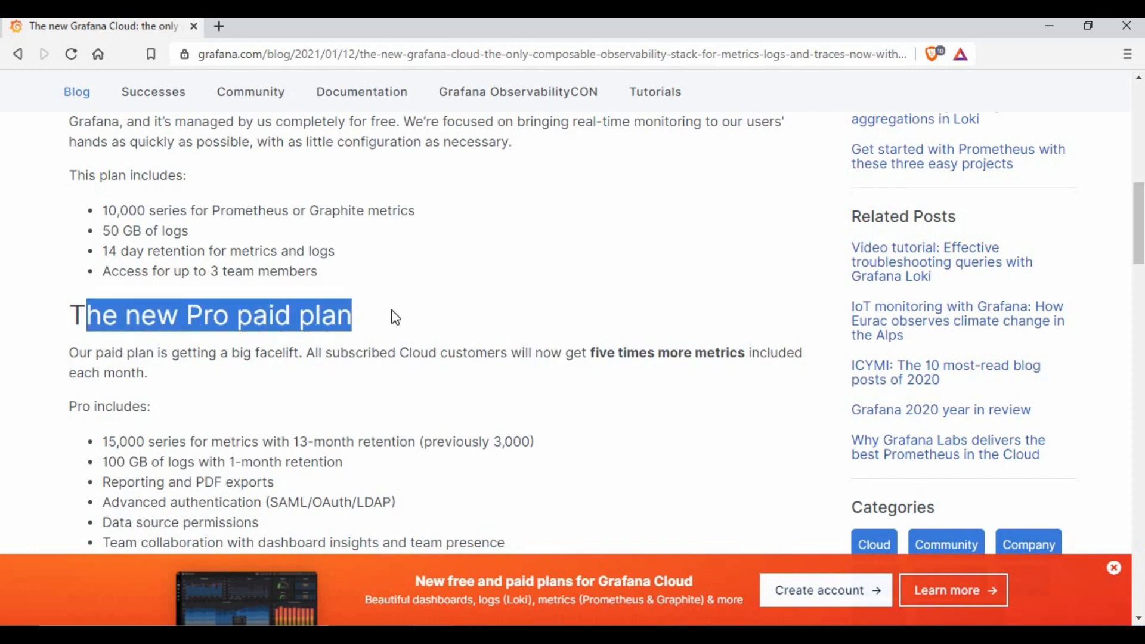
{"action": "scroll", "scroll_direction": "down", "scroll_amount": 3}
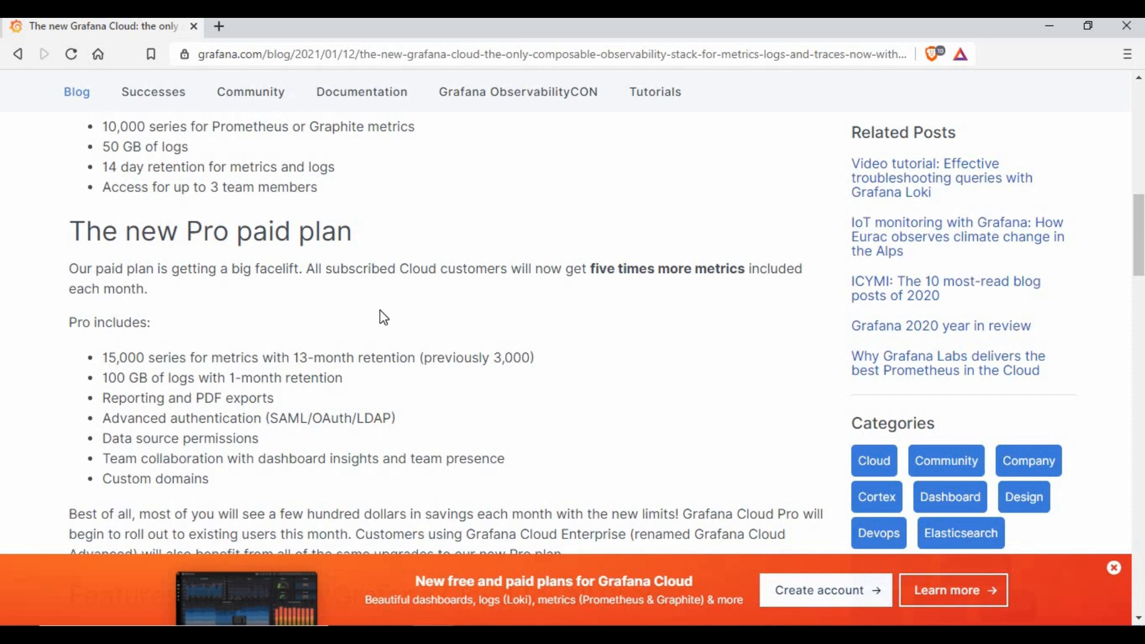
{"action": "scroll", "scroll_direction": "down", "scroll_amount": 3}
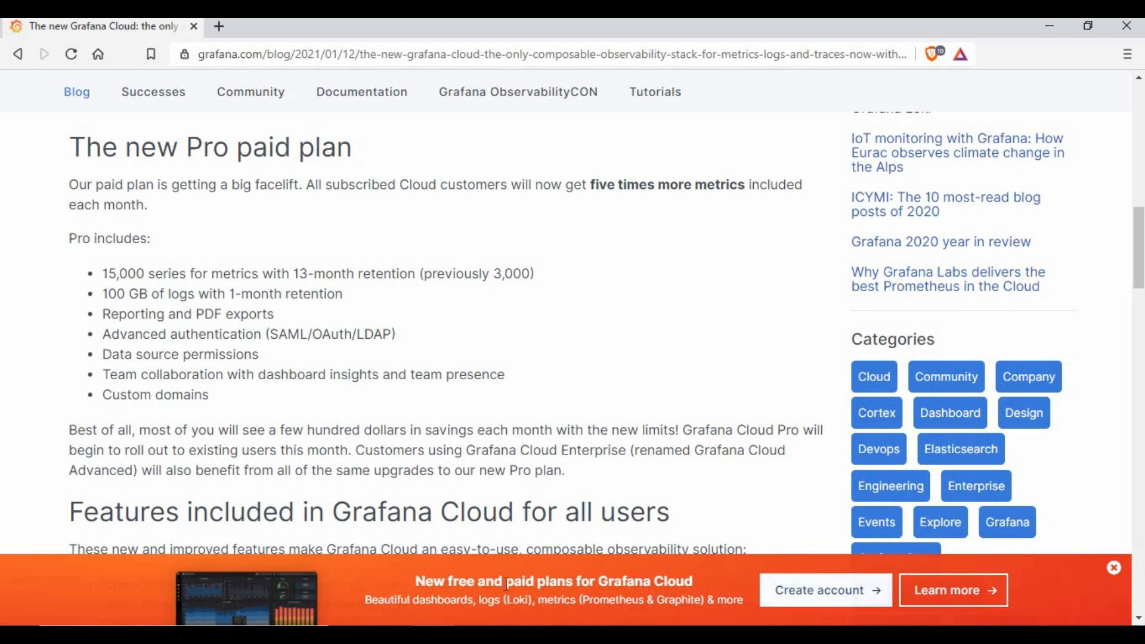
{"action": "mouse_move", "coordinate": [824, 589]}
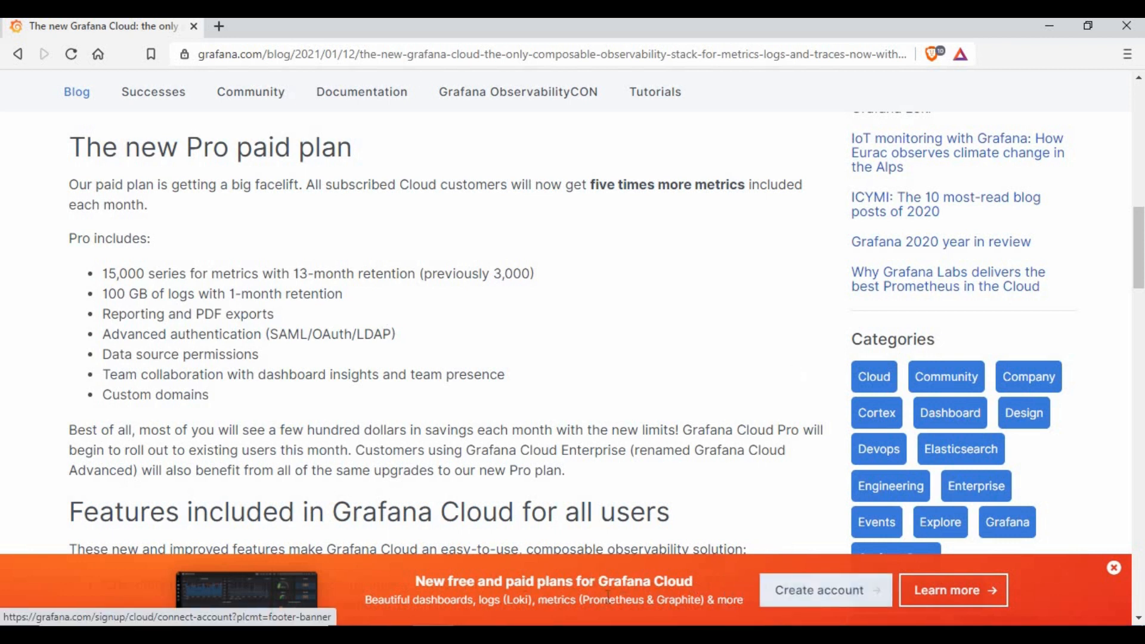
{"action": "mouse_move", "coordinate": [824, 590]}
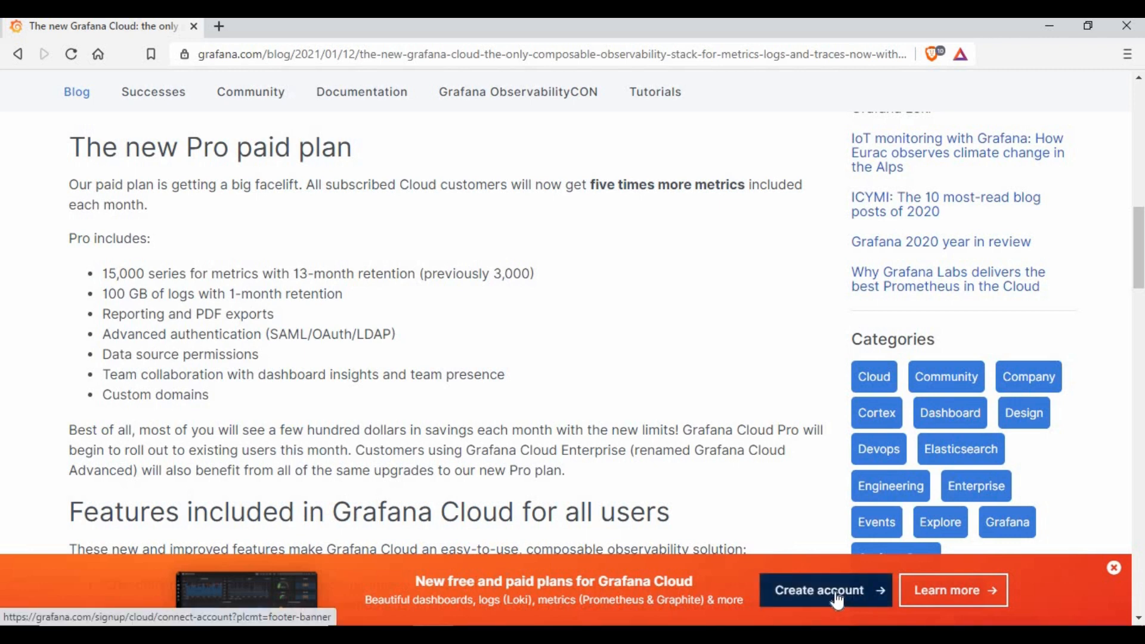
{"action": "mouse_move", "coordinate": [653, 343]}
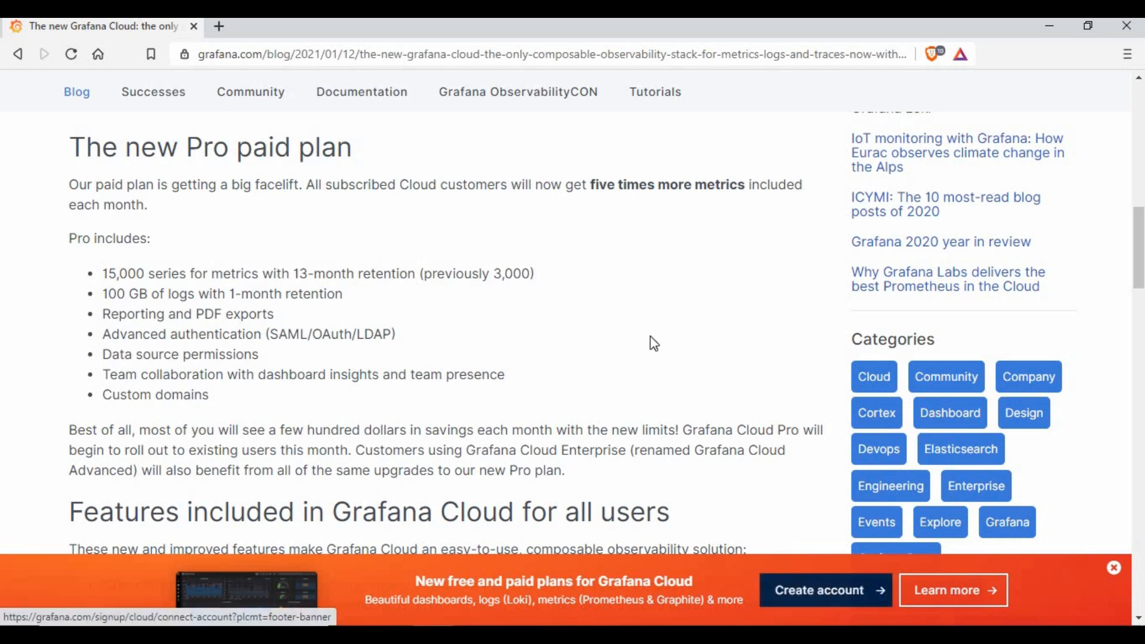
Start the free account signup and review the 'Create your free account' form fields
{"action": "left_click", "coordinate": [819, 590]}
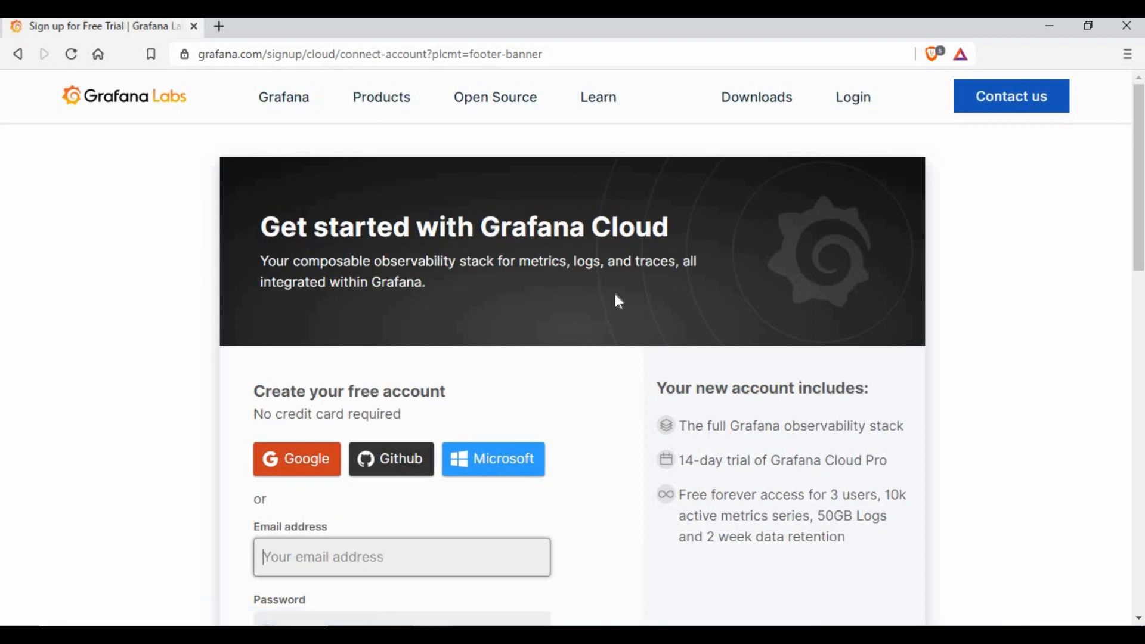
{"action": "scroll", "scroll_direction": "down", "scroll_amount": 3}
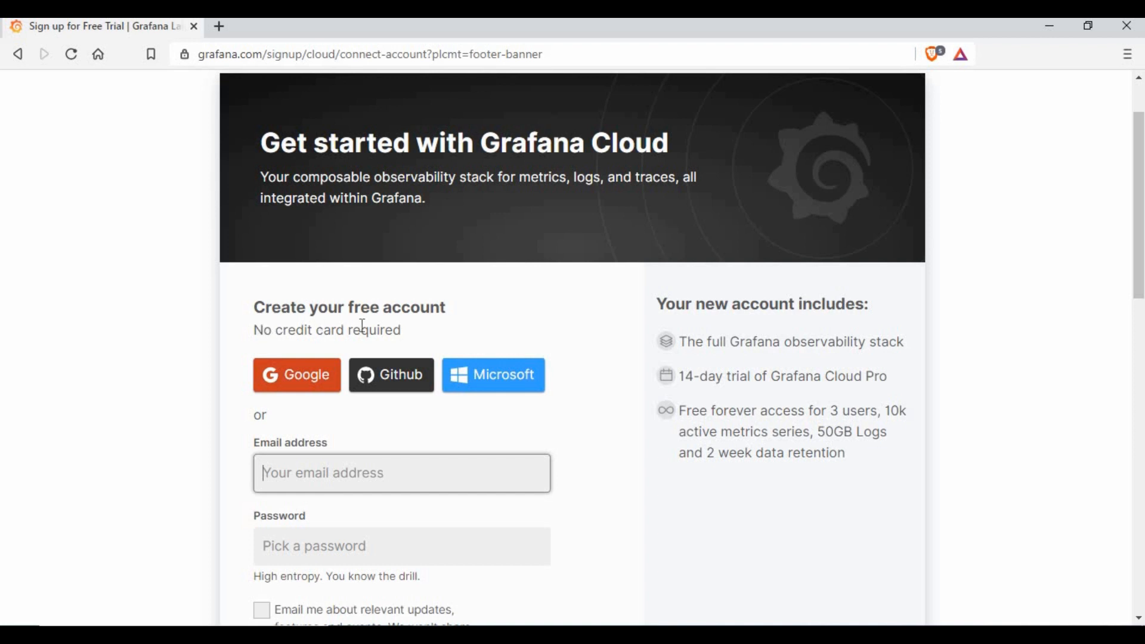
{"action": "left_click", "coordinate": [401, 472]}
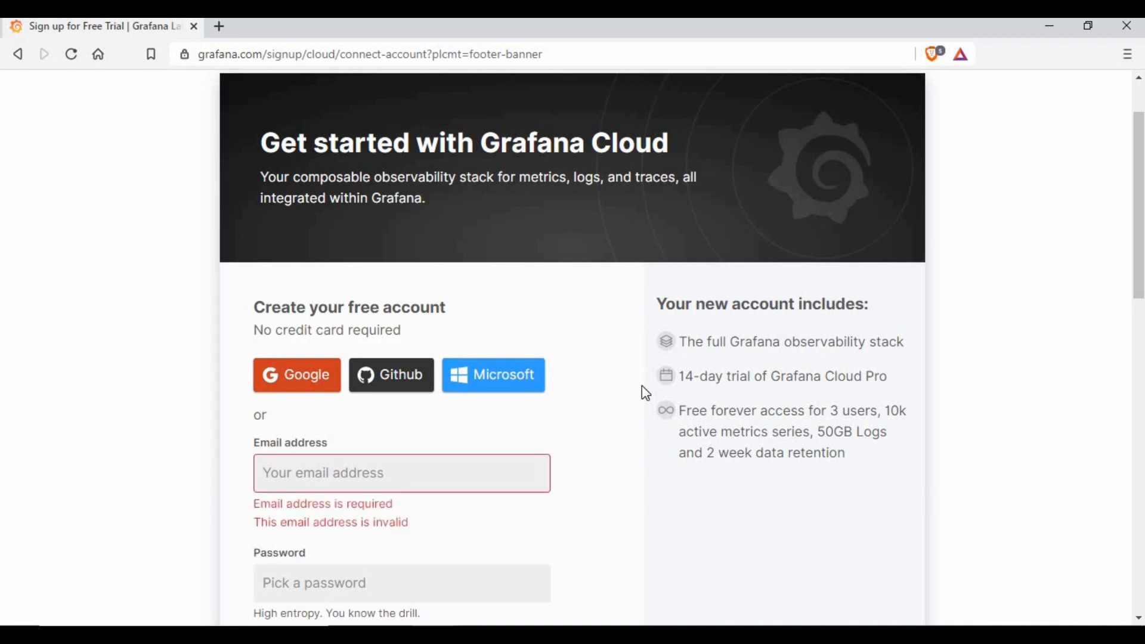
{"action": "scroll", "scroll_direction": "down", "scroll_amount": 3}
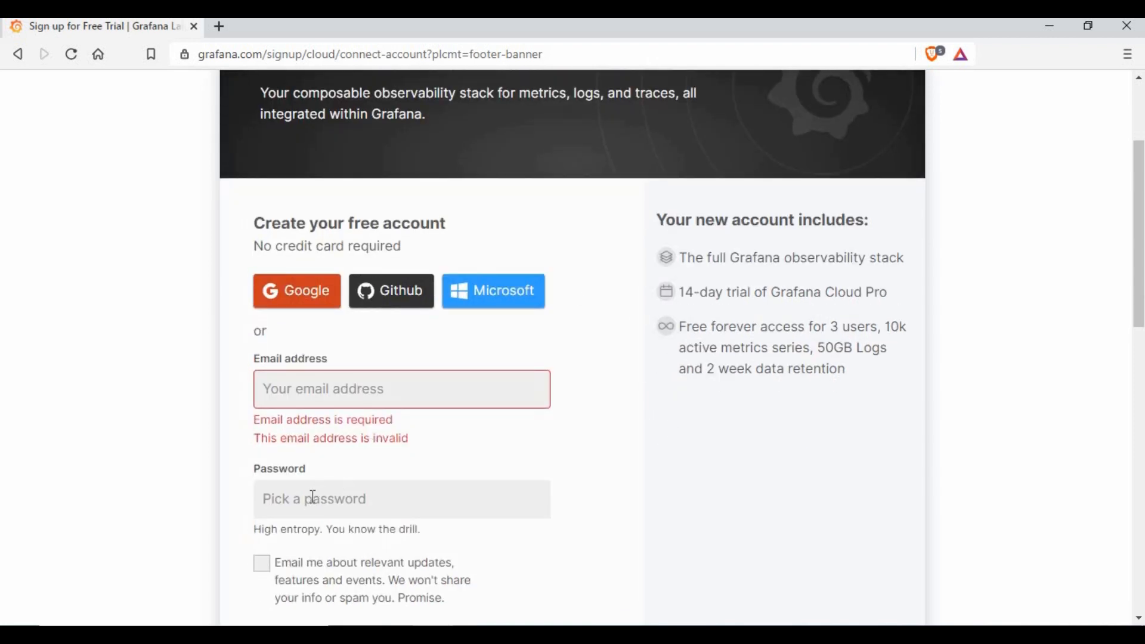
{"action": "scroll", "scroll_direction": "down", "scroll_amount": 3}
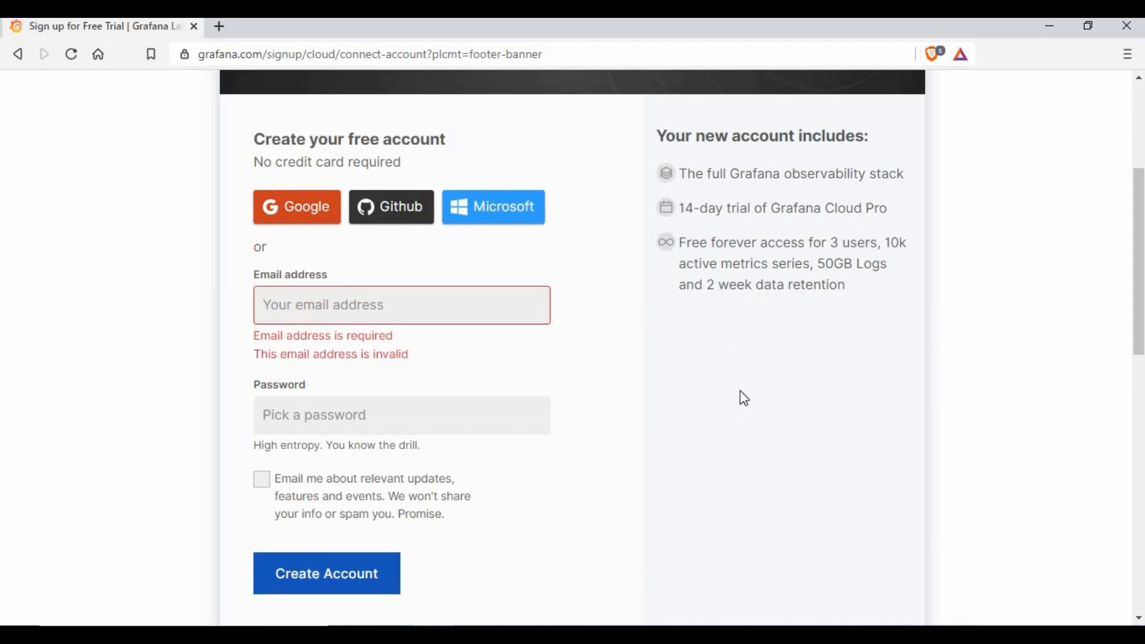
{"action": "mouse_move", "coordinate": [663, 466]}
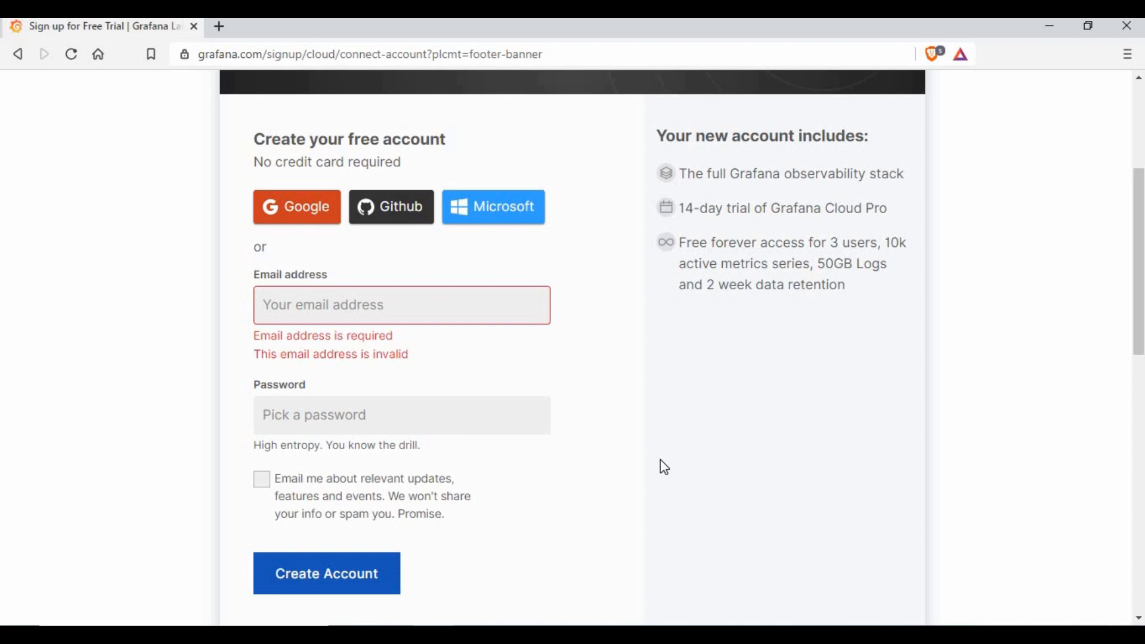
{"action": "mouse_move", "coordinate": [684, 186]}
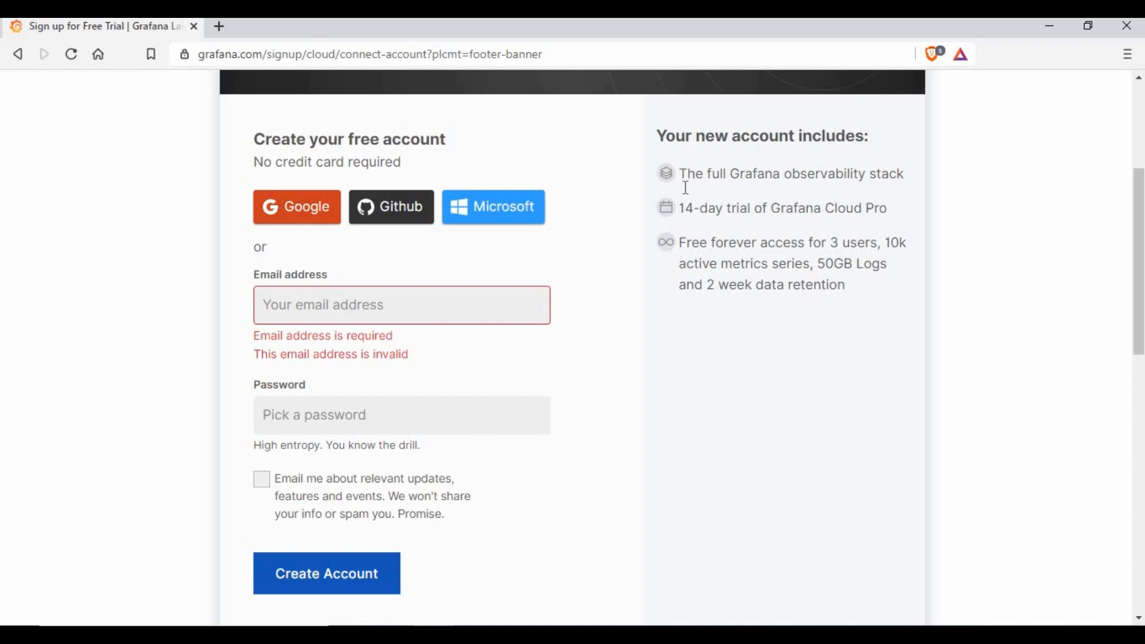
{"action": "mouse_move", "coordinate": [686, 211]}
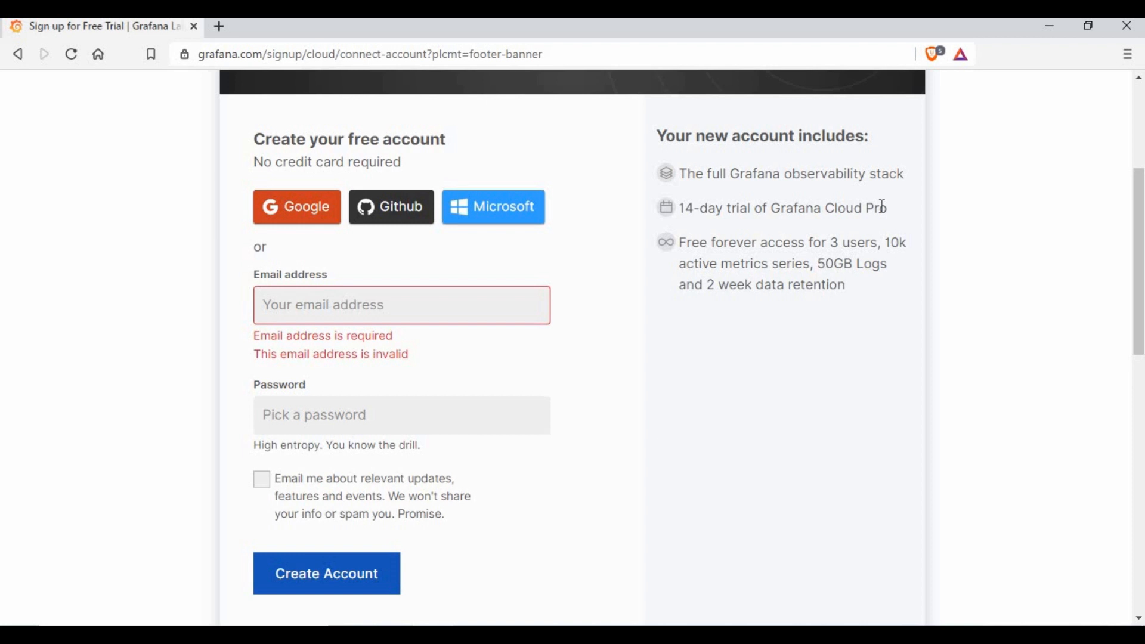
{"action": "mouse_move", "coordinate": [777, 284]}
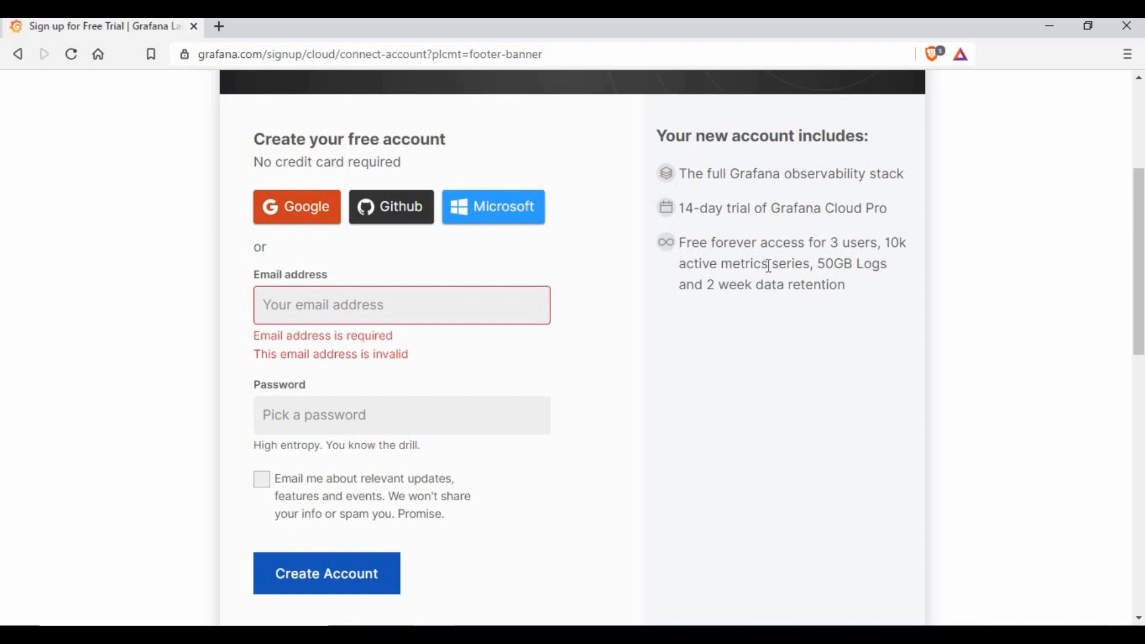
{"action": "mouse_move", "coordinate": [682, 358]}
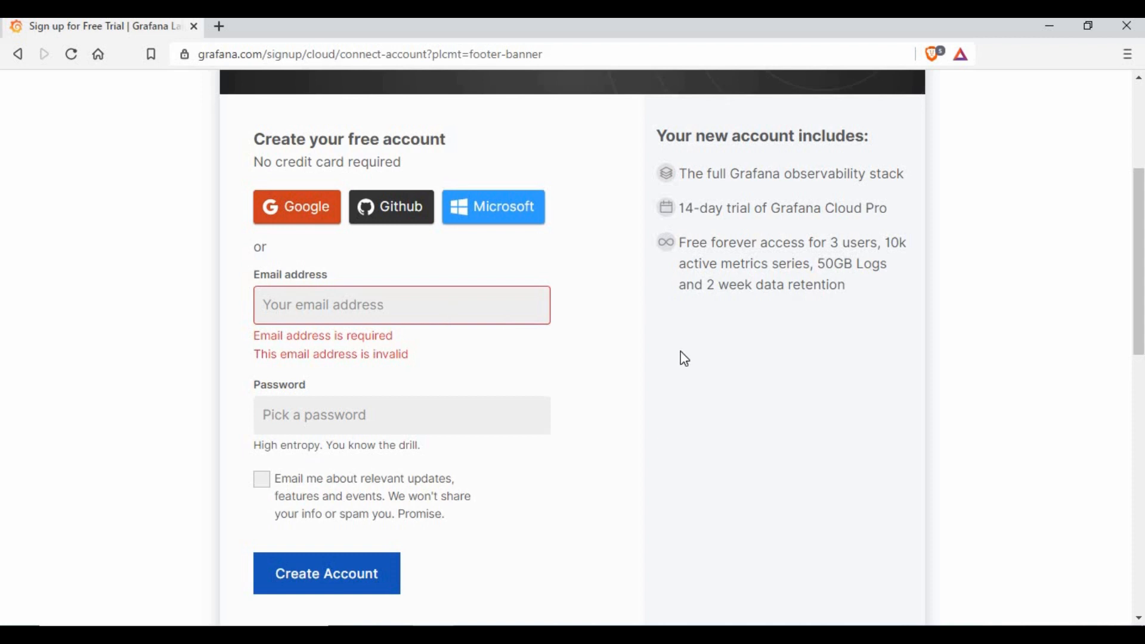
{"action": "mouse_move", "coordinate": [632, 366]}
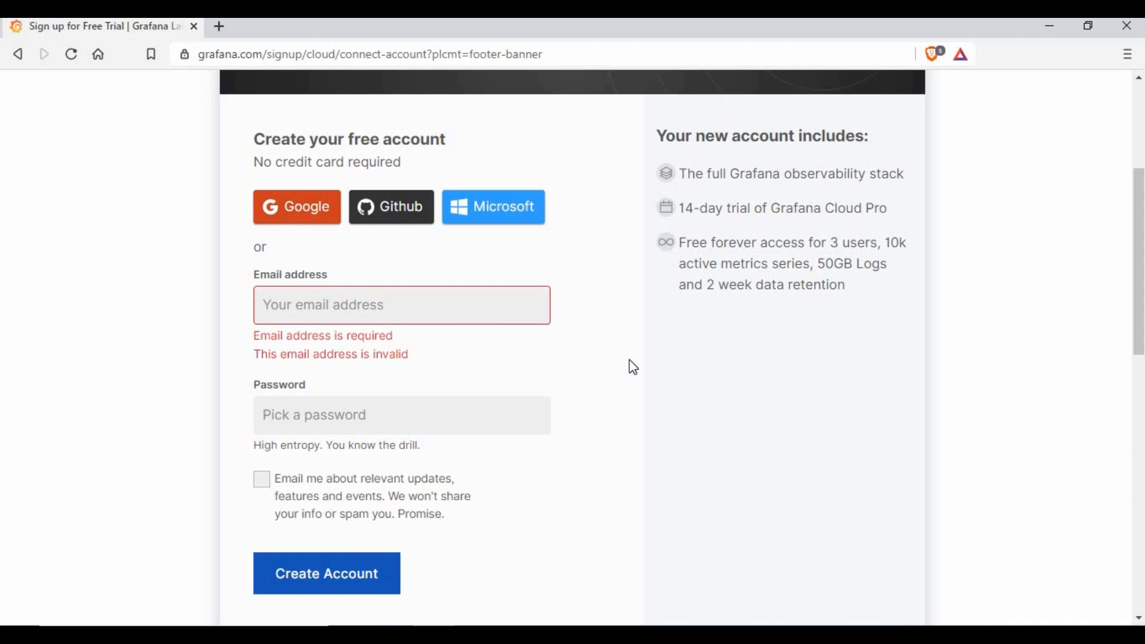
{"action": "mouse_move", "coordinate": [1049, 338]}
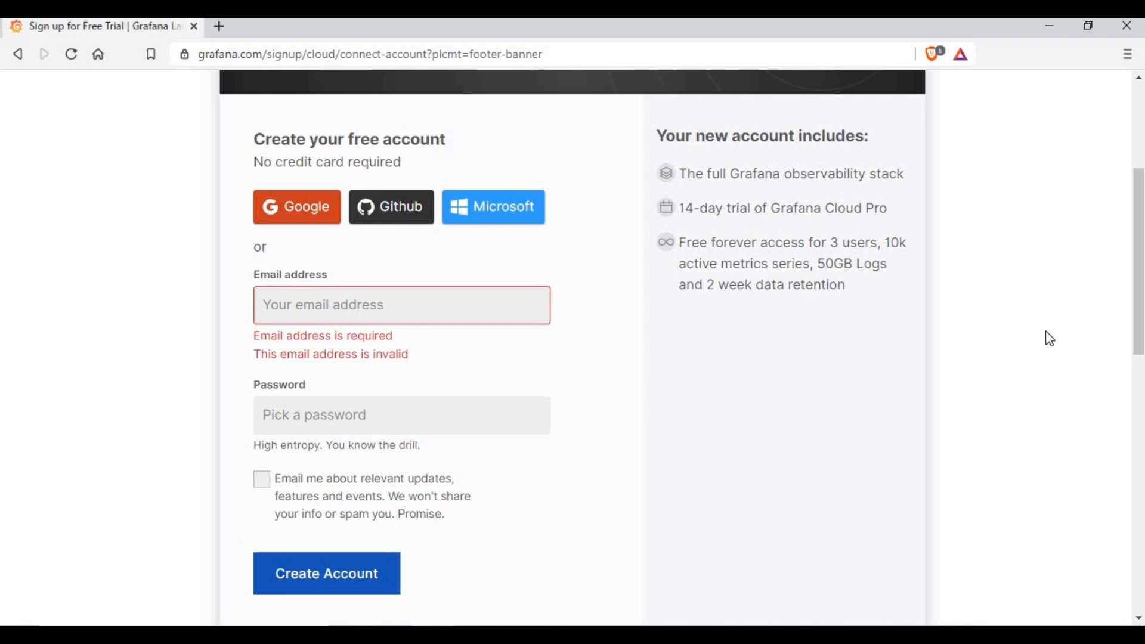
Name the team Thetips4you, confirm the thetips4you URL is available and start the trial
{"action": "left_click", "coordinate": [325, 573]}
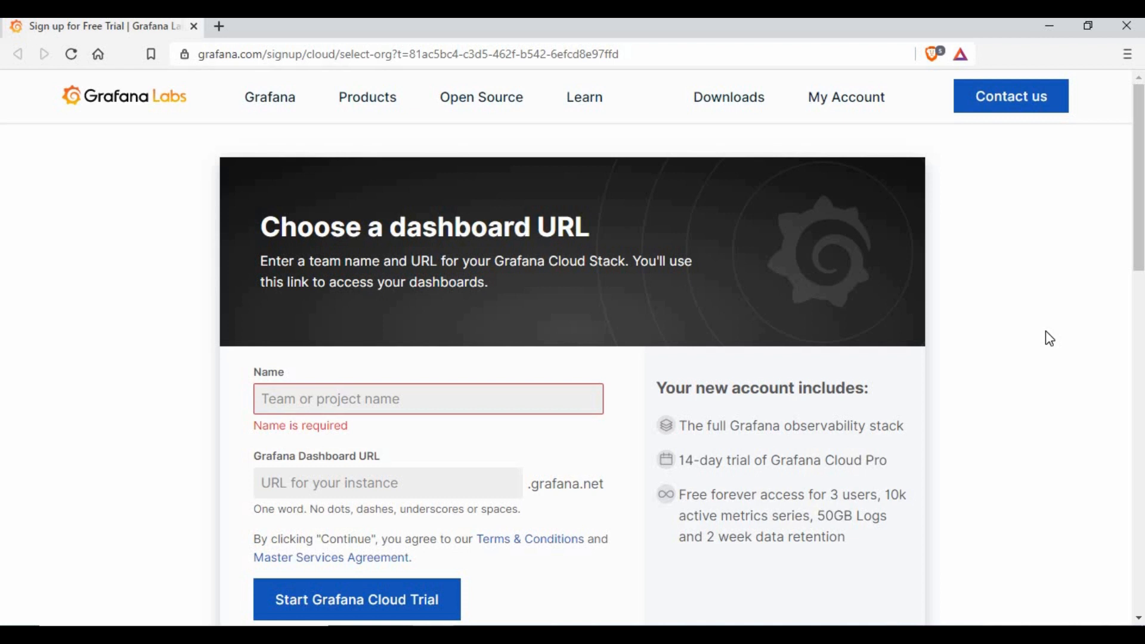
{"action": "type", "text": "Thetips4you"}
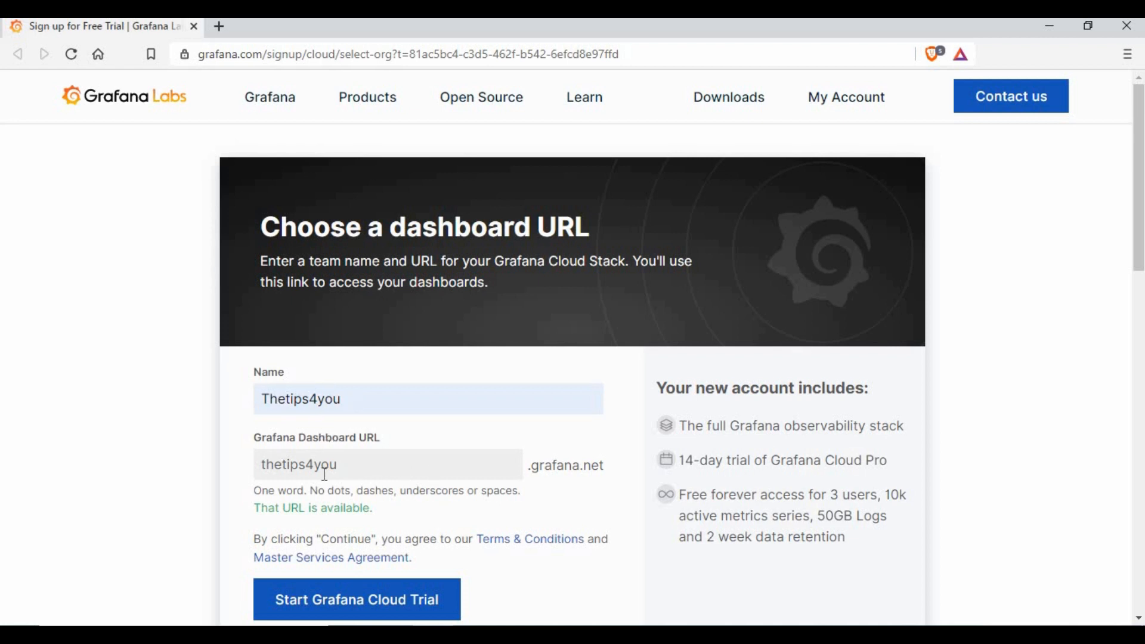
{"action": "mouse_move", "coordinate": [576, 518]}
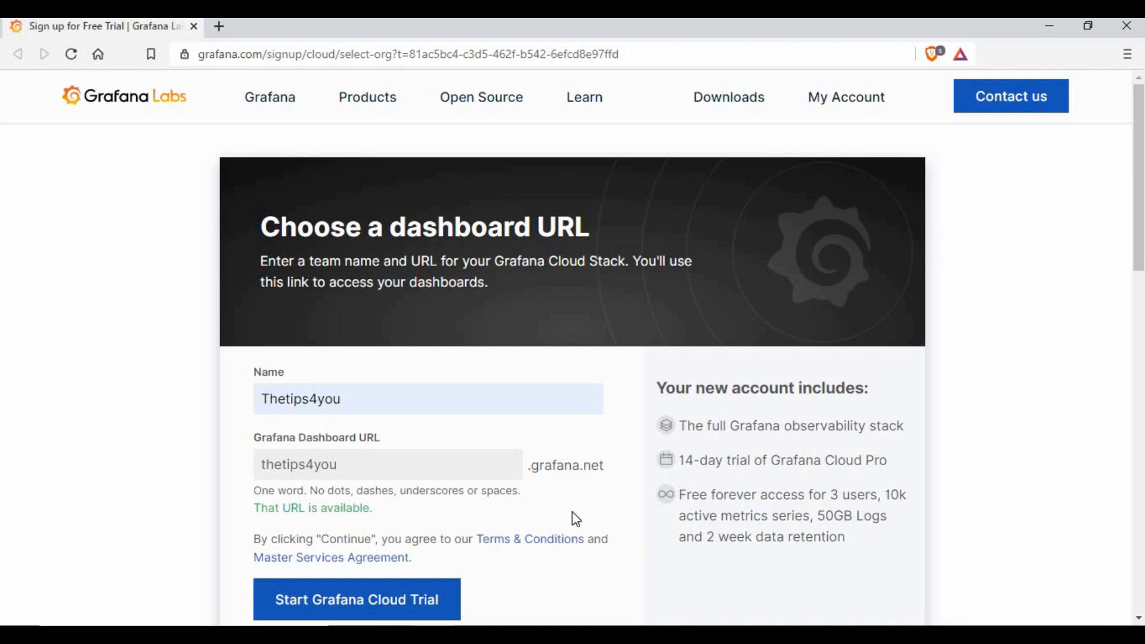
{"action": "scroll", "scroll_direction": "down", "scroll_amount": 3}
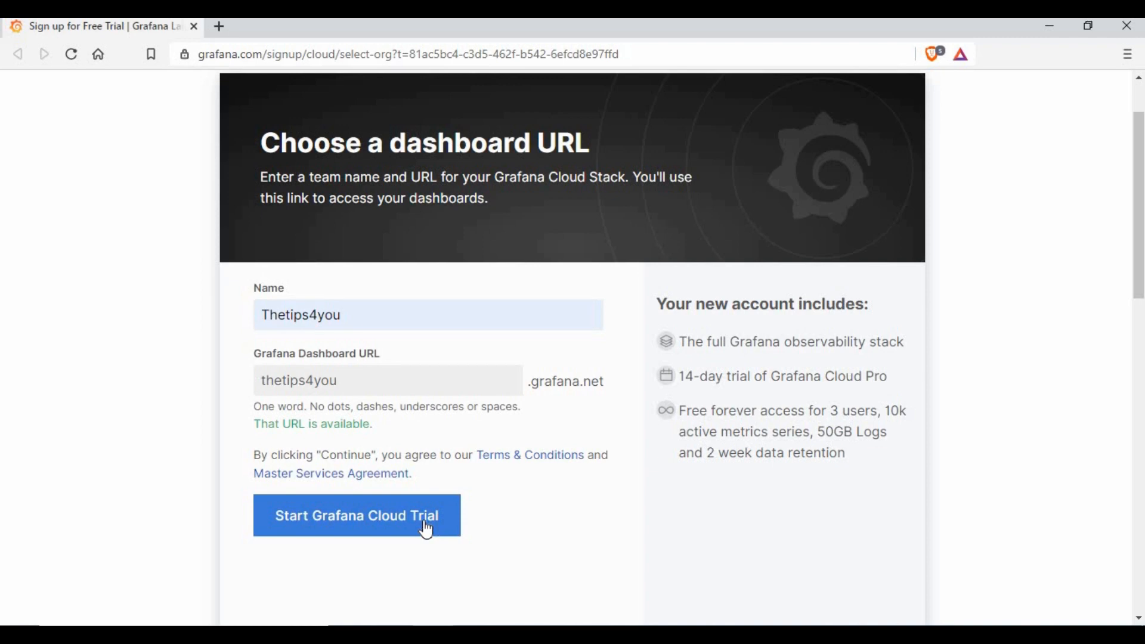
{"action": "left_click", "coordinate": [356, 514]}
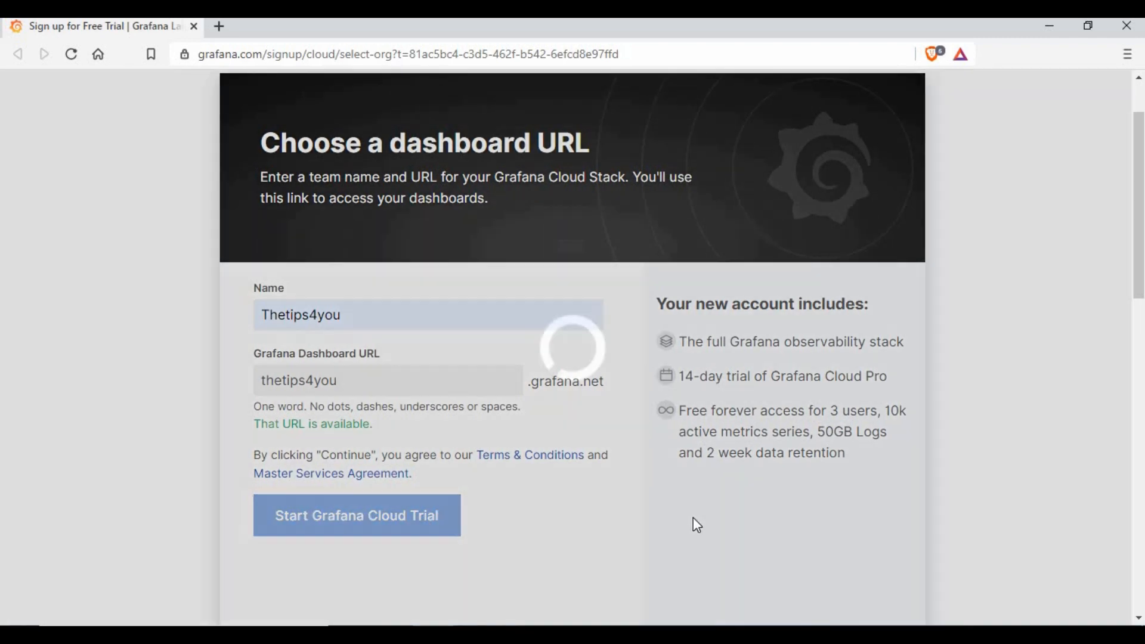
Mark Grafana, Prometheus, InfluxDB, Kubernetes and Linux as systems to monitor in the survey
{"action": "left_click", "coordinate": [356, 515]}
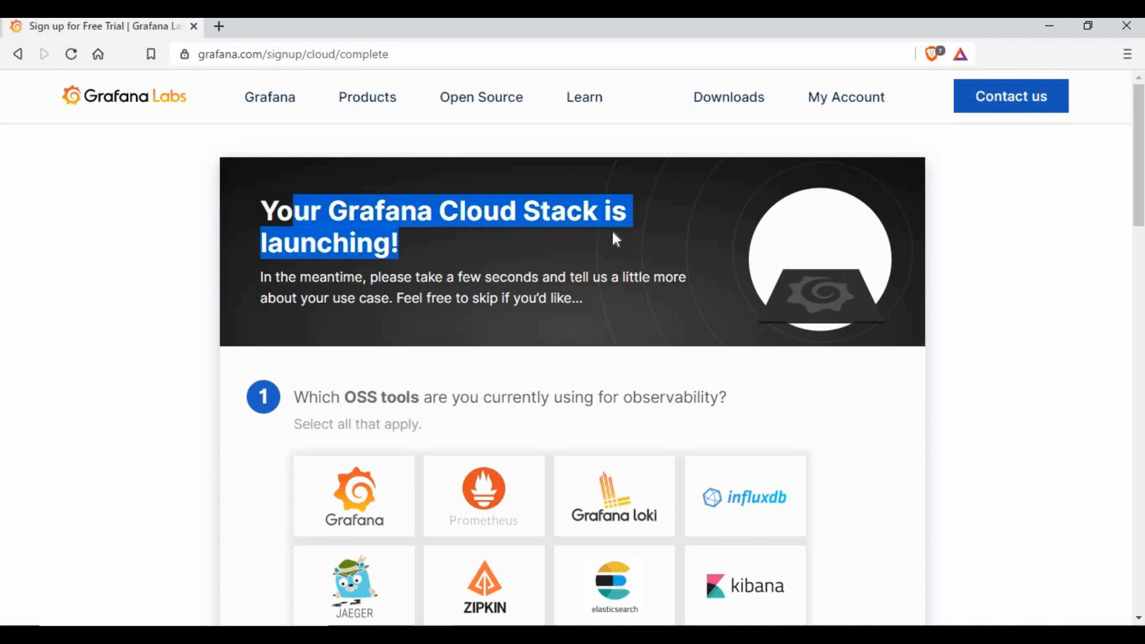
{"action": "scroll", "scroll_direction": "down", "scroll_amount": 3}
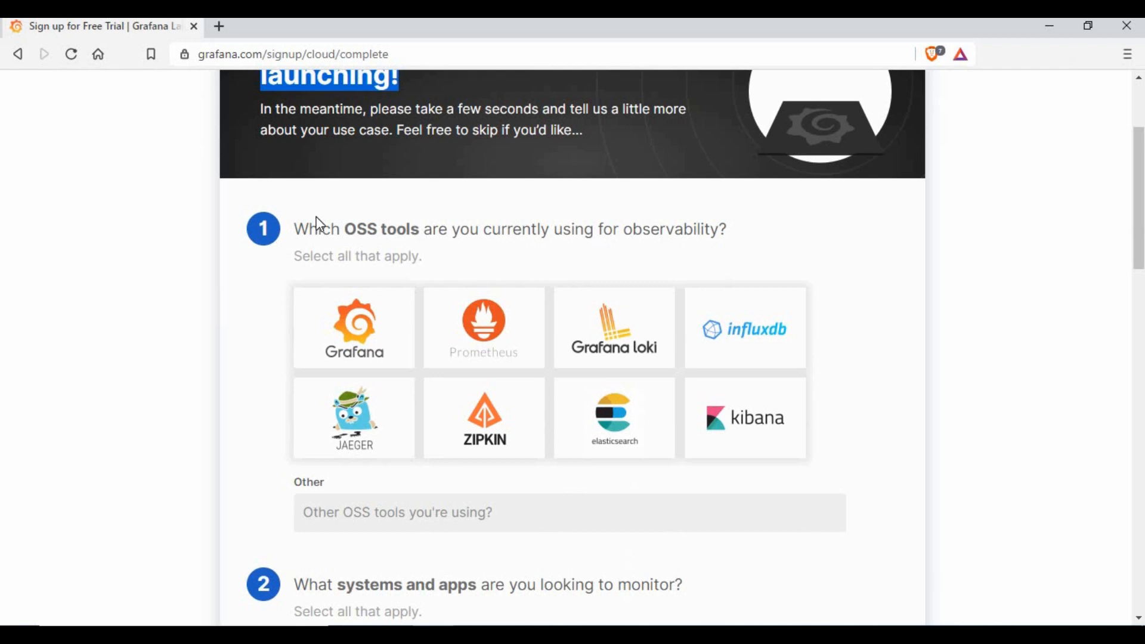
{"action": "mouse_move", "coordinate": [530, 232]}
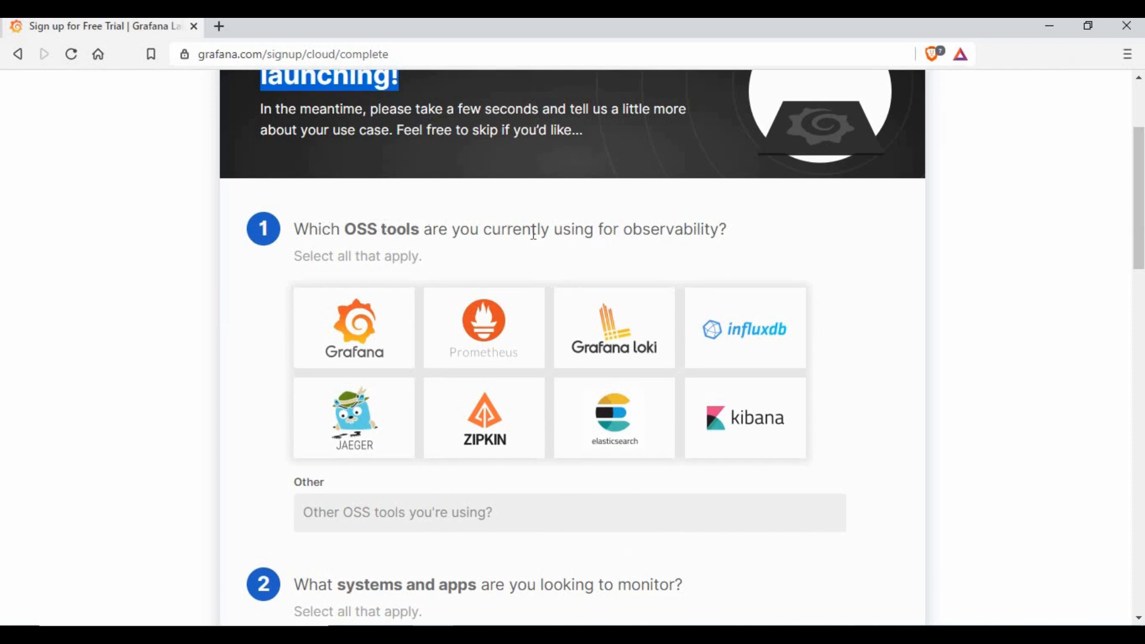
{"action": "scroll", "scroll_direction": "up", "scroll_amount": 3}
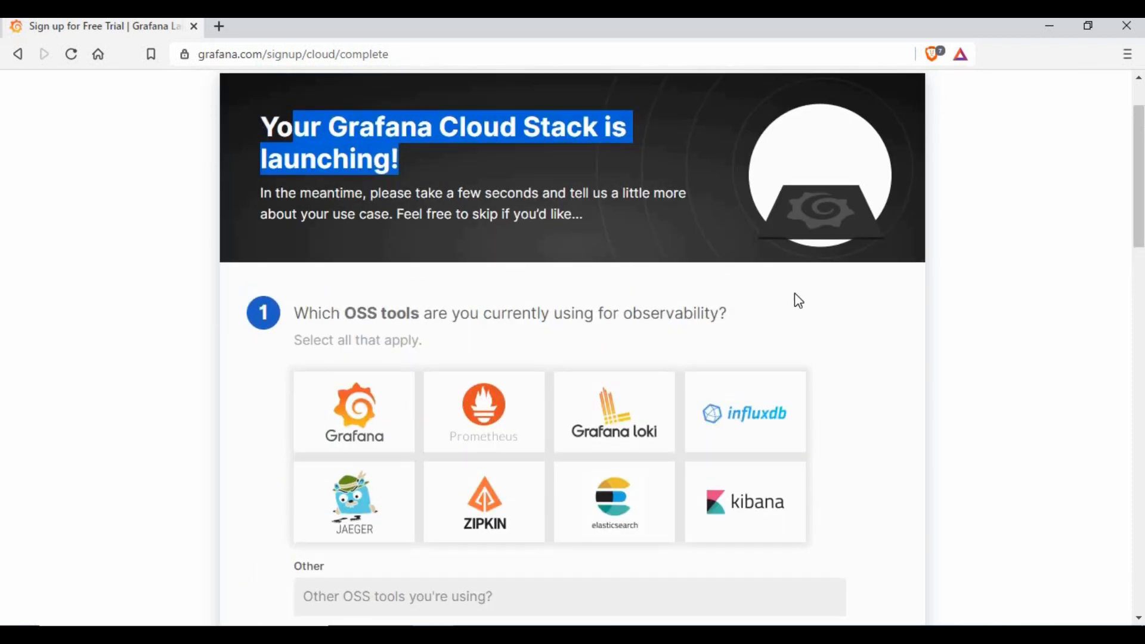
{"action": "scroll", "scroll_direction": "down", "scroll_amount": 3}
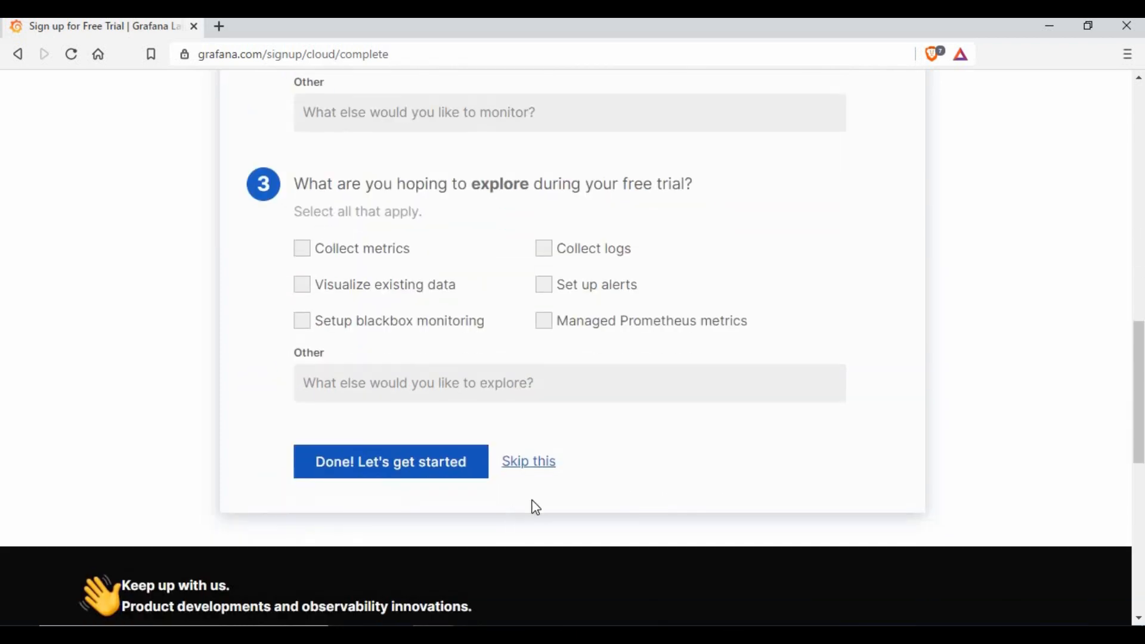
{"action": "mouse_move", "coordinate": [734, 465]}
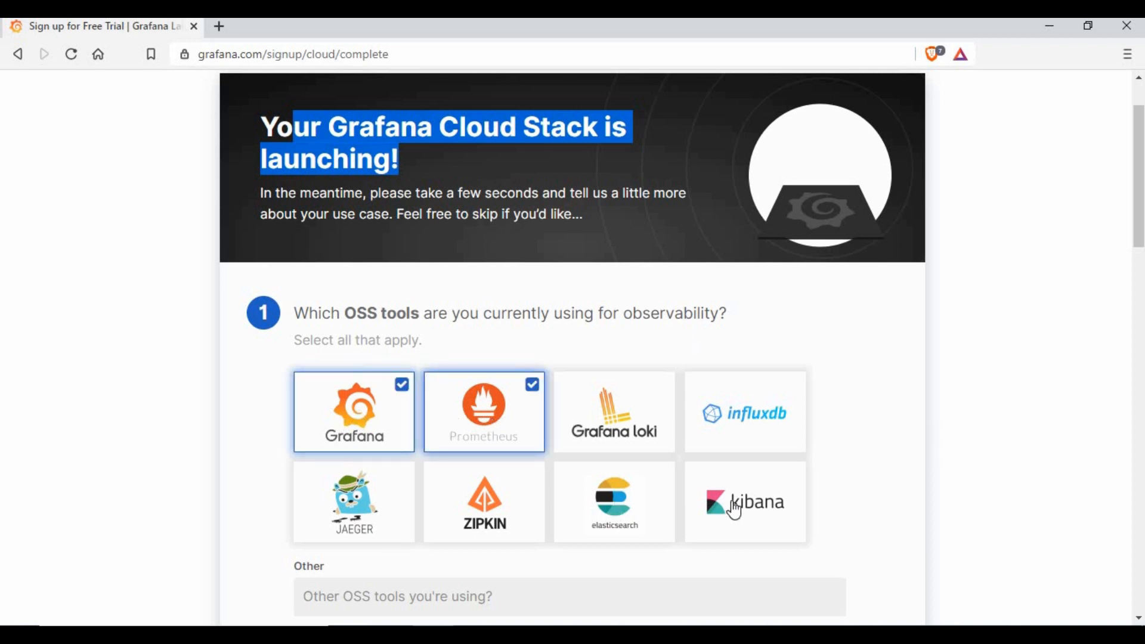
{"action": "mouse_move", "coordinate": [740, 504]}
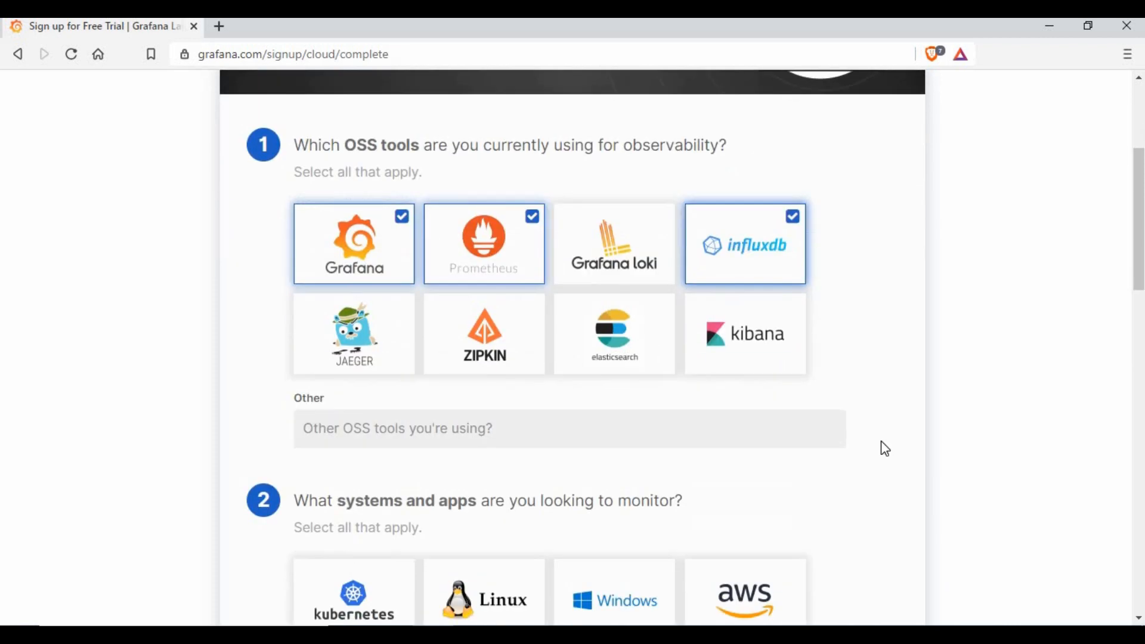
{"action": "scroll", "scroll_direction": "down", "scroll_amount": 3}
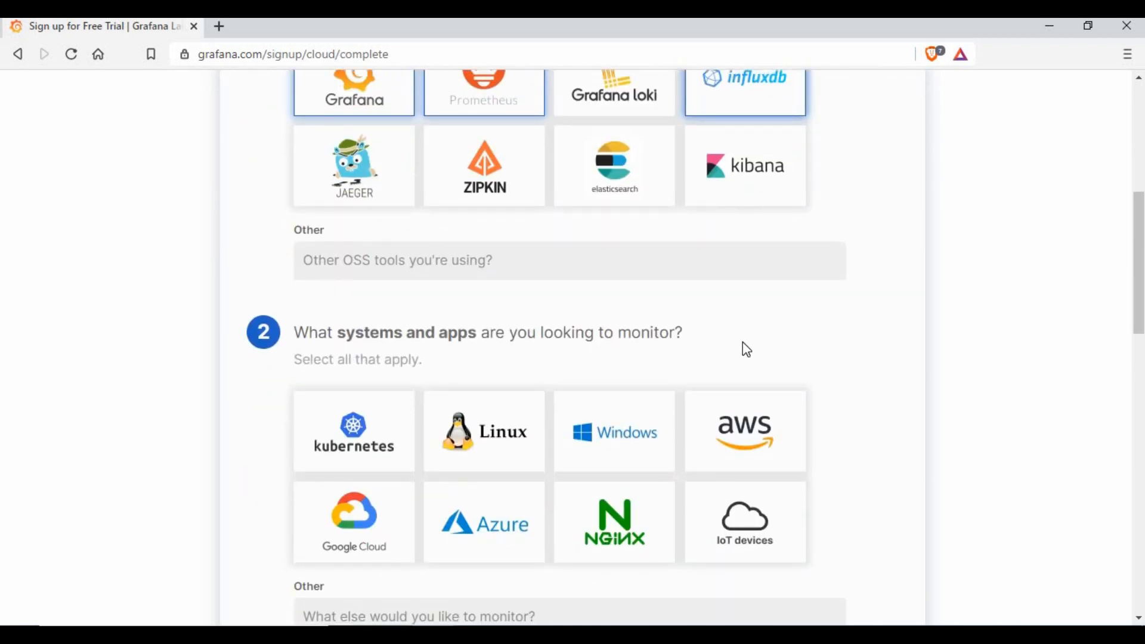
{"action": "left_click", "coordinate": [354, 430]}
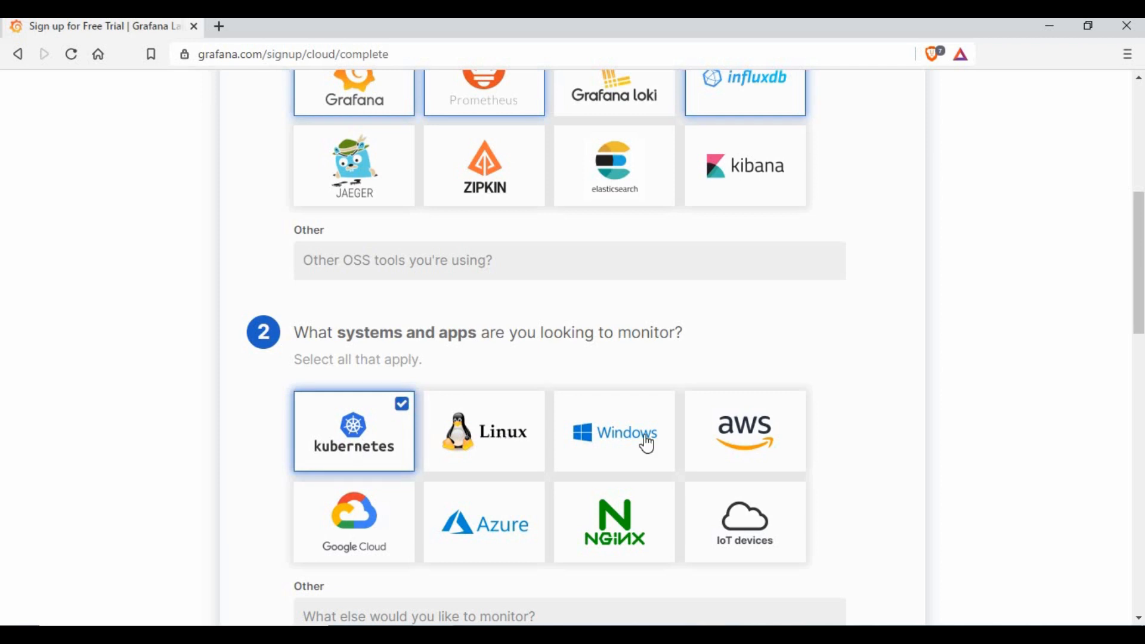
{"action": "left_click", "coordinate": [484, 430]}
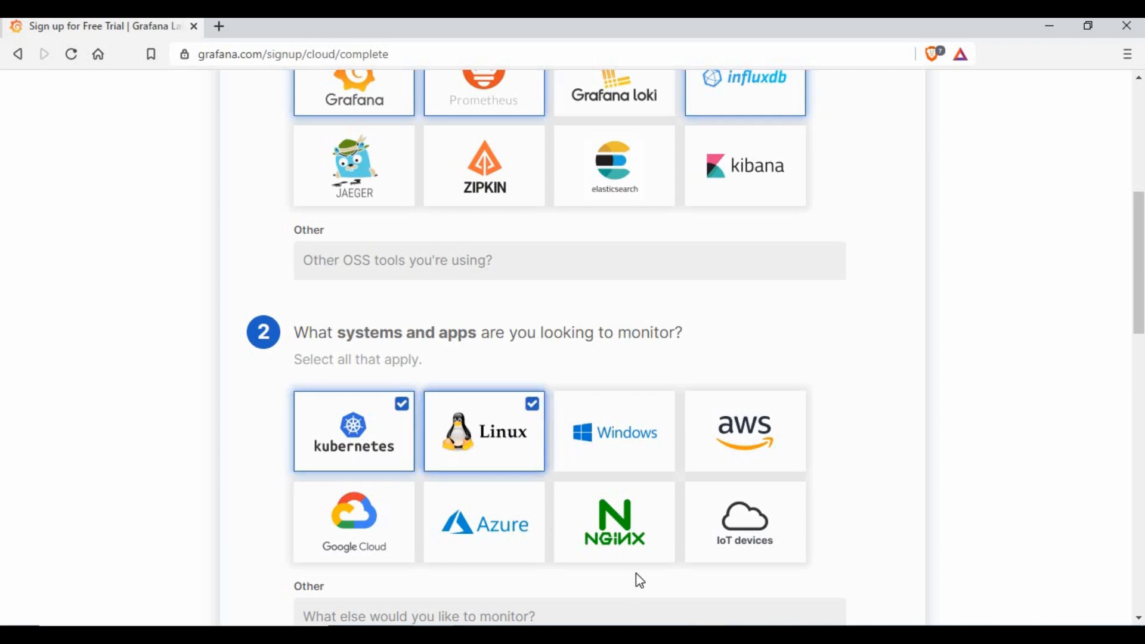
Choose trial goals including Collect metrics and Visualize existing data, then submit the survey
{"action": "scroll", "scroll_direction": "down", "scroll_amount": 3}
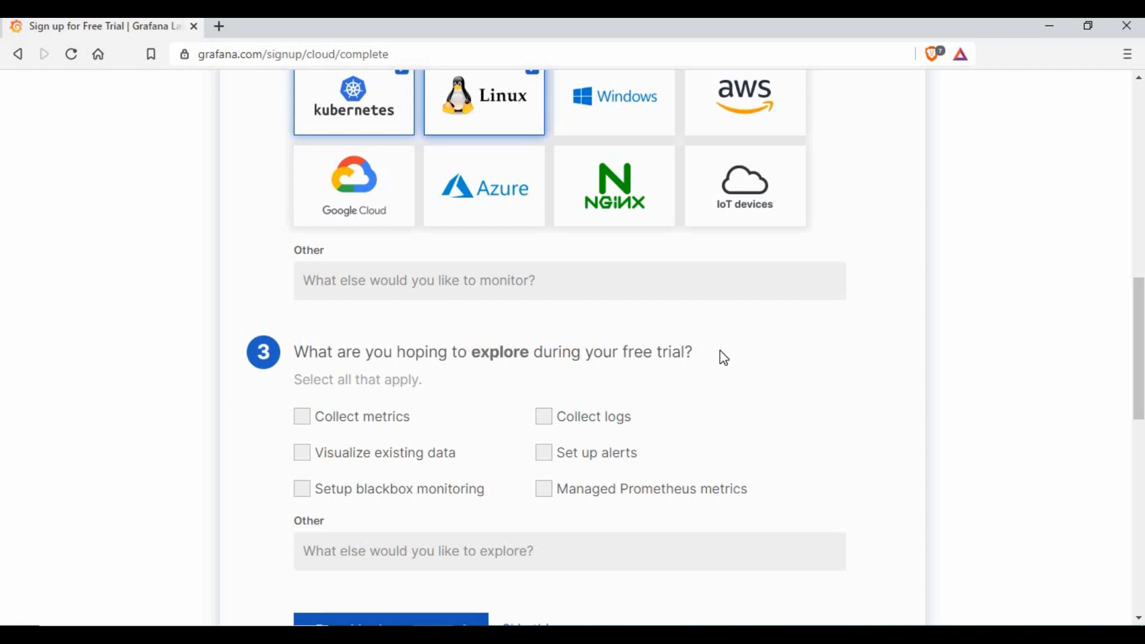
{"action": "mouse_move", "coordinate": [302, 416]}
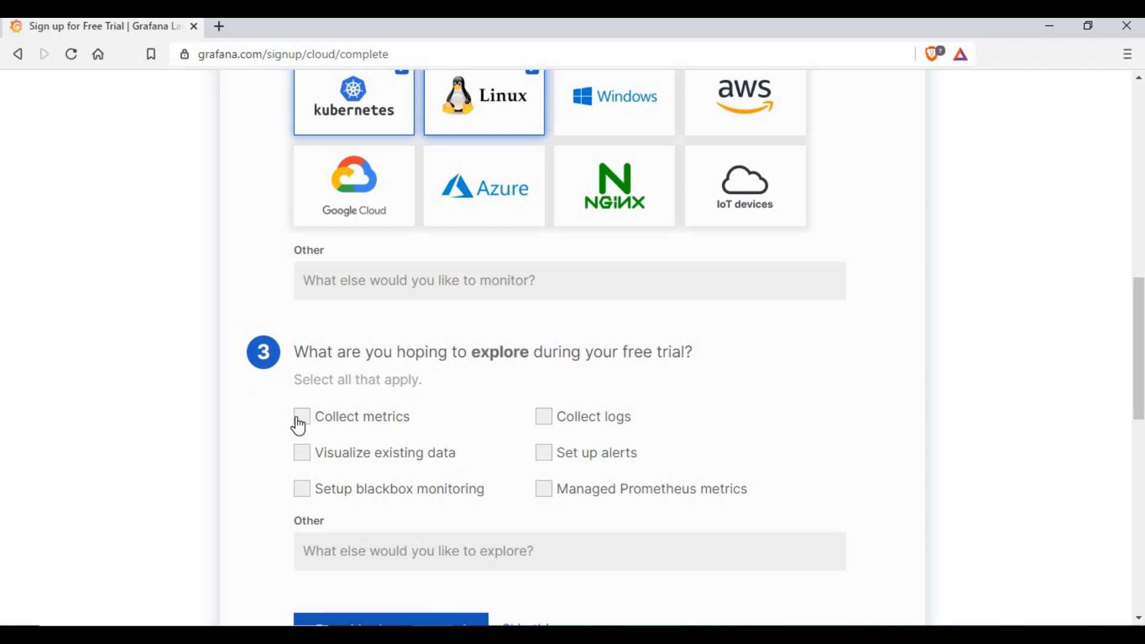
{"action": "left_click", "coordinate": [302, 416]}
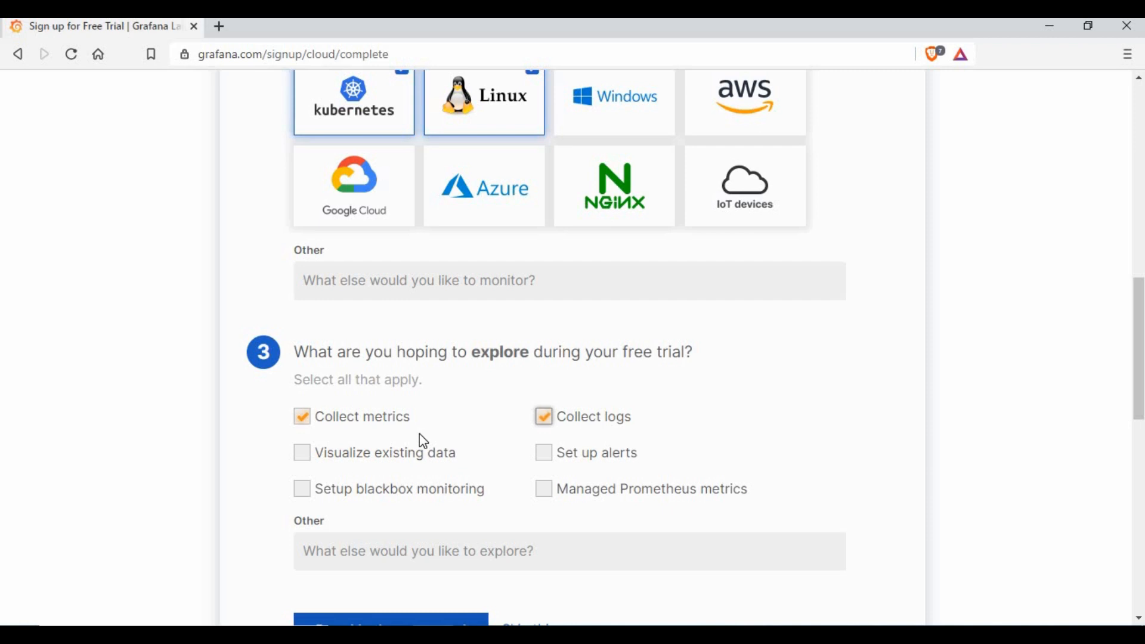
{"action": "mouse_move", "coordinate": [306, 471]}
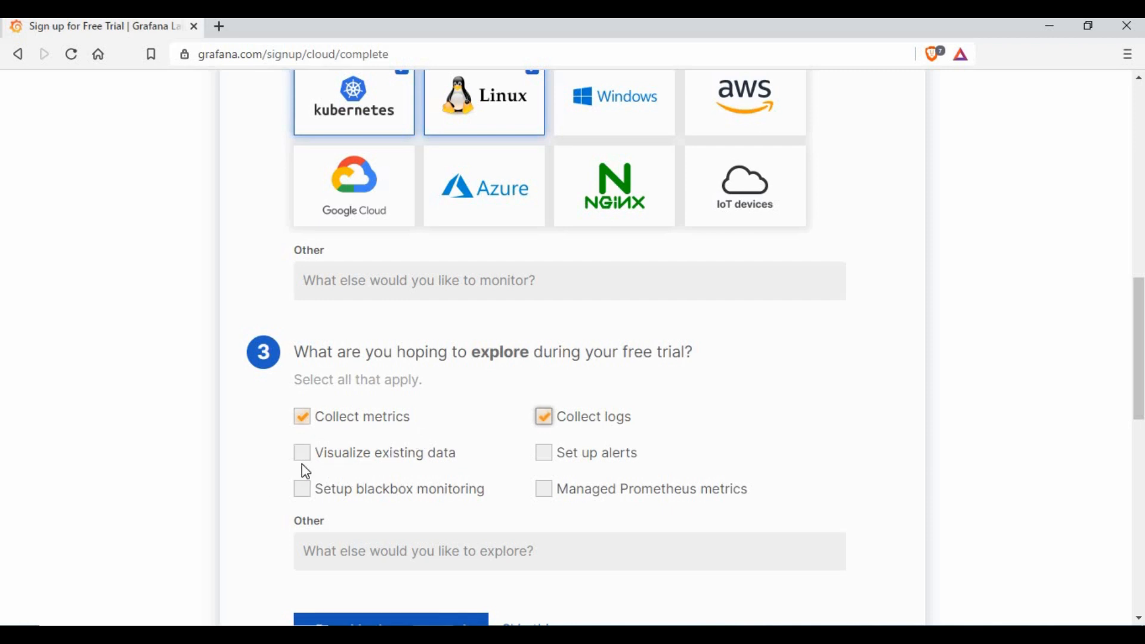
{"action": "left_click", "coordinate": [302, 452]}
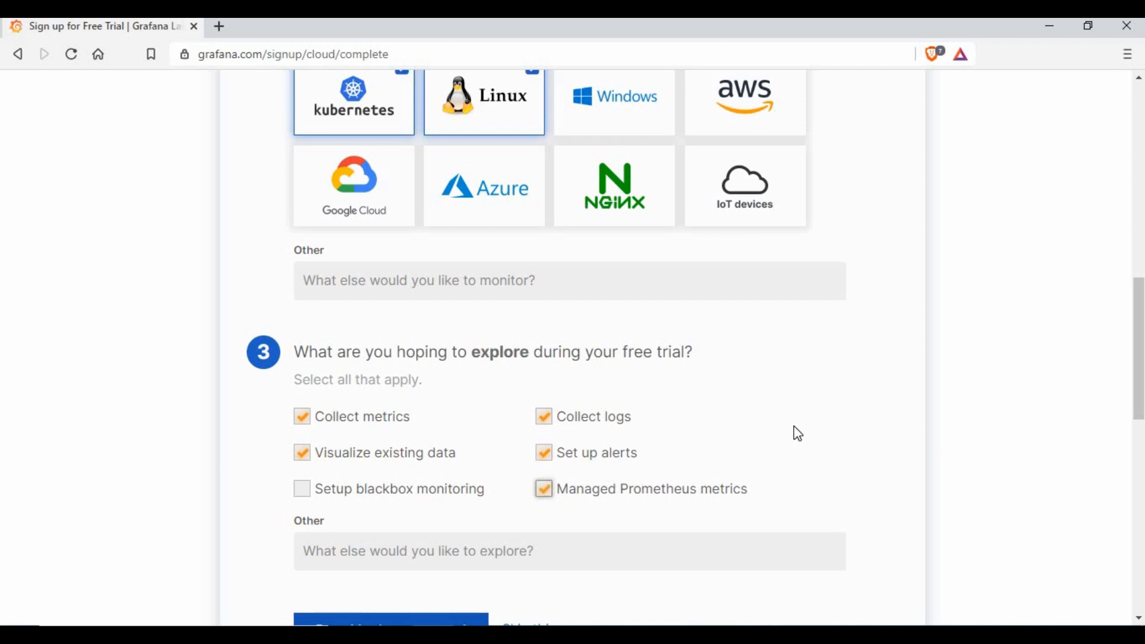
{"action": "scroll", "scroll_direction": "down", "scroll_amount": 3}
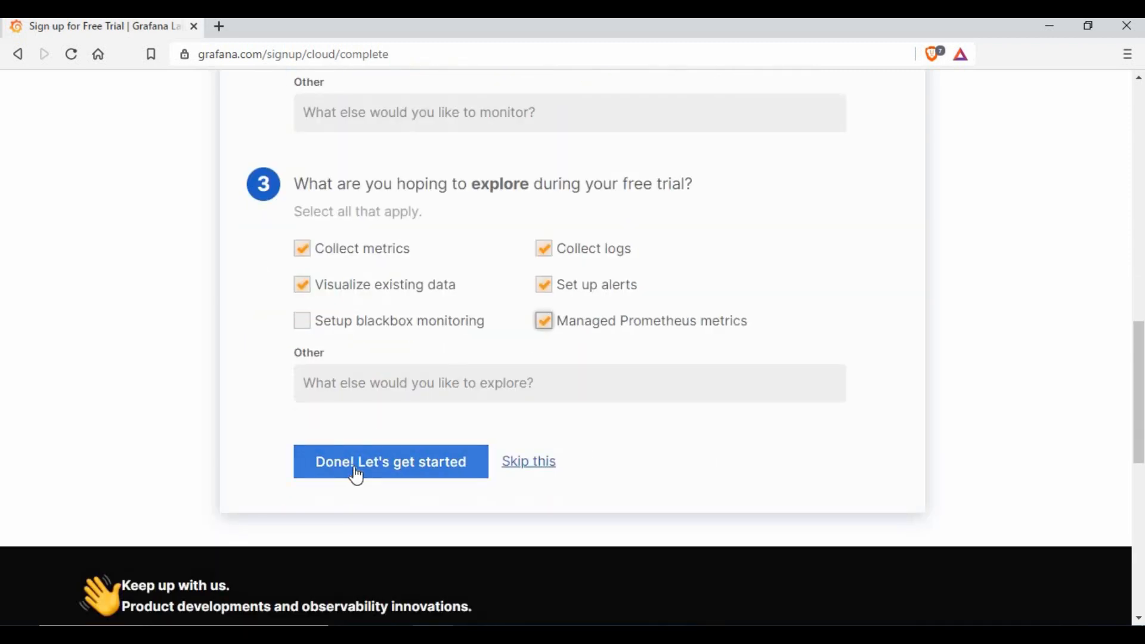
{"action": "left_click", "coordinate": [390, 462]}
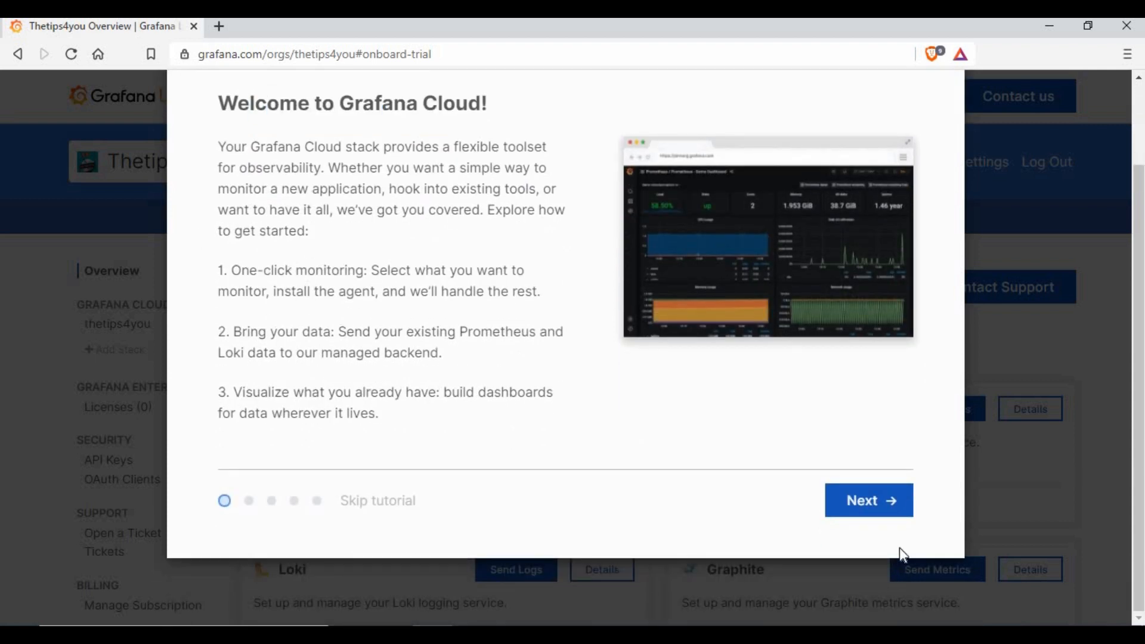
Advance through the welcome tour slides on metrics, logs and visualizing data to the last slide
{"action": "left_click", "coordinate": [868, 500]}
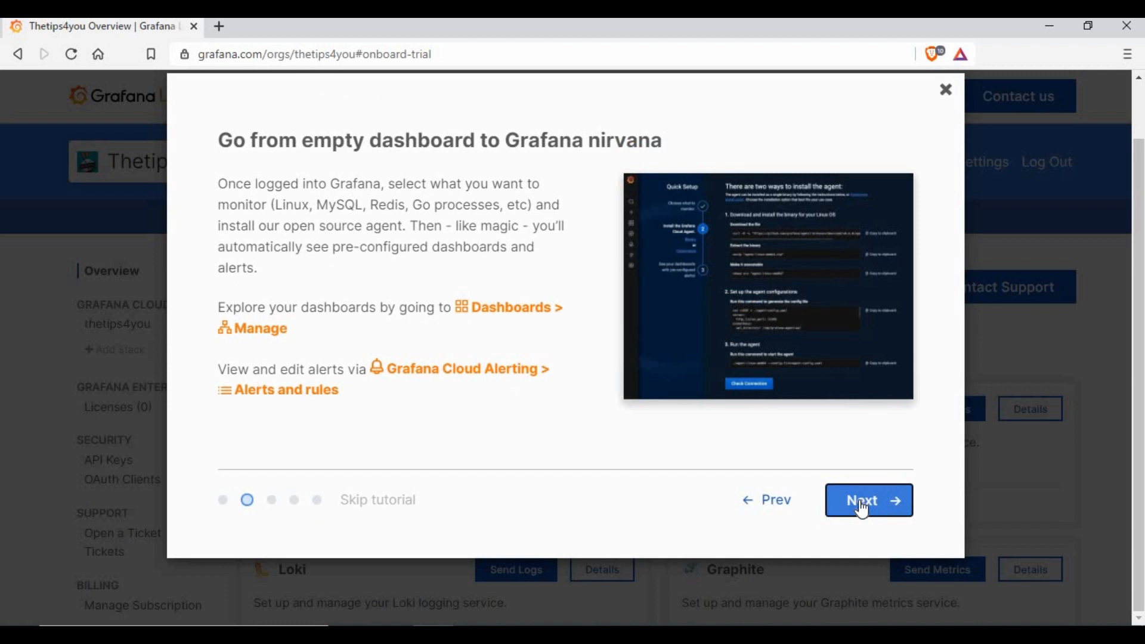
{"action": "mouse_move", "coordinate": [387, 507]}
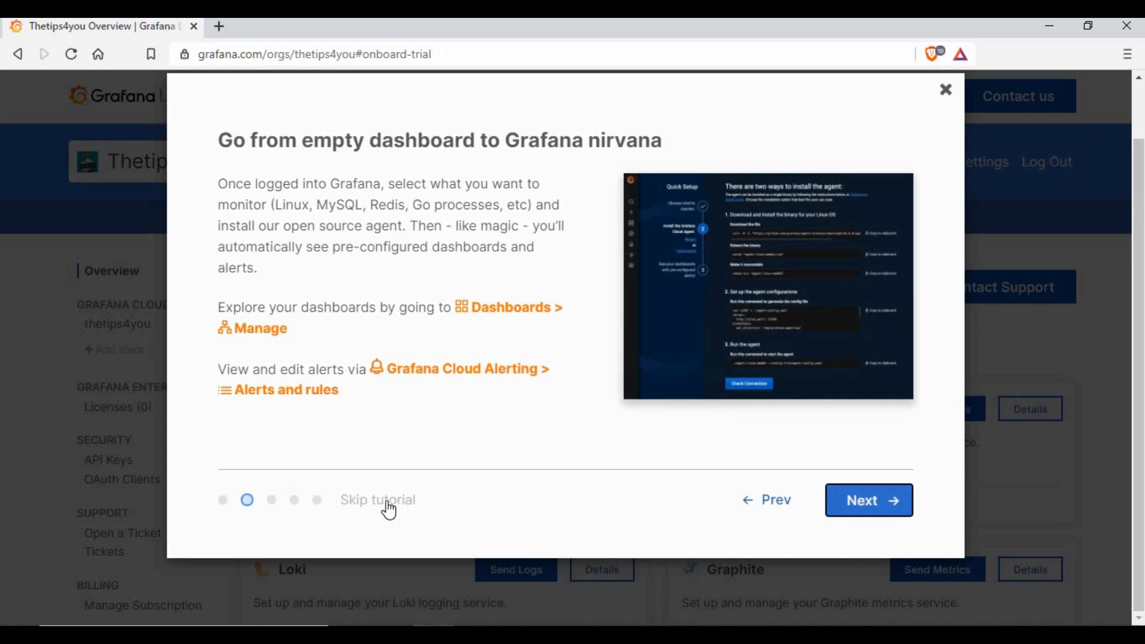
{"action": "mouse_move", "coordinate": [868, 506]}
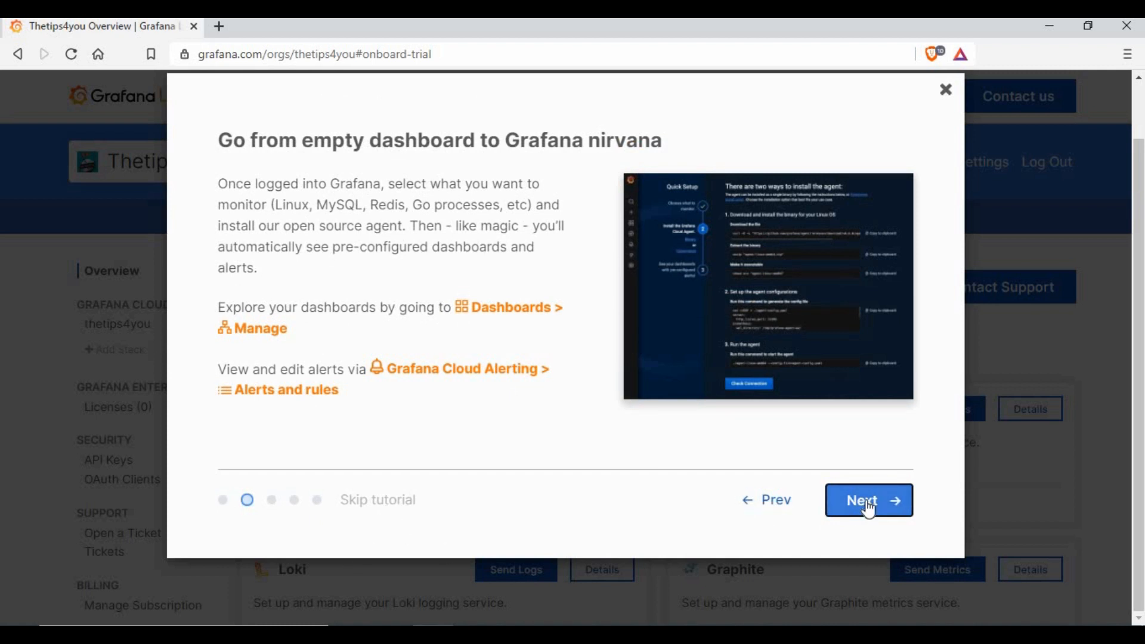
{"action": "left_click", "coordinate": [867, 501]}
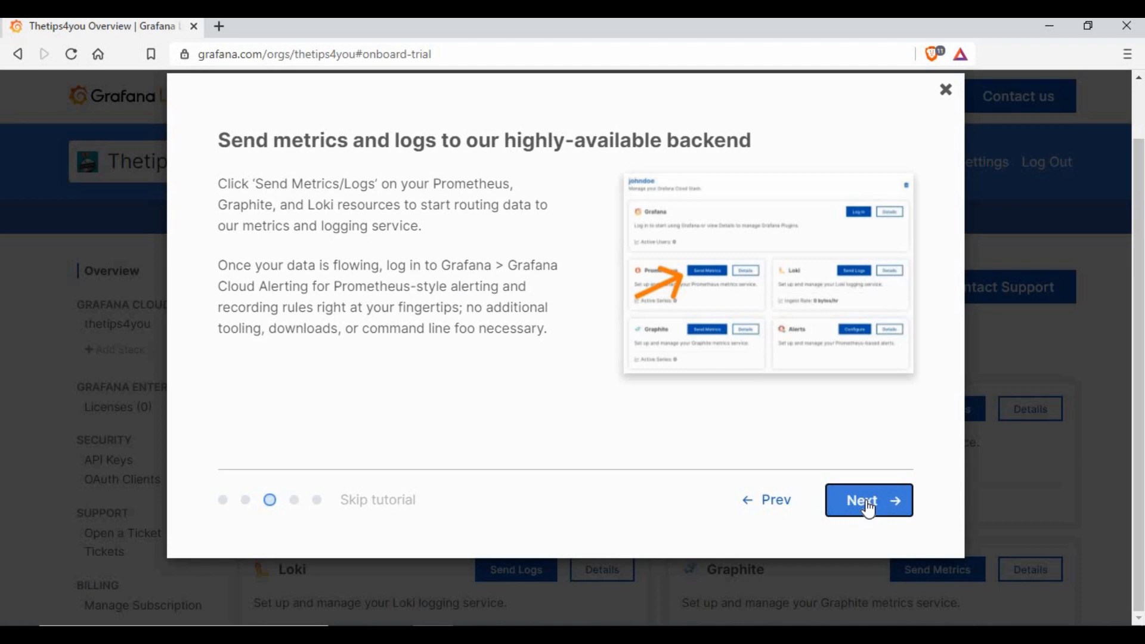
{"action": "left_click", "coordinate": [868, 500]}
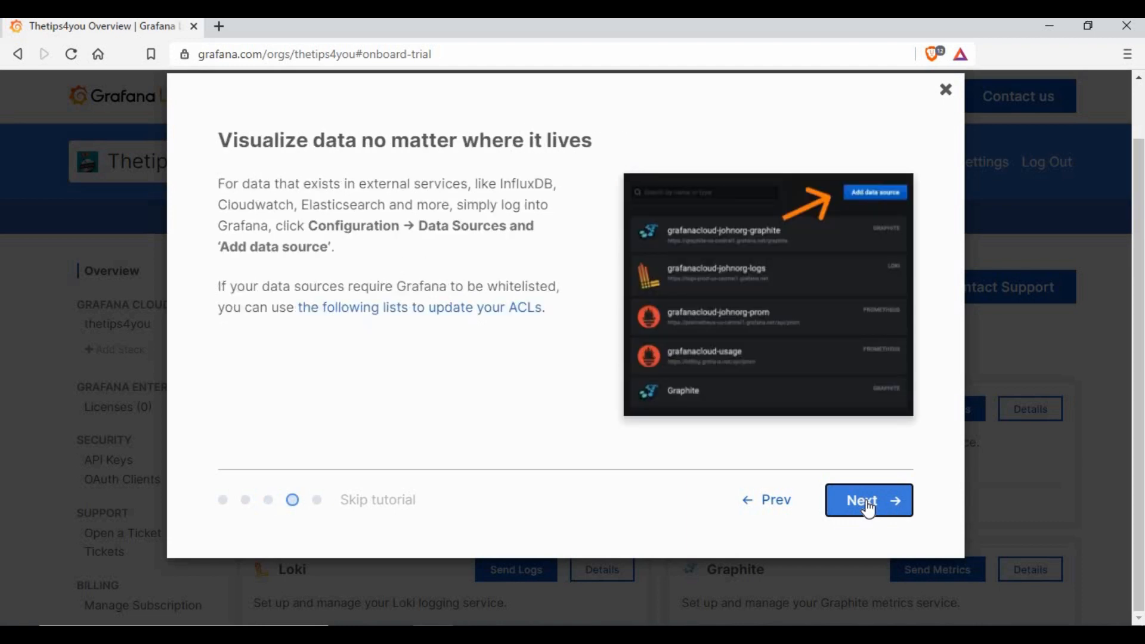
{"action": "left_click", "coordinate": [944, 89]}
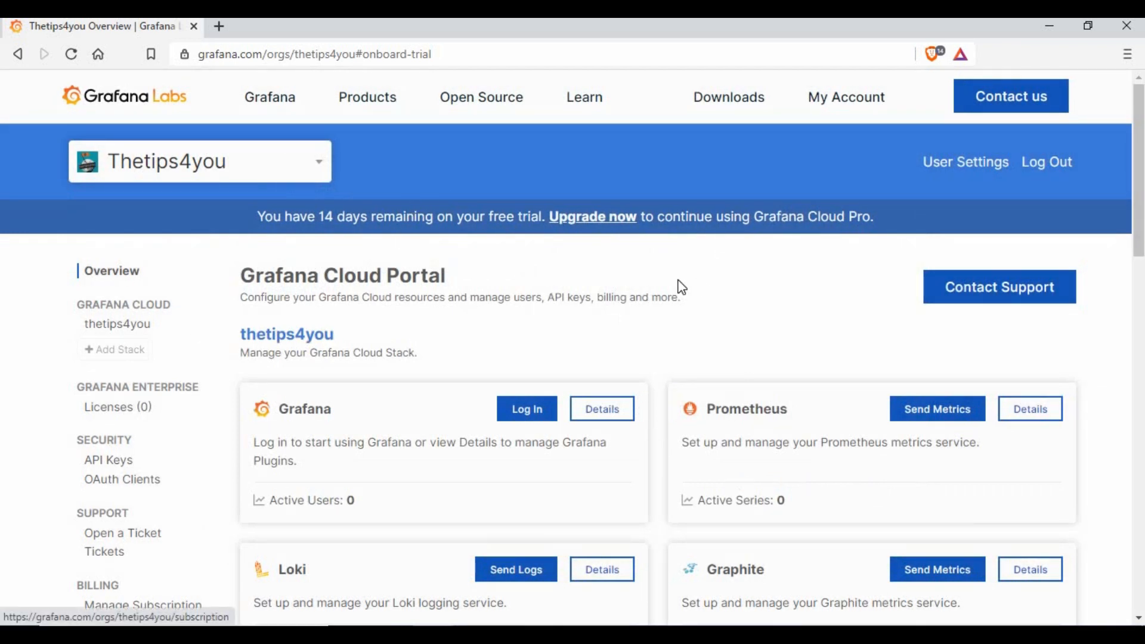
{"action": "mouse_move", "coordinate": [311, 169]}
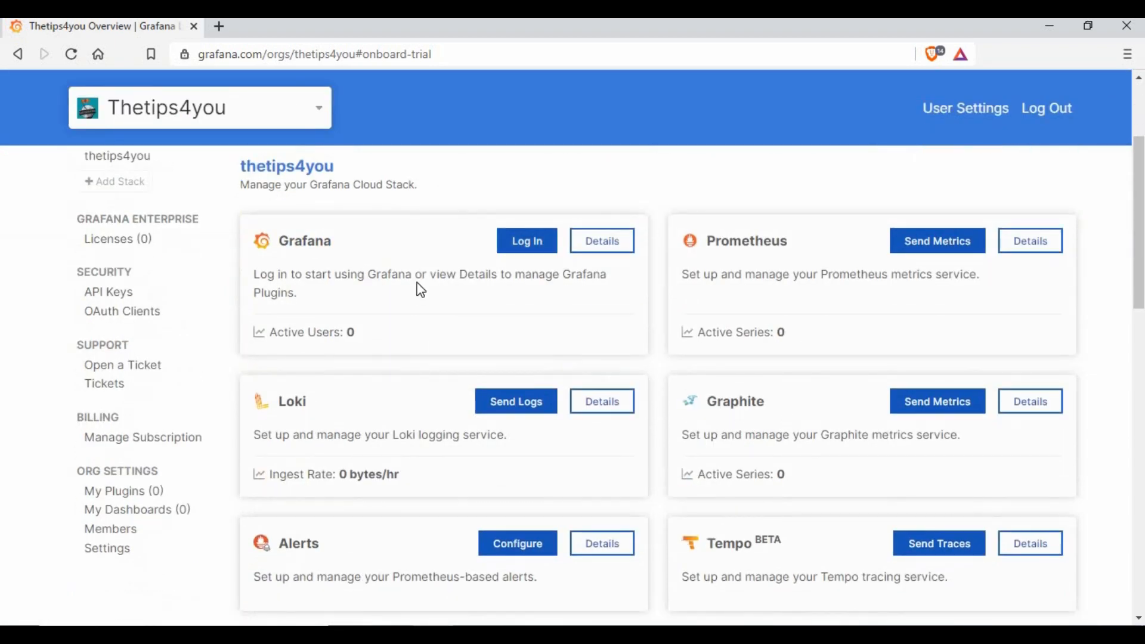
{"action": "mouse_move", "coordinate": [380, 245]}
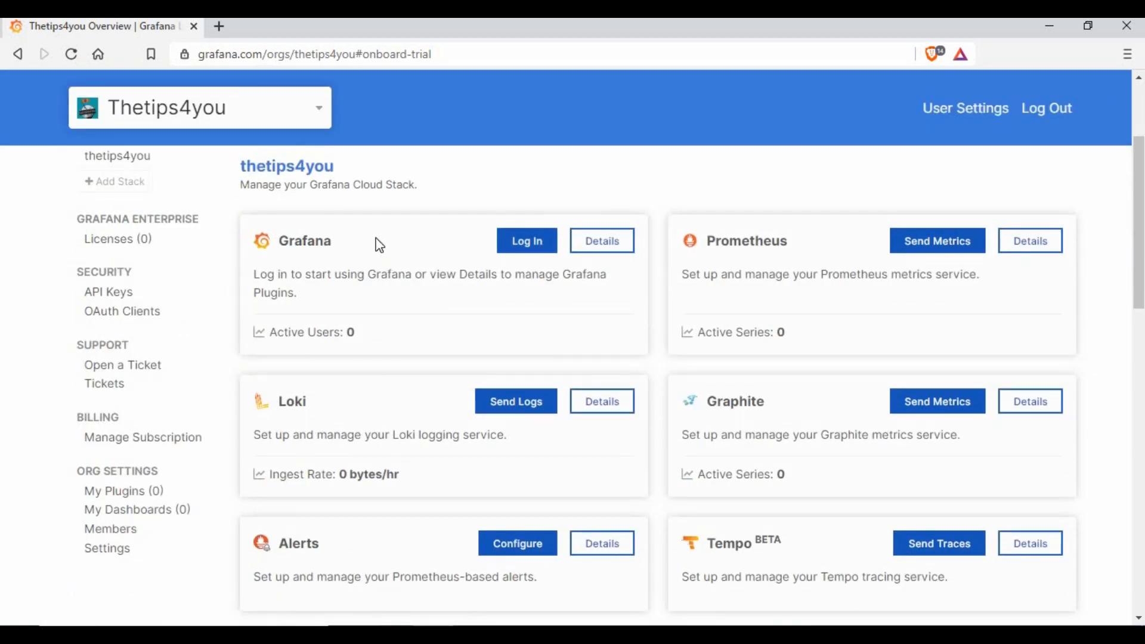
{"action": "mouse_move", "coordinate": [763, 410]}
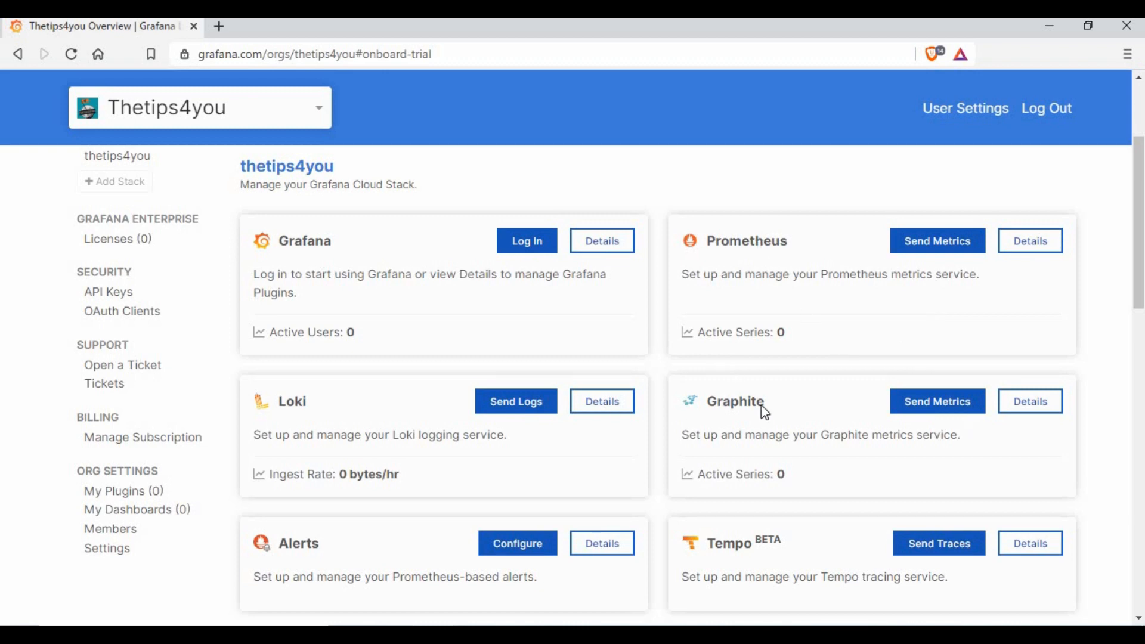
Review the stack services and Pro trial subscription summary, then launch the Grafana instance
{"action": "scroll", "scroll_direction": "down", "scroll_amount": 3}
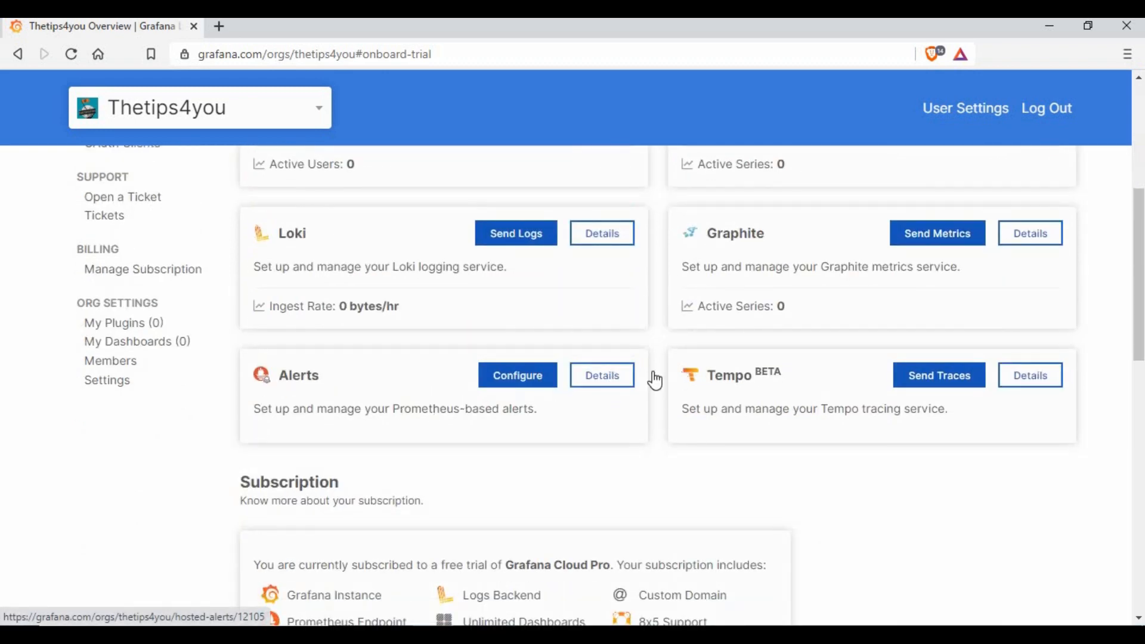
{"action": "scroll", "scroll_direction": "up", "scroll_amount": 3}
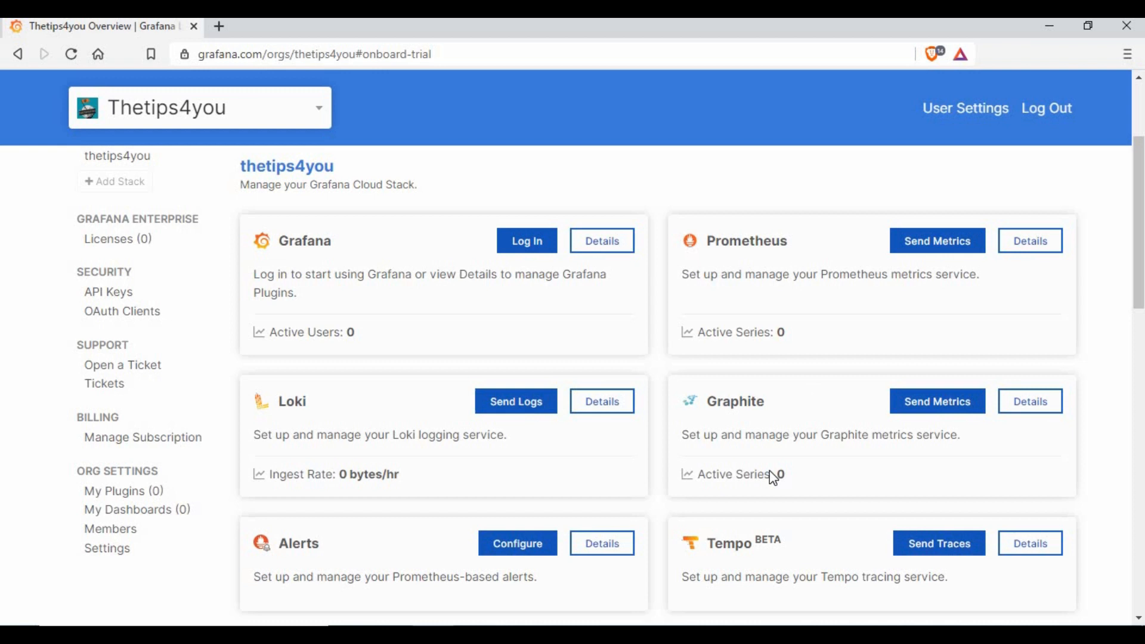
{"action": "scroll", "scroll_direction": "up", "scroll_amount": 3}
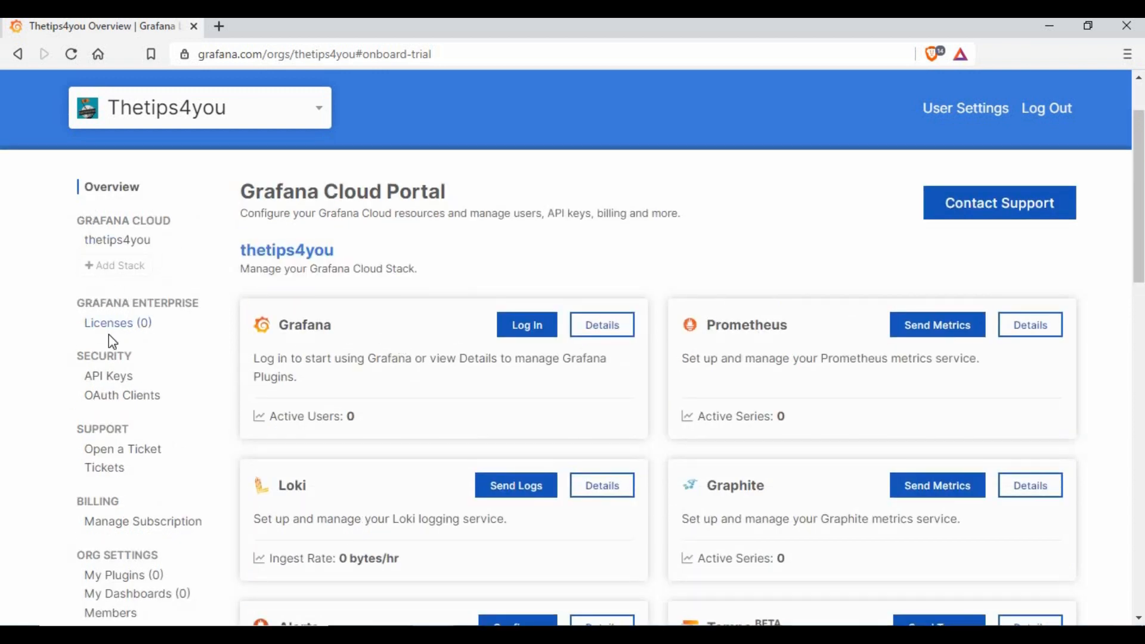
{"action": "mouse_move", "coordinate": [107, 375]}
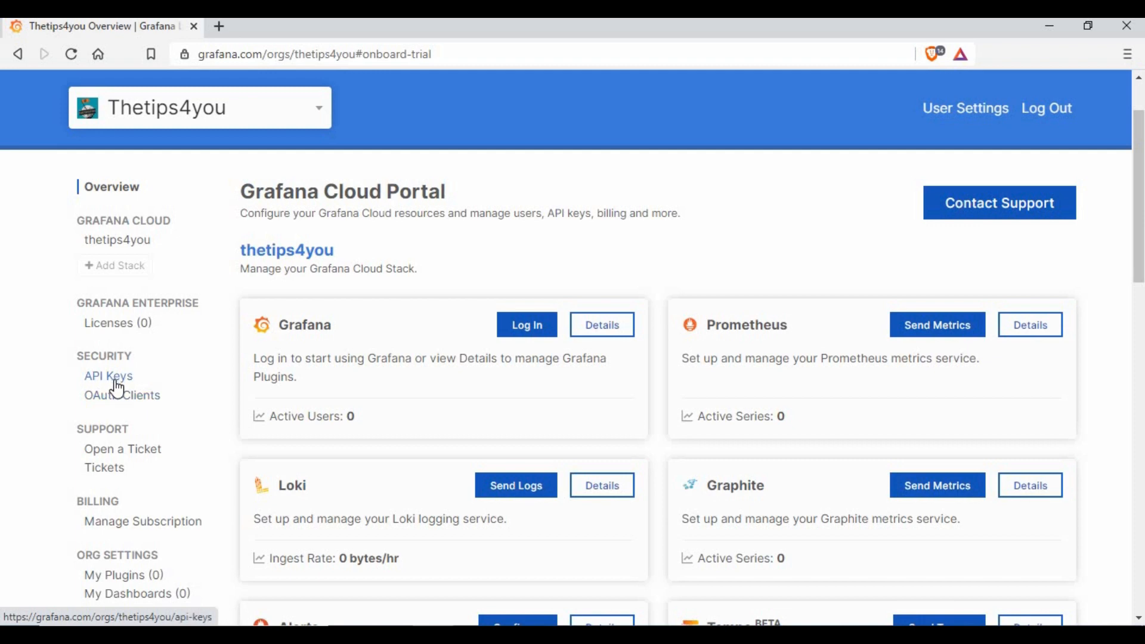
{"action": "scroll", "scroll_direction": "down", "scroll_amount": 3}
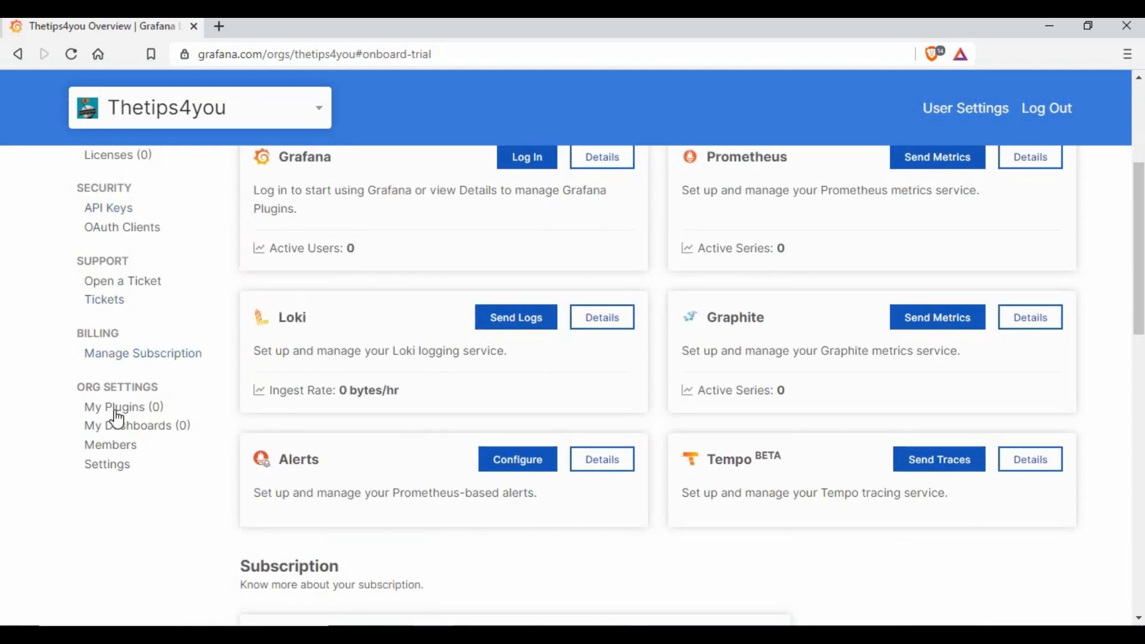
{"action": "mouse_move", "coordinate": [156, 430]}
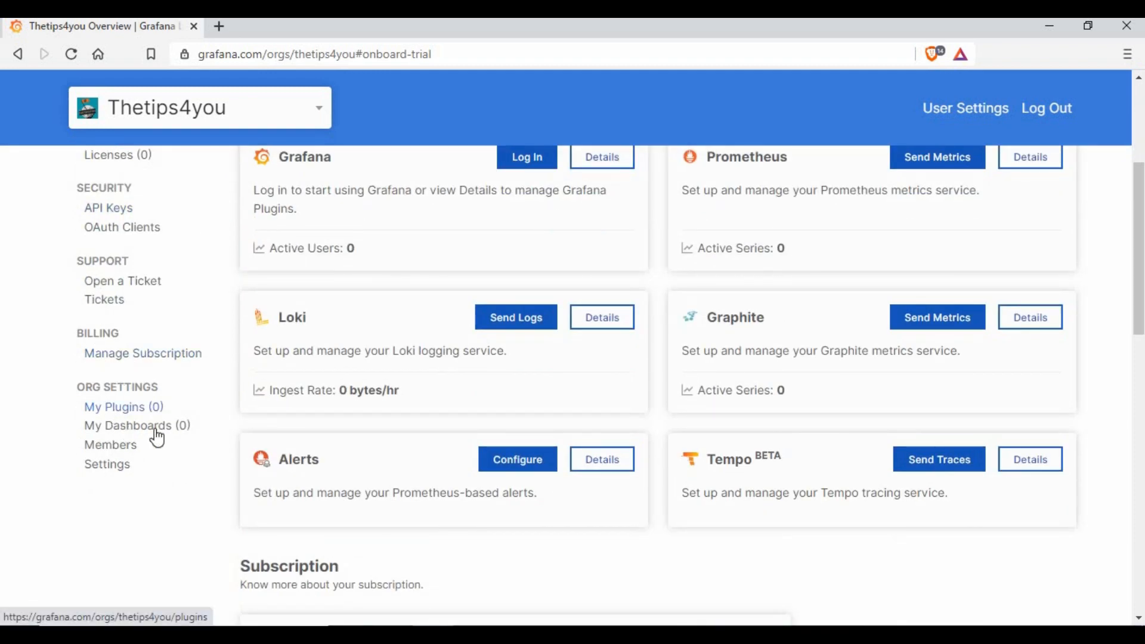
{"action": "scroll", "scroll_direction": "down", "scroll_amount": 3}
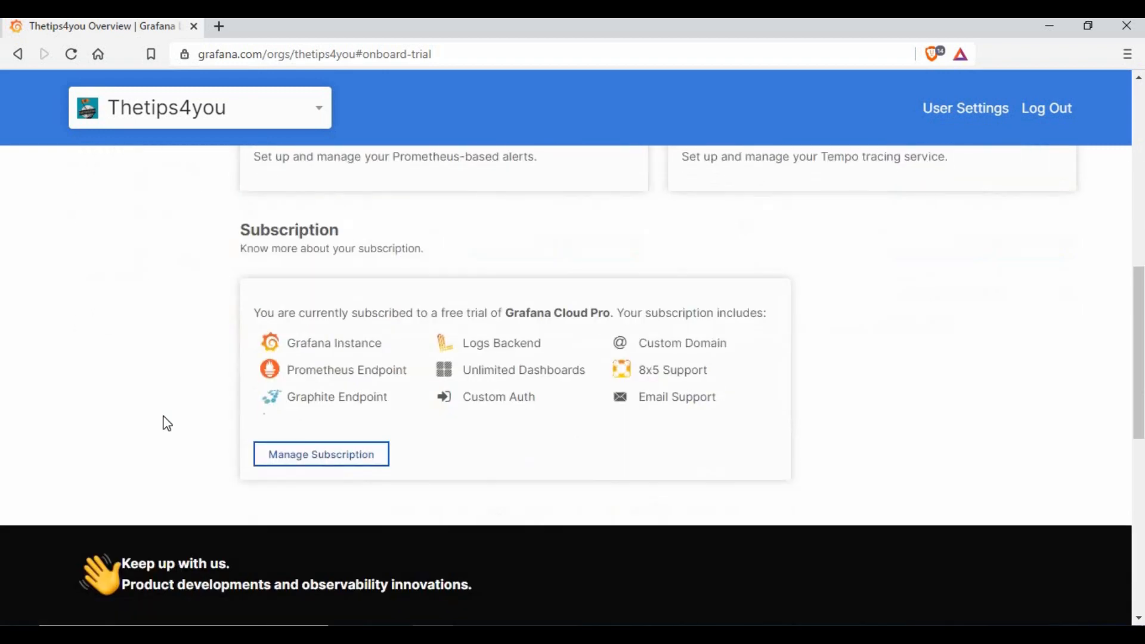
{"action": "scroll", "scroll_direction": "up", "scroll_amount": 3}
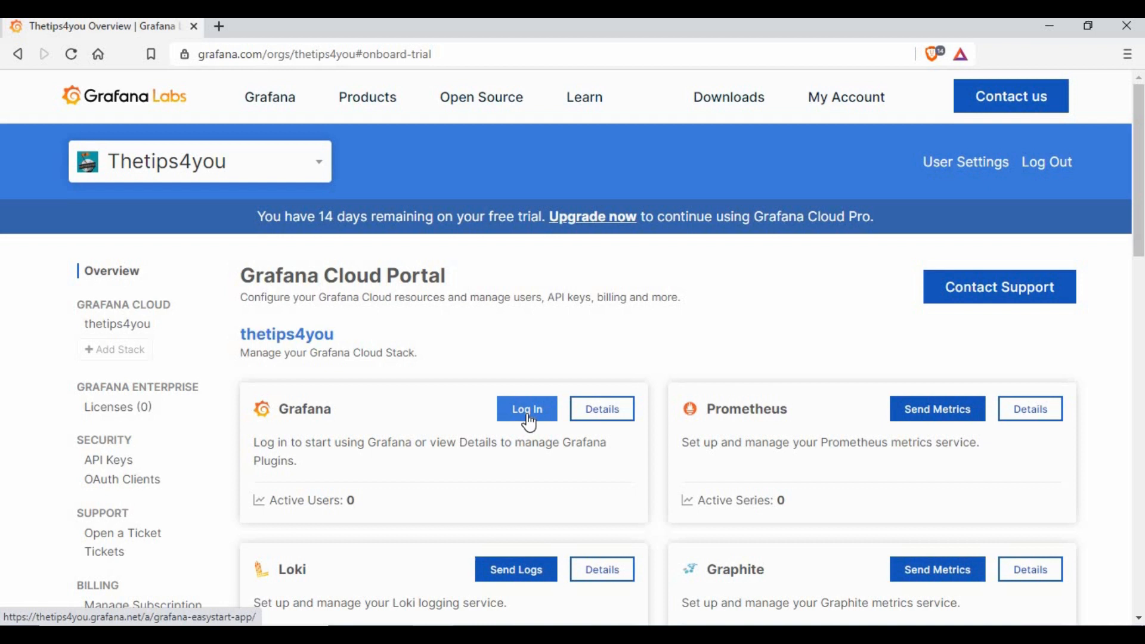
{"action": "left_click", "coordinate": [527, 409]}
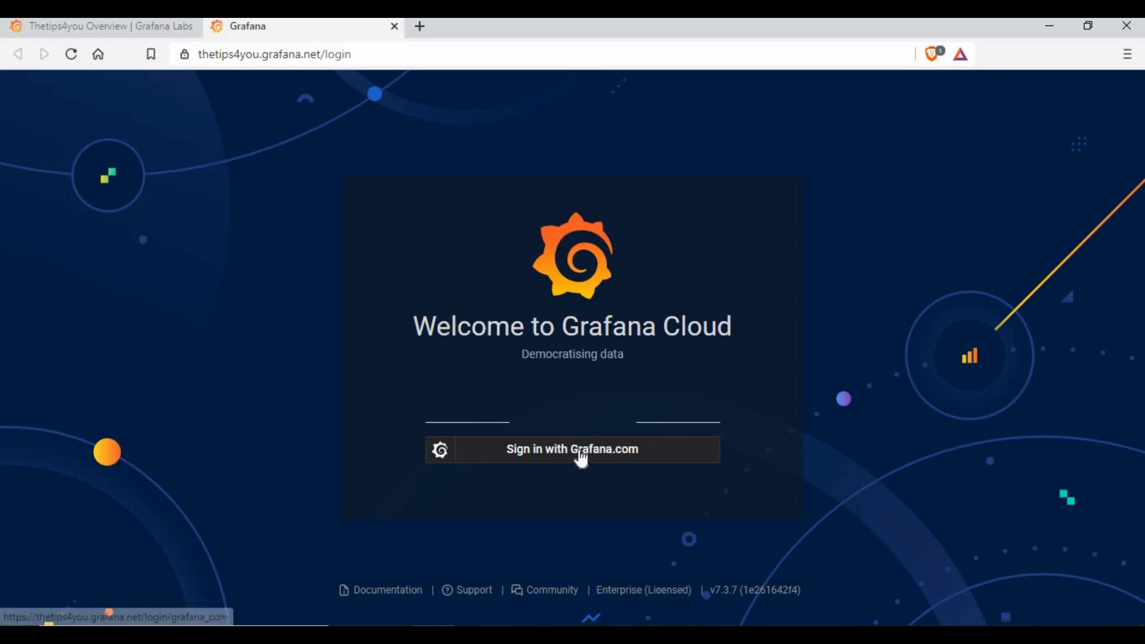
Sign in to the thetips4you stack with the Grafana.com account
{"action": "left_click", "coordinate": [572, 448]}
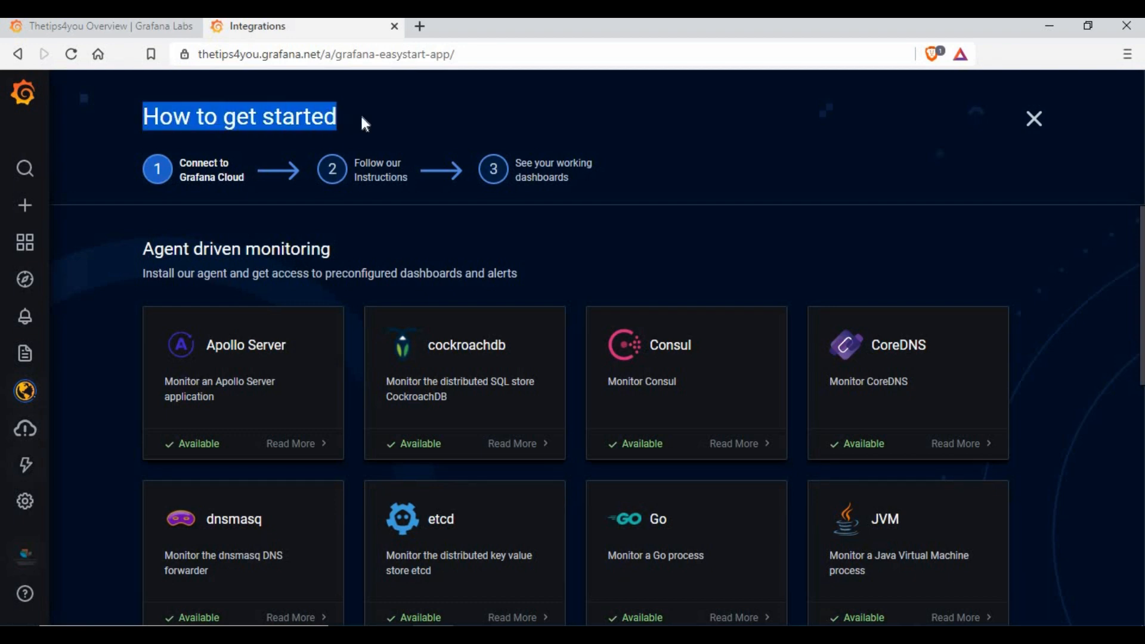
Browse the 'How to get started' monitoring integrations list down to the Next step button
{"action": "scroll", "scroll_direction": "down", "scroll_amount": 3}
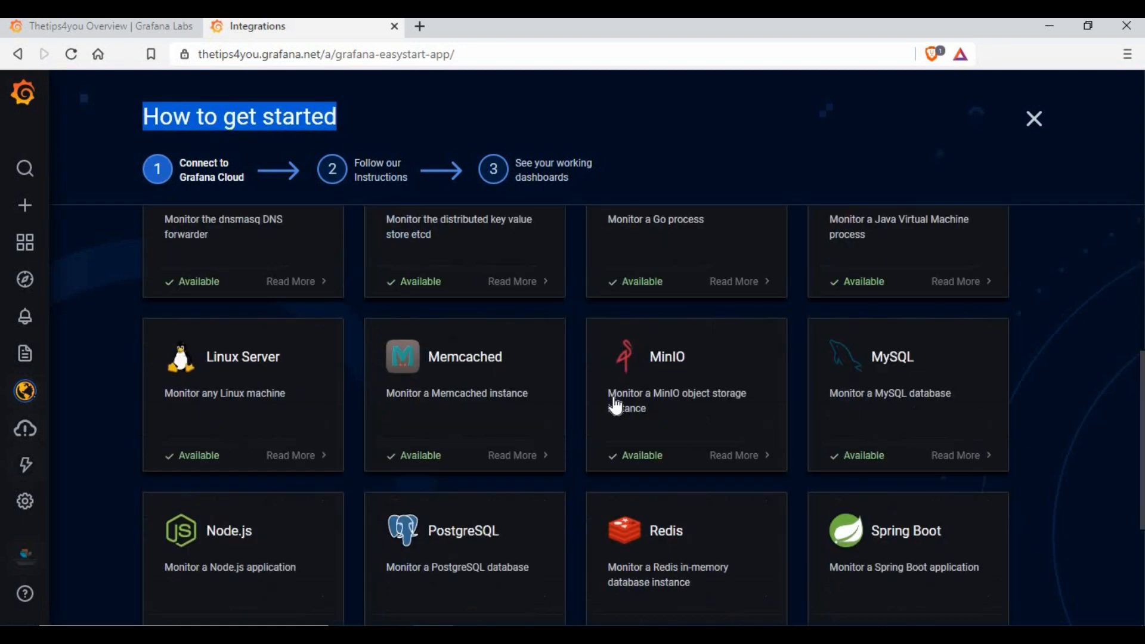
{"action": "scroll", "scroll_direction": "down", "scroll_amount": 3}
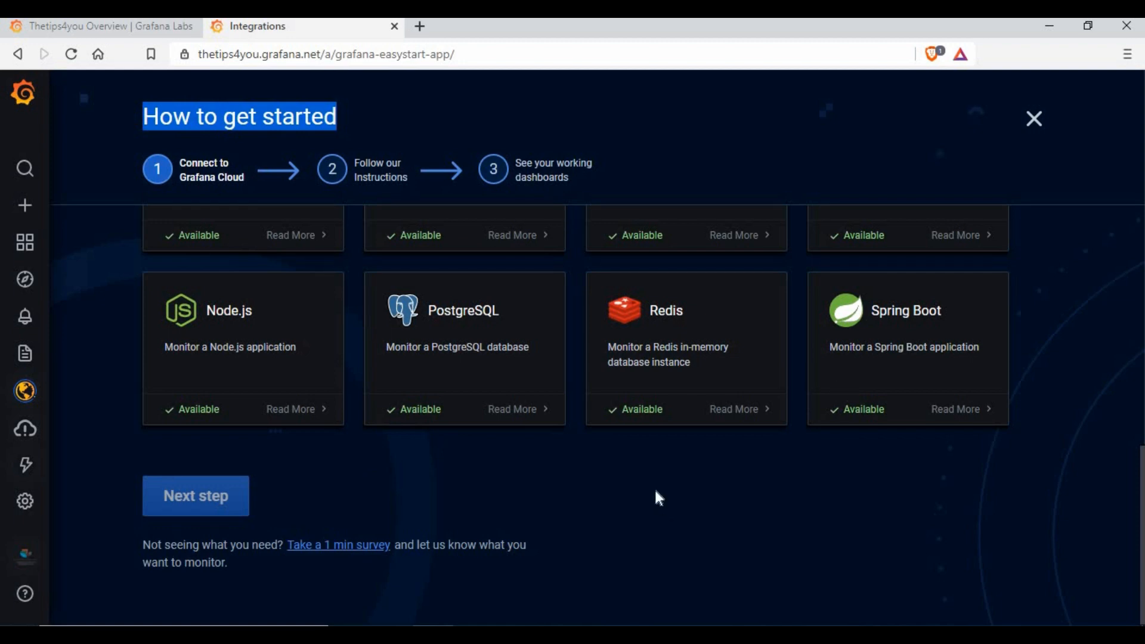
{"action": "scroll", "scroll_direction": "up", "scroll_amount": 3}
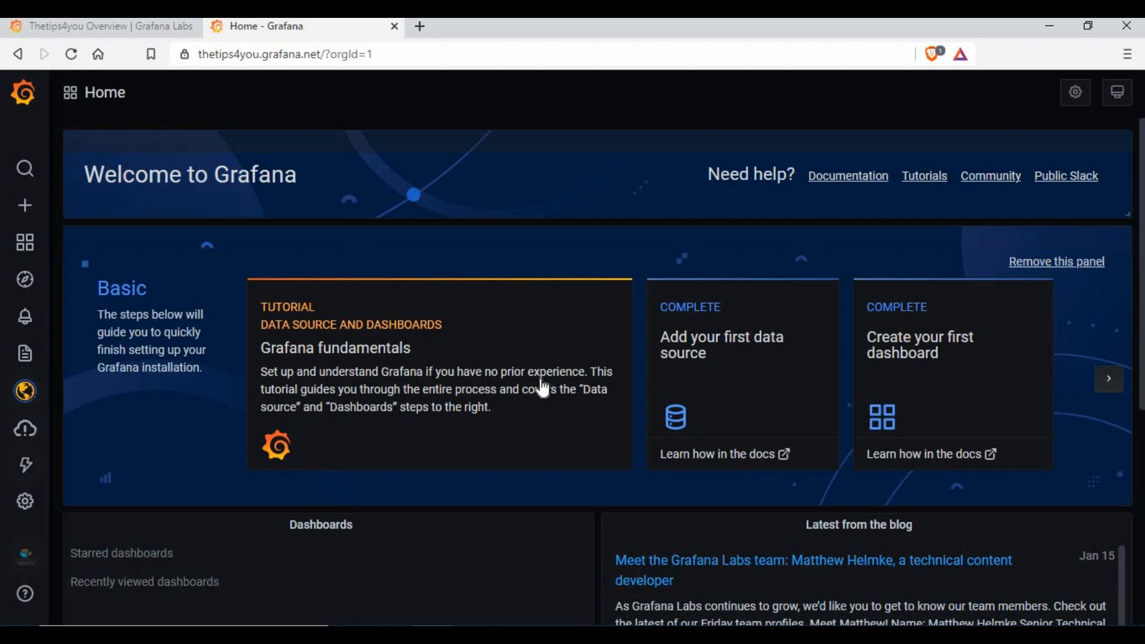
{"action": "mouse_move", "coordinate": [1073, 479]}
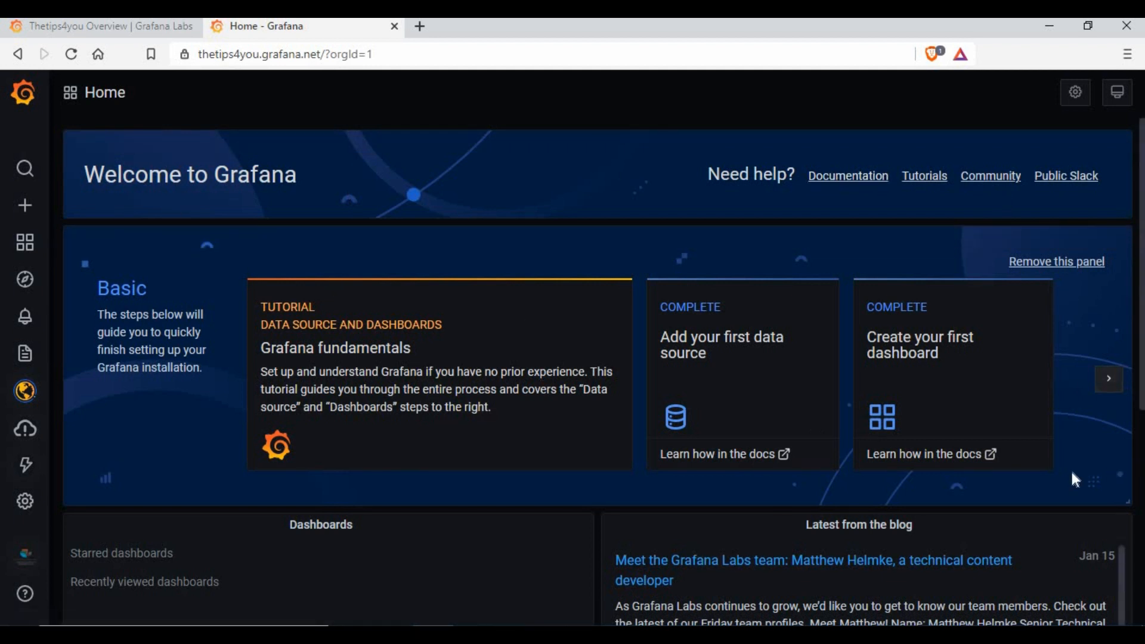
{"action": "mouse_move", "coordinate": [722, 348]}
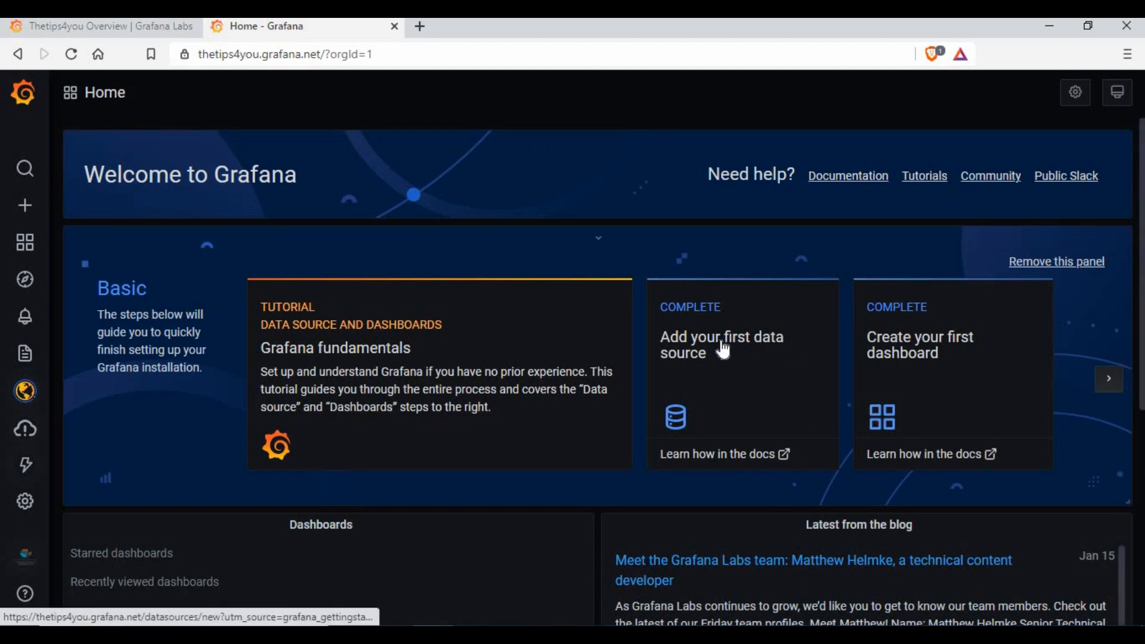
Start adding the first data source and browse the catalogue listing Prometheus and Loki
{"action": "left_click", "coordinate": [721, 344]}
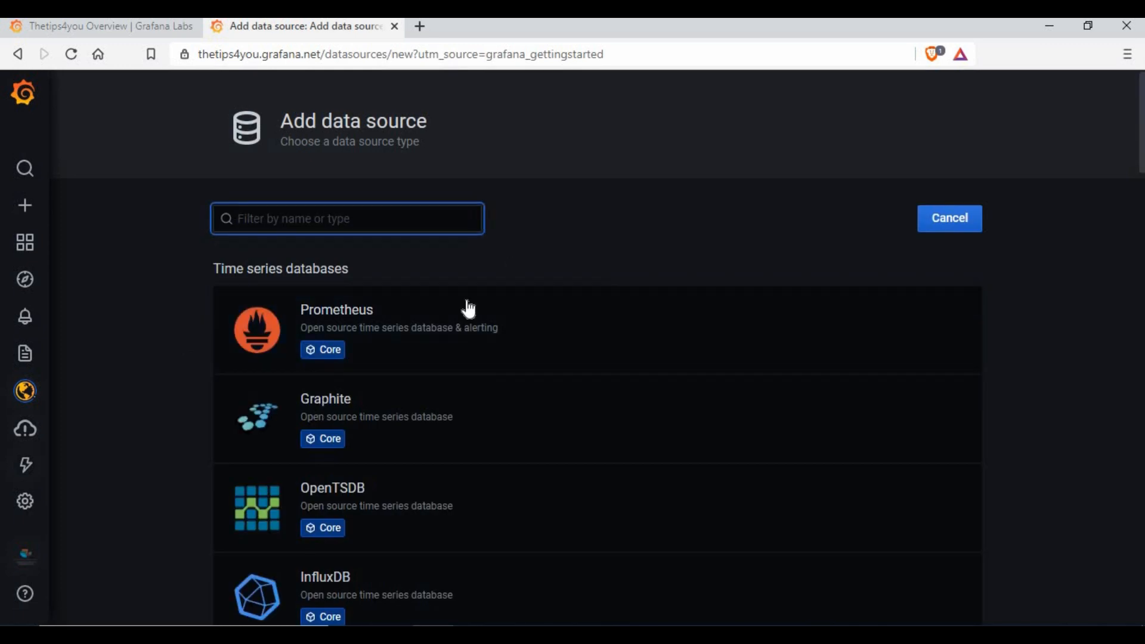
{"action": "mouse_move", "coordinate": [391, 413]}
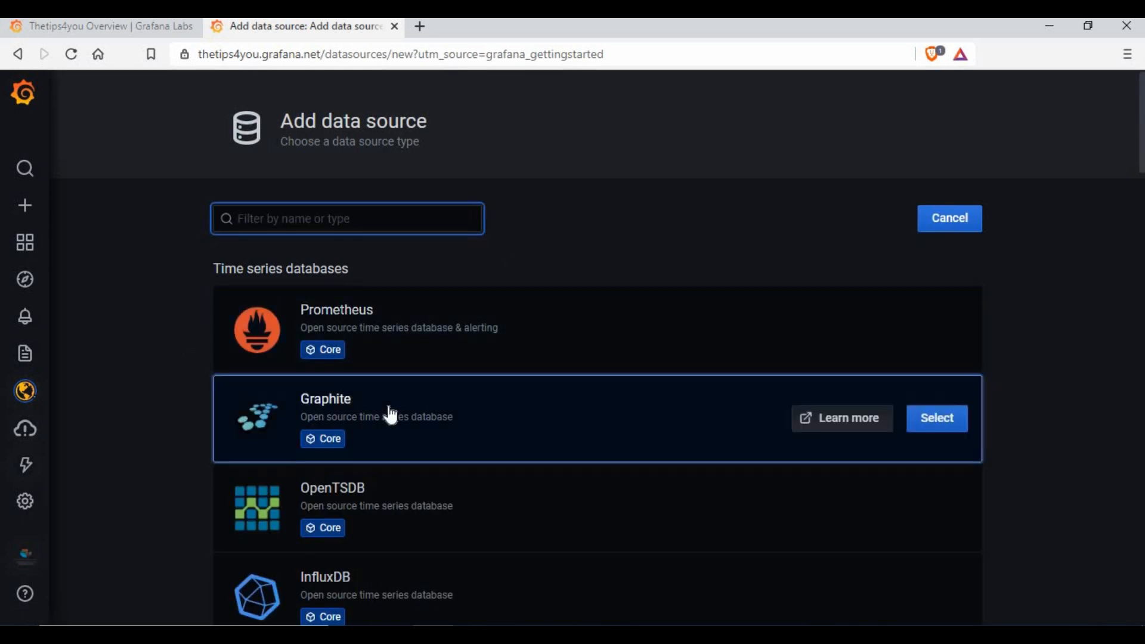
{"action": "scroll", "scroll_direction": "down", "scroll_amount": 3}
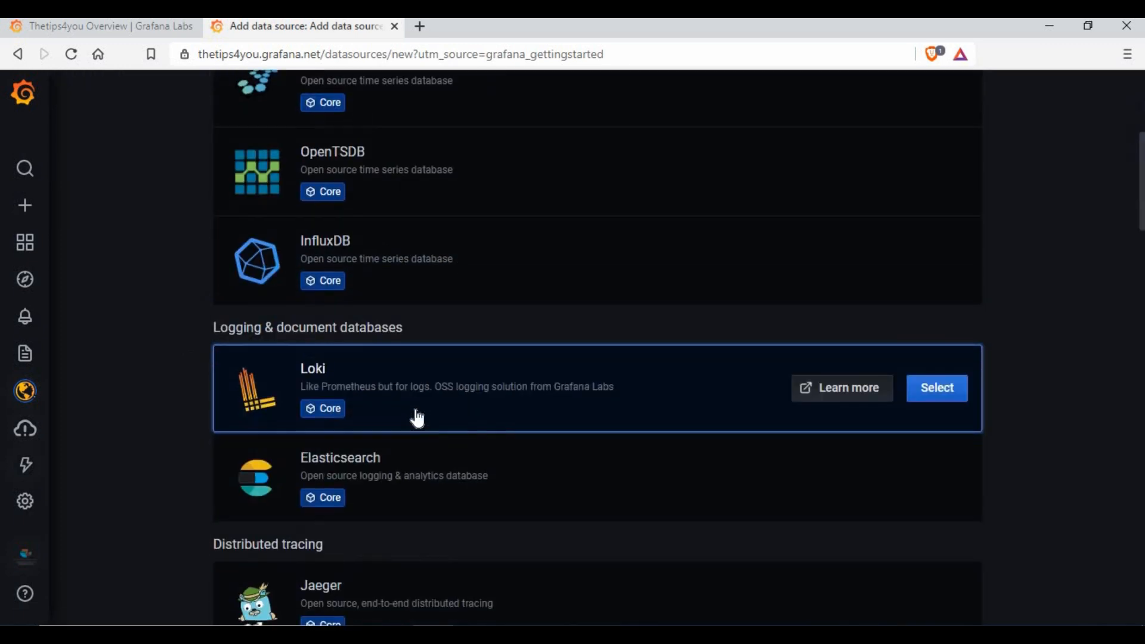
{"action": "scroll", "scroll_direction": "up", "scroll_amount": 3}
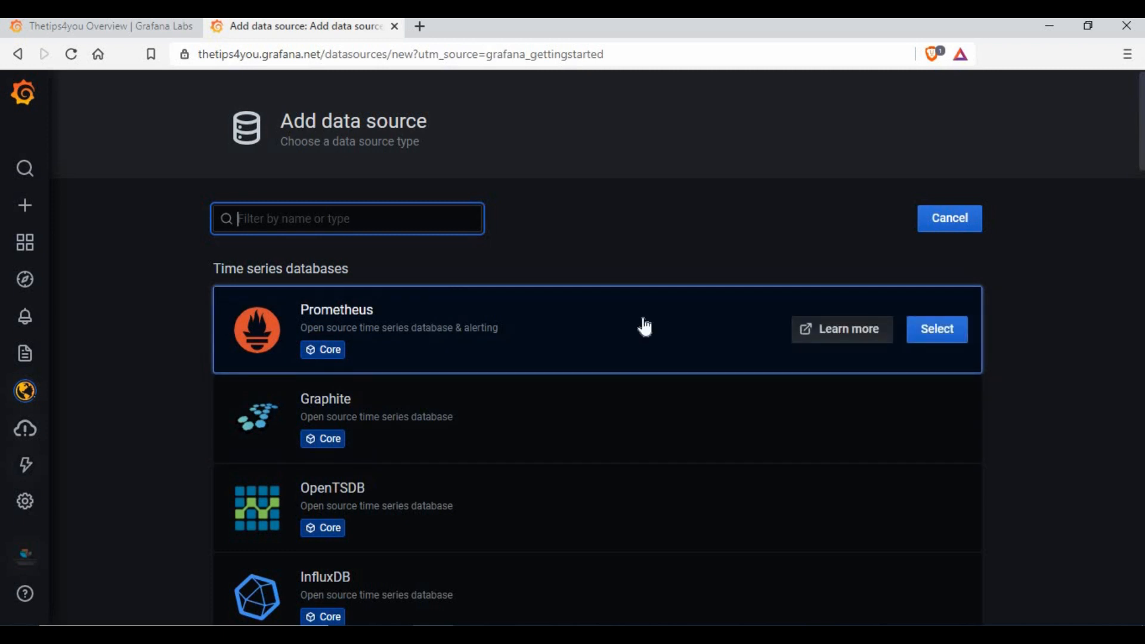
{"action": "mouse_move", "coordinate": [836, 337]}
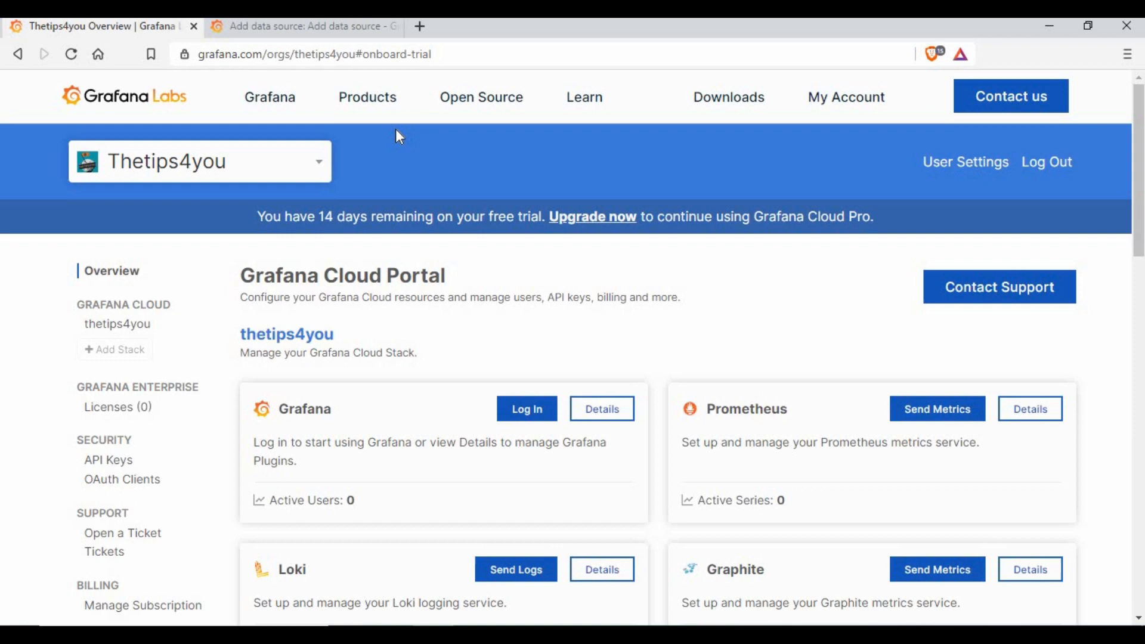
{"action": "mouse_move", "coordinate": [426, 263]}
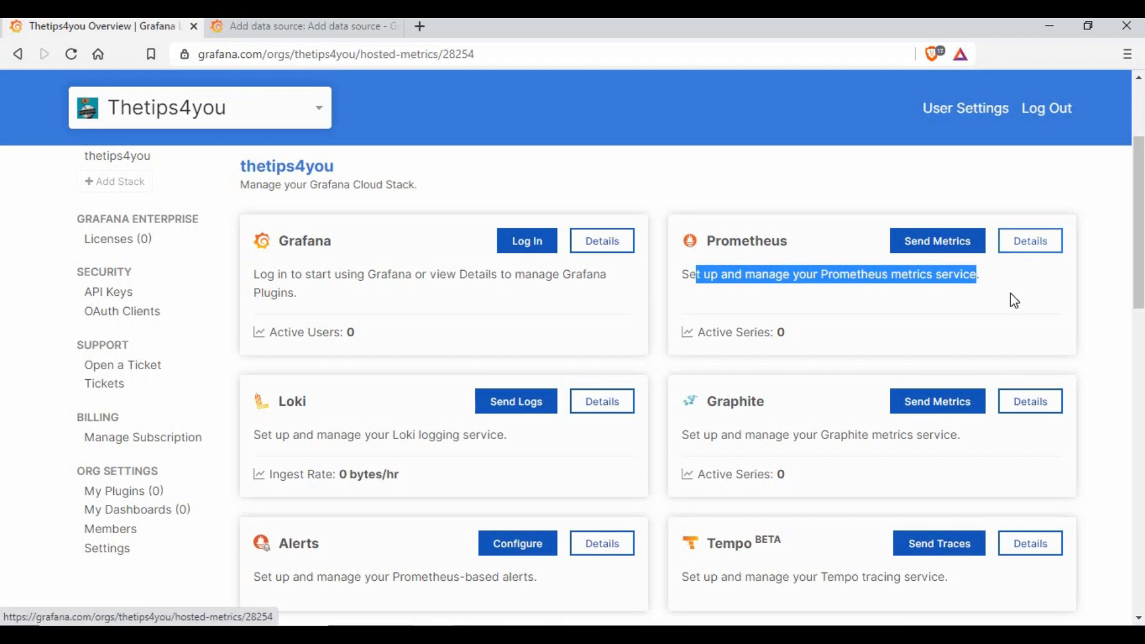
View the thetips4you-prom Prometheus instance details and select its suggested data source name
{"action": "left_click", "coordinate": [1028, 240]}
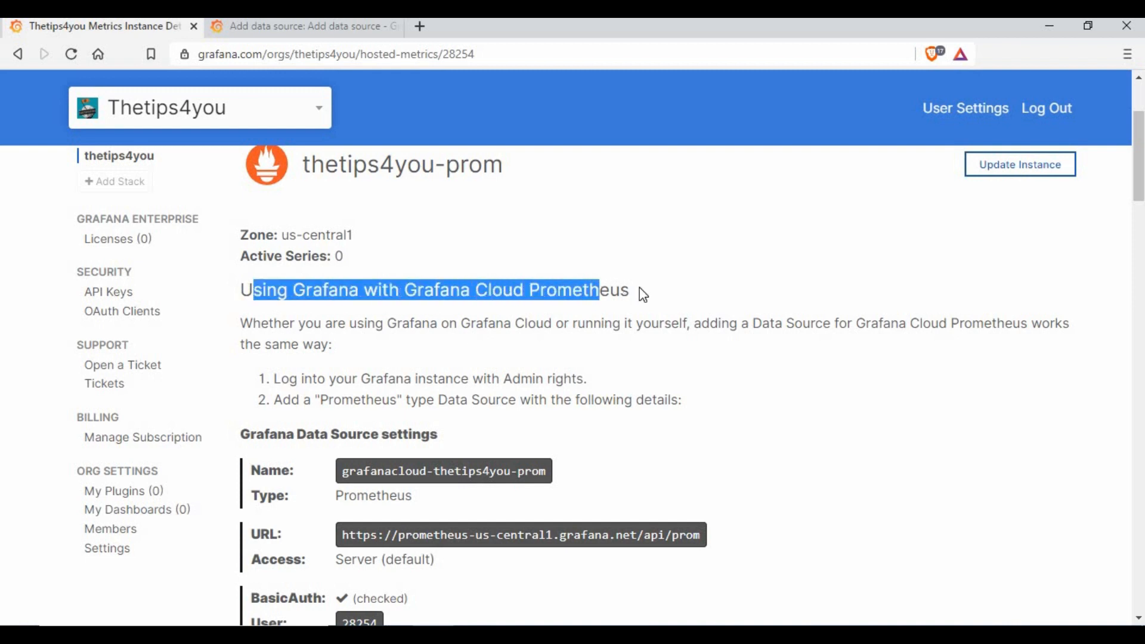
{"action": "scroll", "scroll_direction": "down", "scroll_amount": 3}
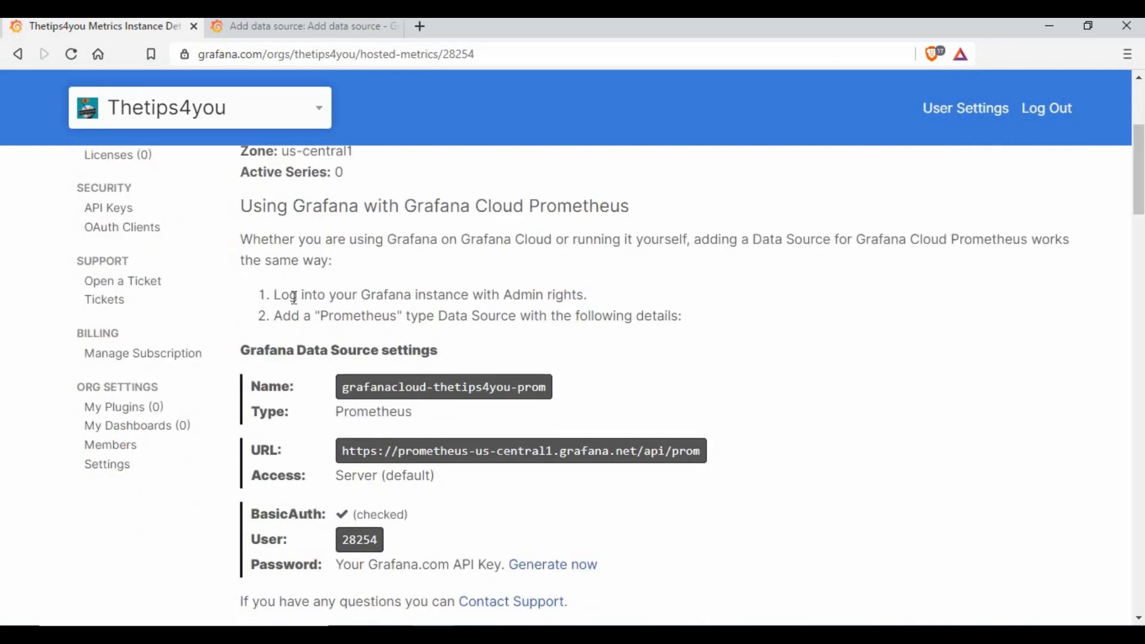
{"action": "triple_click", "coordinate": [429, 294]}
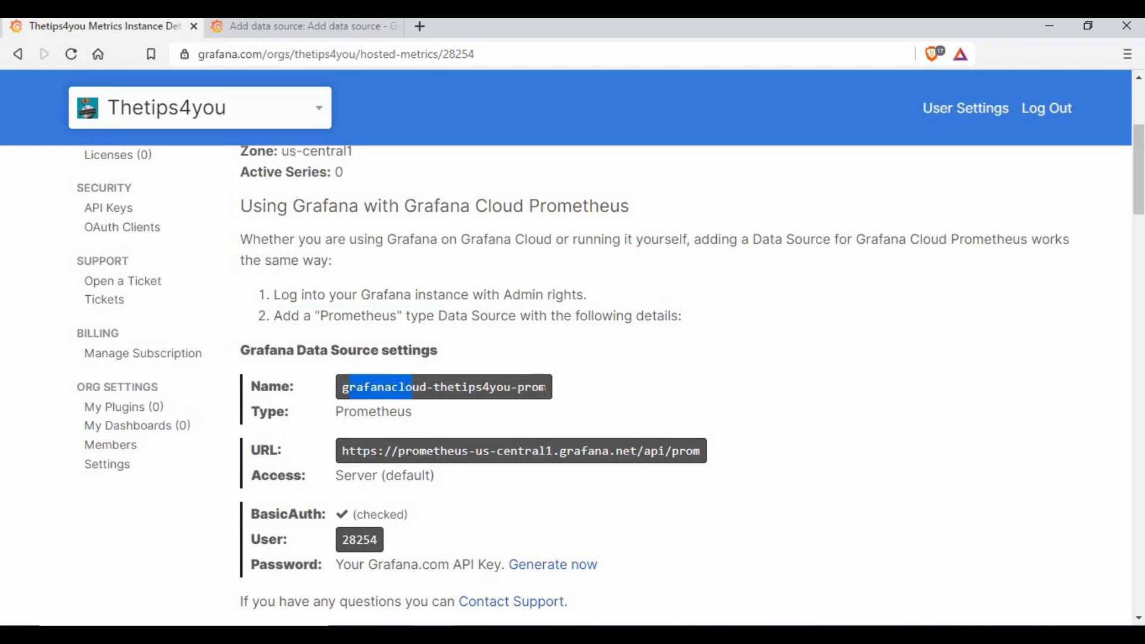
{"action": "scroll", "scroll_direction": "down", "scroll_amount": 3}
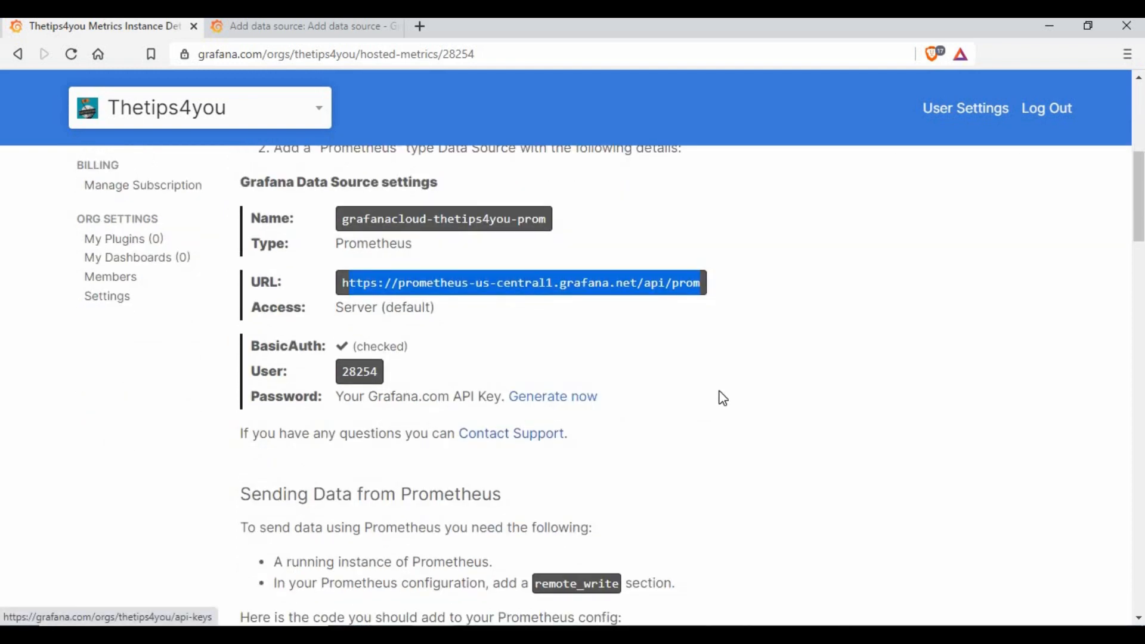
{"action": "scroll", "scroll_direction": "down", "scroll_amount": 3}
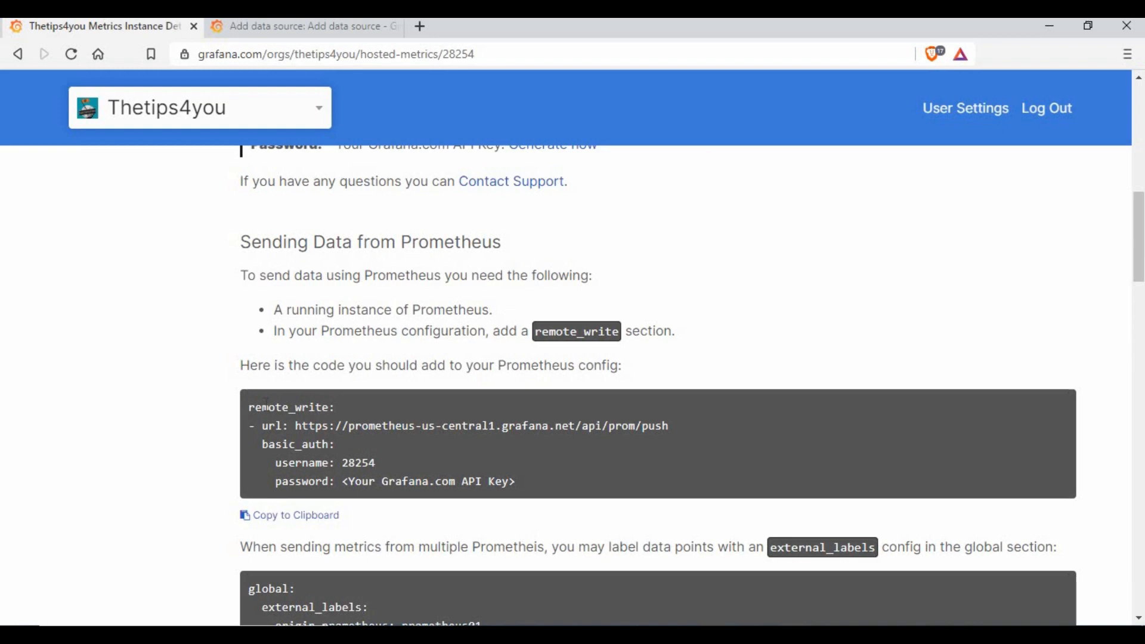
{"action": "mouse_move", "coordinate": [624, 363]}
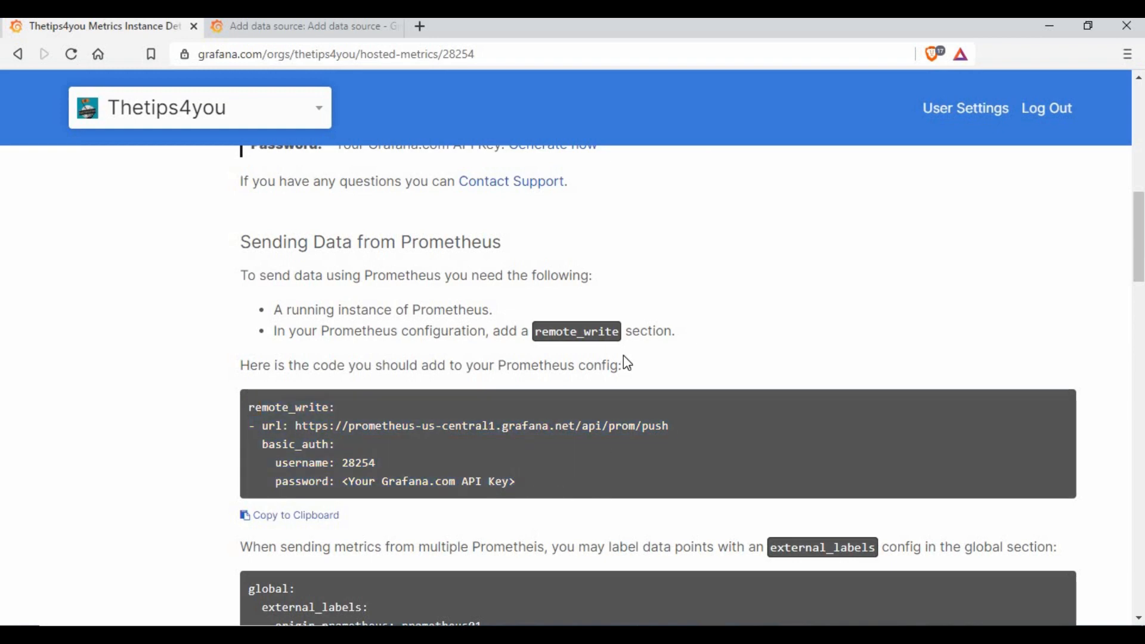
Read through the Prometheus data source settings, then return to the stack's Grafana instance
{"action": "scroll", "scroll_direction": "down", "scroll_amount": 3}
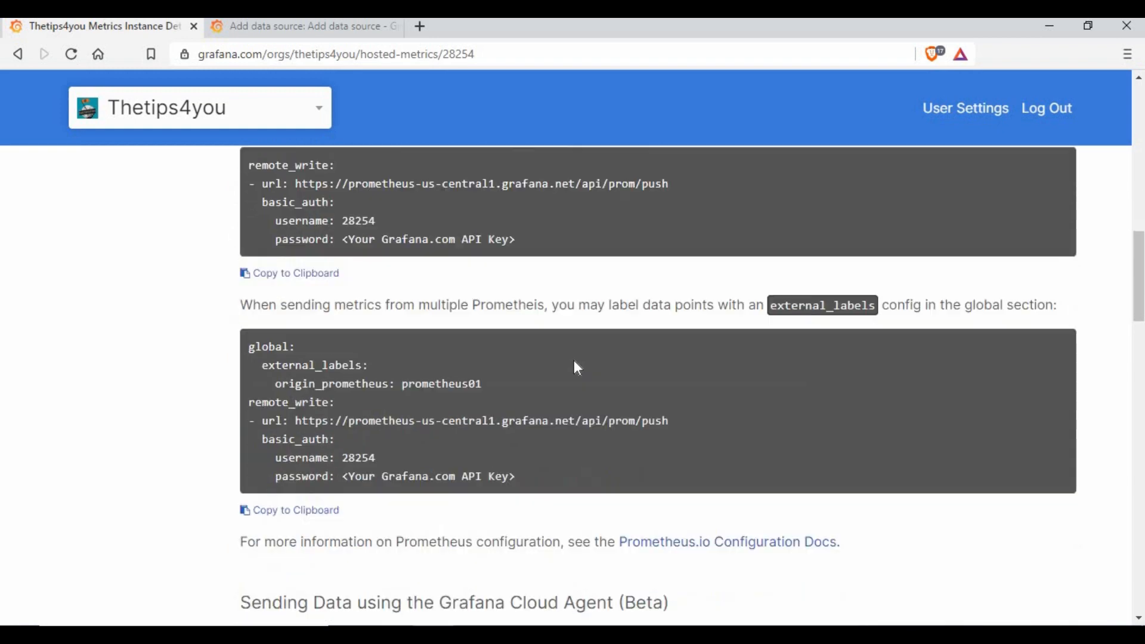
{"action": "scroll", "scroll_direction": "down", "scroll_amount": 3}
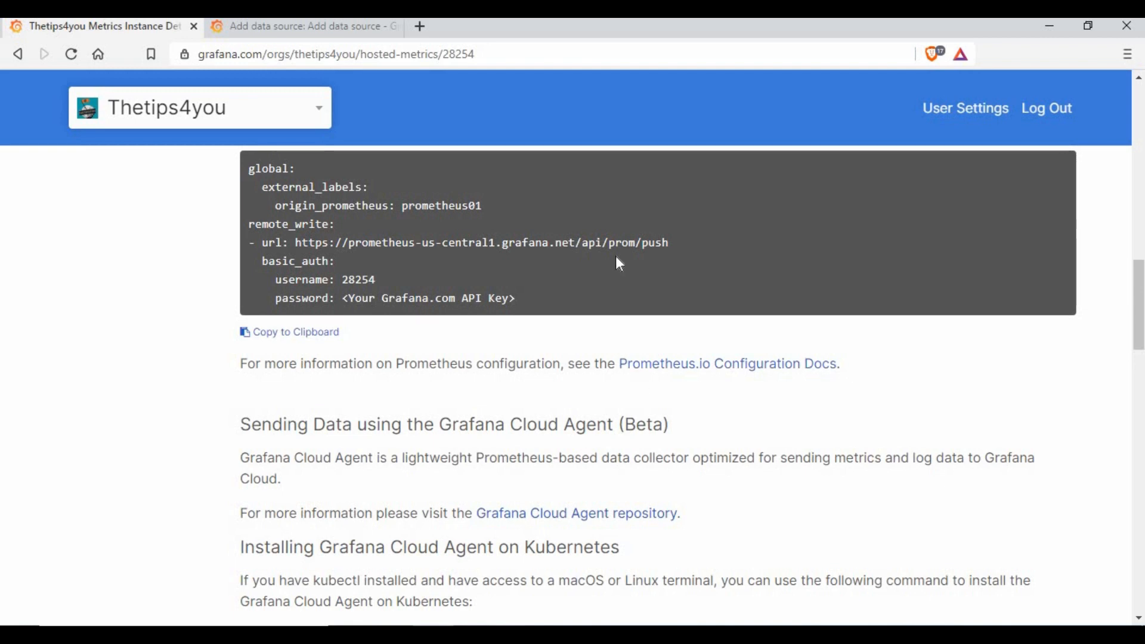
{"action": "scroll", "scroll_direction": "down", "scroll_amount": 3}
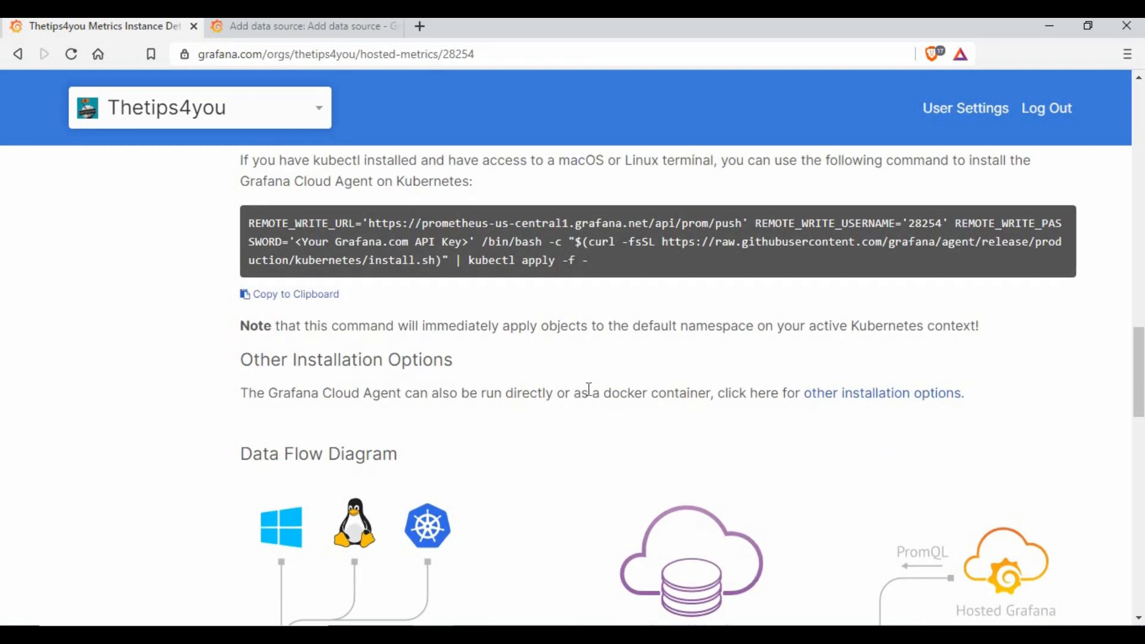
{"action": "scroll", "scroll_direction": "down", "scroll_amount": 3}
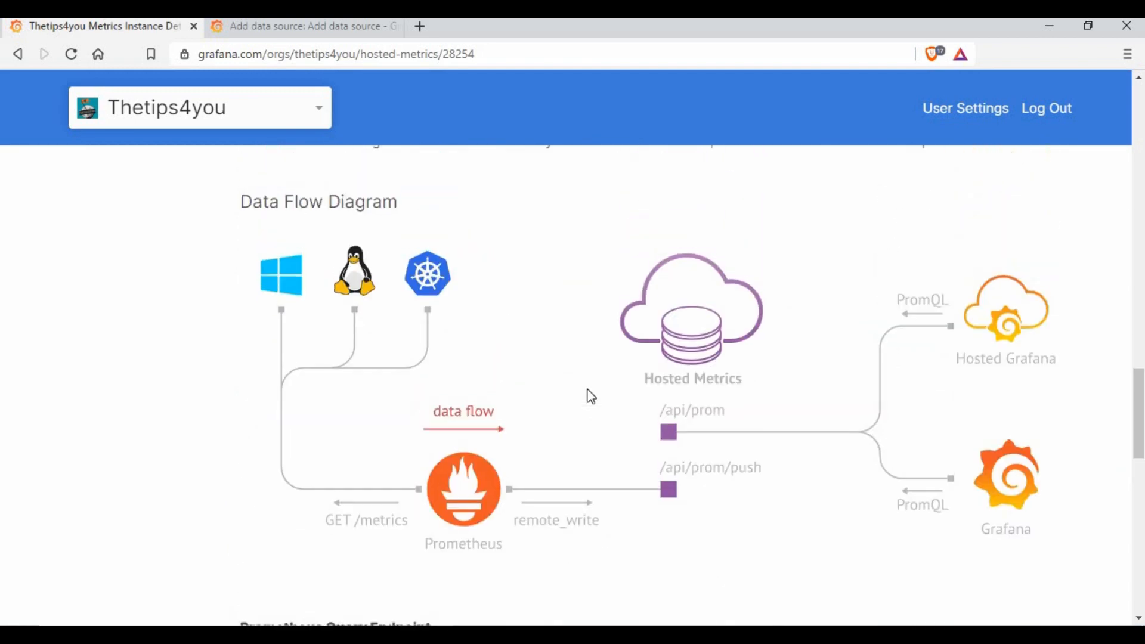
{"action": "scroll", "scroll_direction": "up", "scroll_amount": 3}
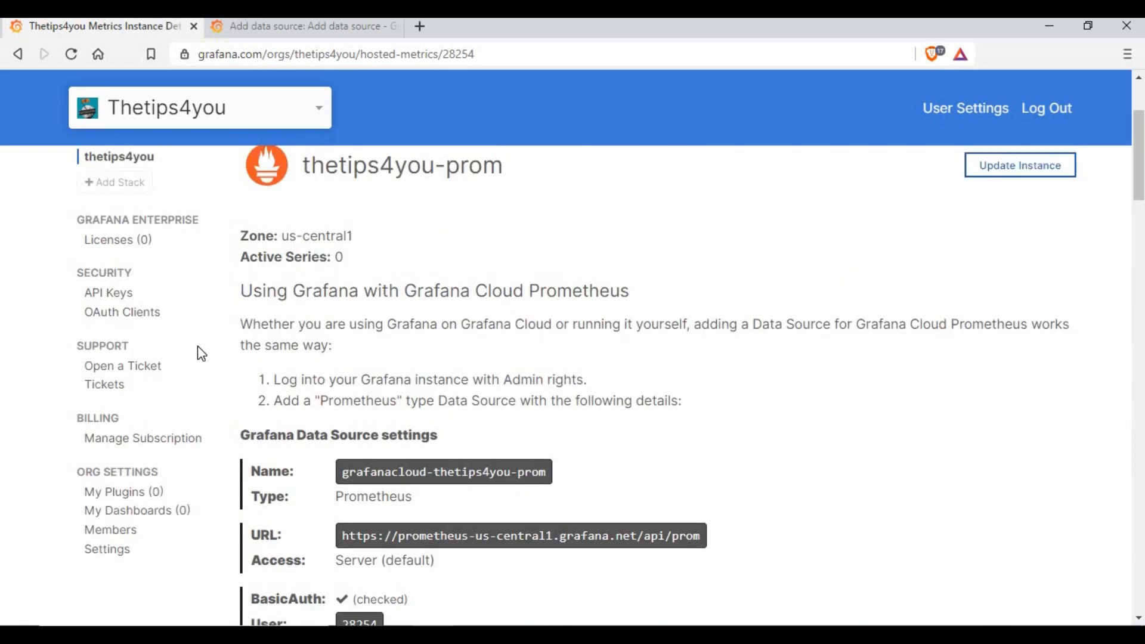
{"action": "scroll", "scroll_direction": "up", "scroll_amount": 3}
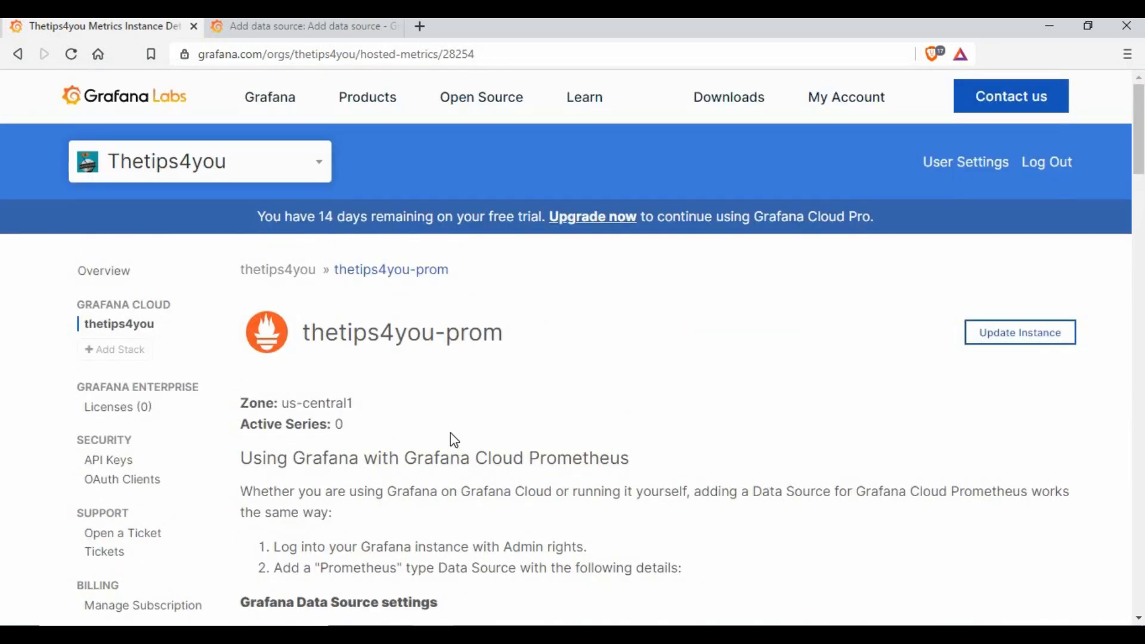
{"action": "left_click", "coordinate": [303, 26]}
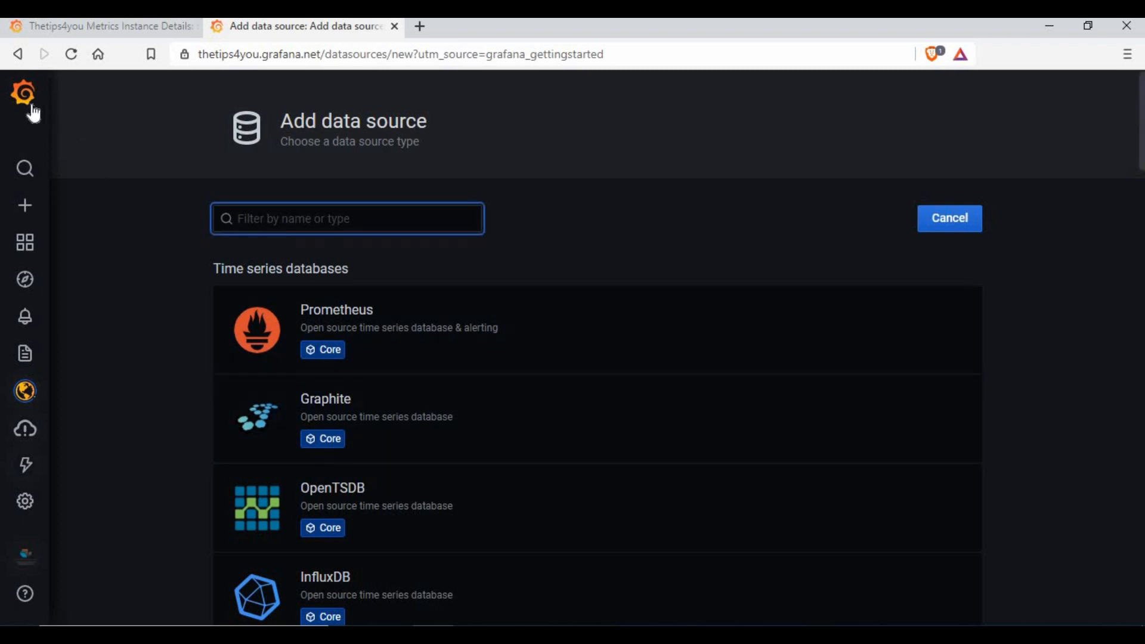
Go to the stack's Grafana home page, then return to the thetips4you-prom metrics instance details
{"action": "left_click", "coordinate": [23, 91]}
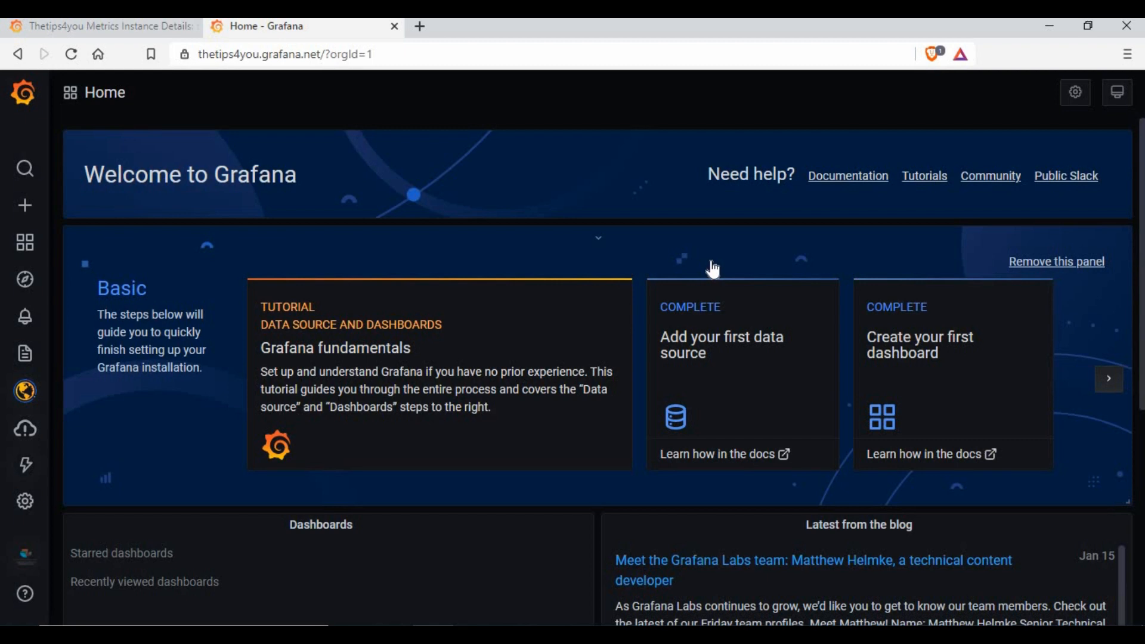
{"action": "left_click", "coordinate": [102, 26]}
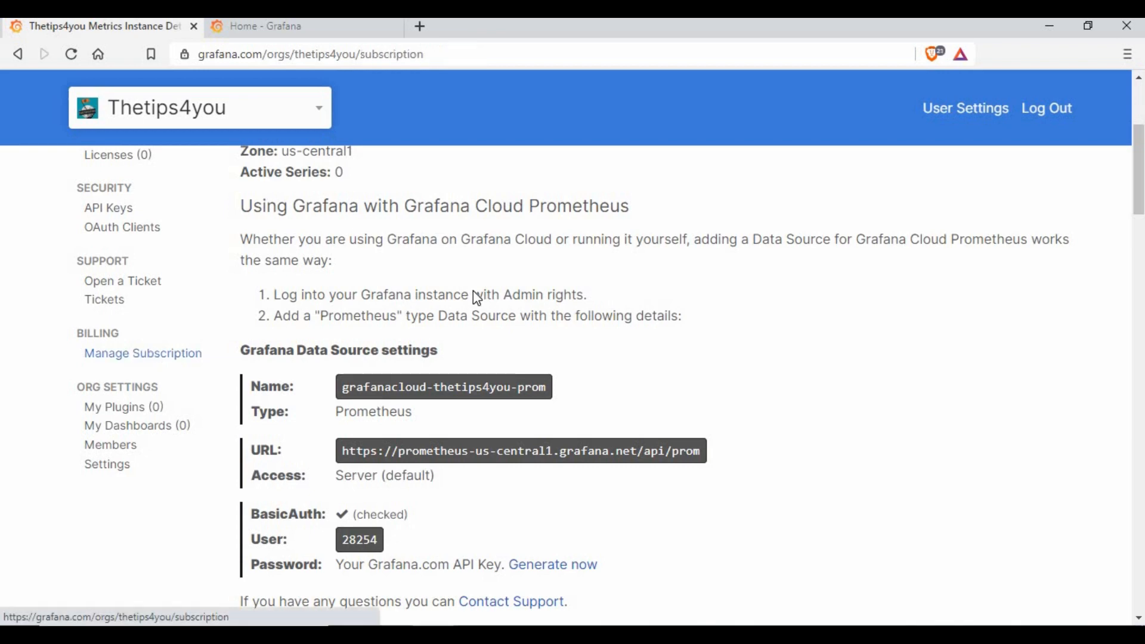
Go to Manage Subscription under Billing and view the Free, Pro and Advanced plan table
{"action": "left_click", "coordinate": [142, 352]}
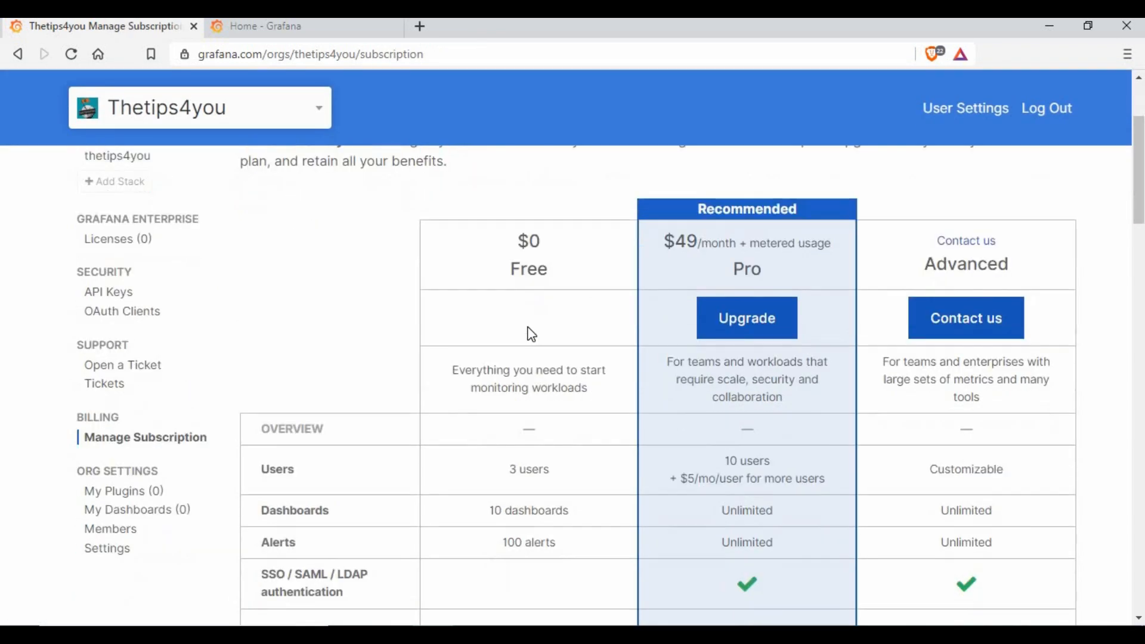
{"action": "scroll", "scroll_direction": "down", "scroll_amount": 3}
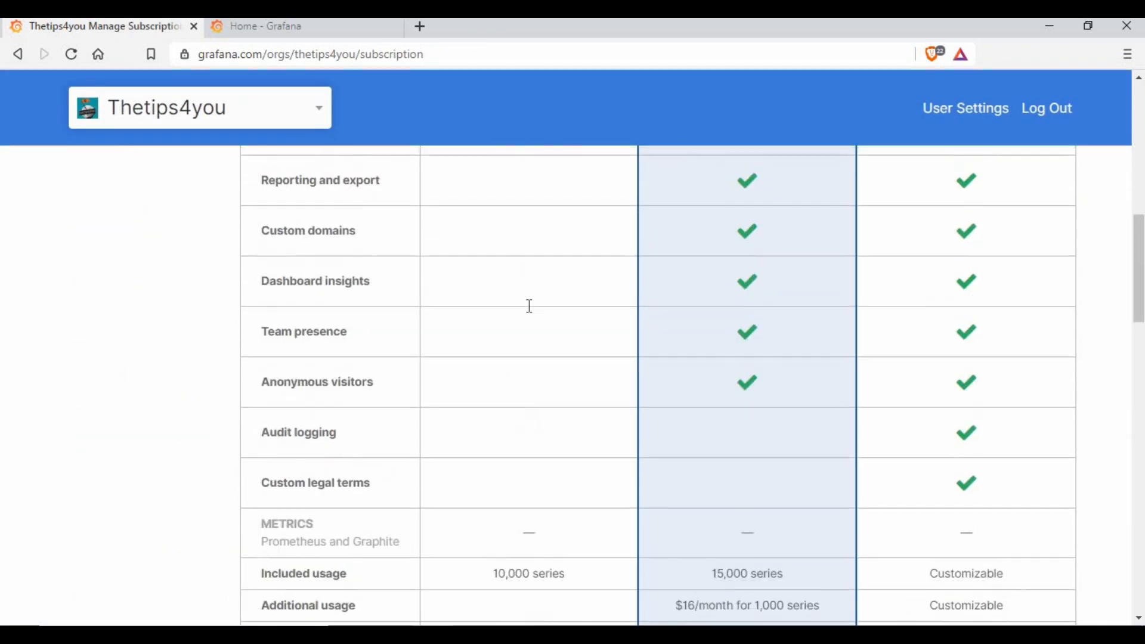
{"action": "scroll", "scroll_direction": "up", "scroll_amount": 3}
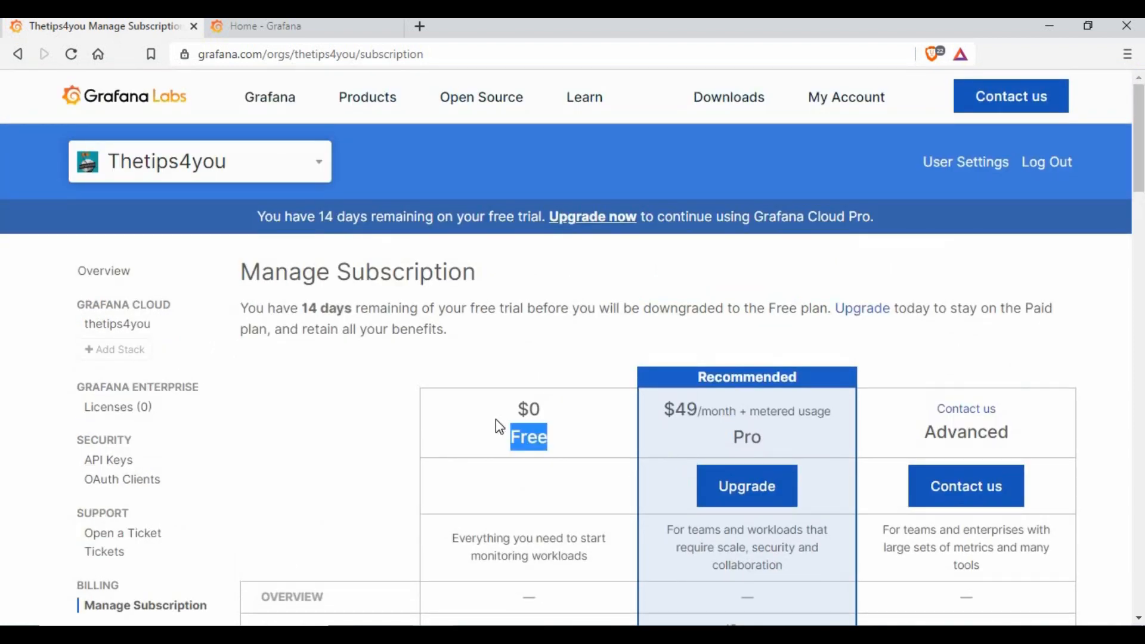
{"action": "scroll", "scroll_direction": "down", "scroll_amount": 3}
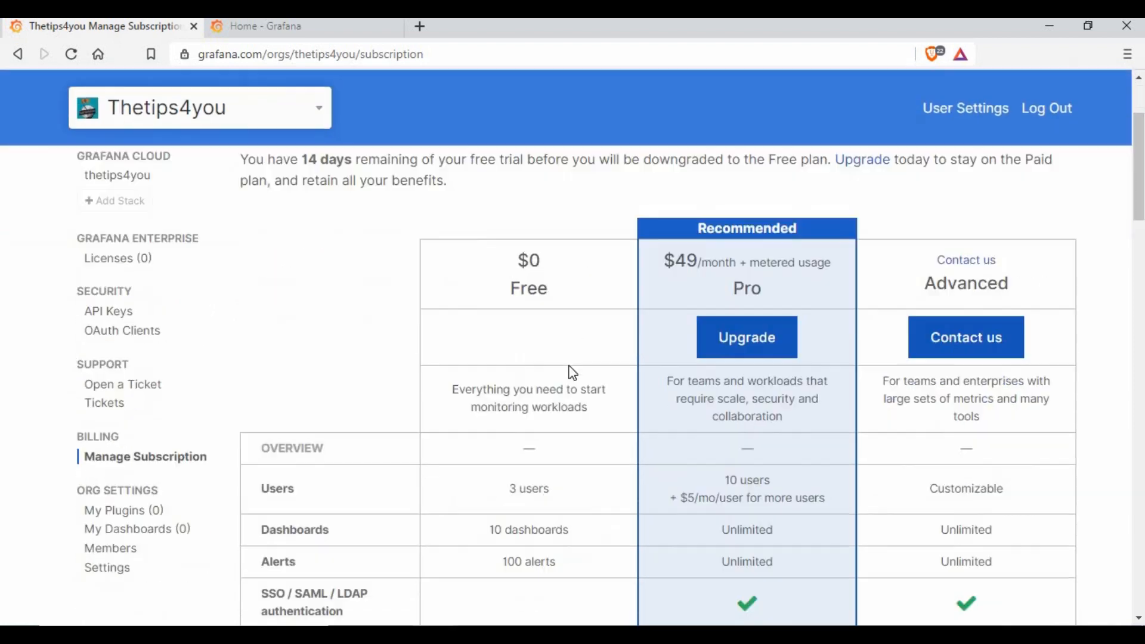
{"action": "scroll", "scroll_direction": "down", "scroll_amount": 3}
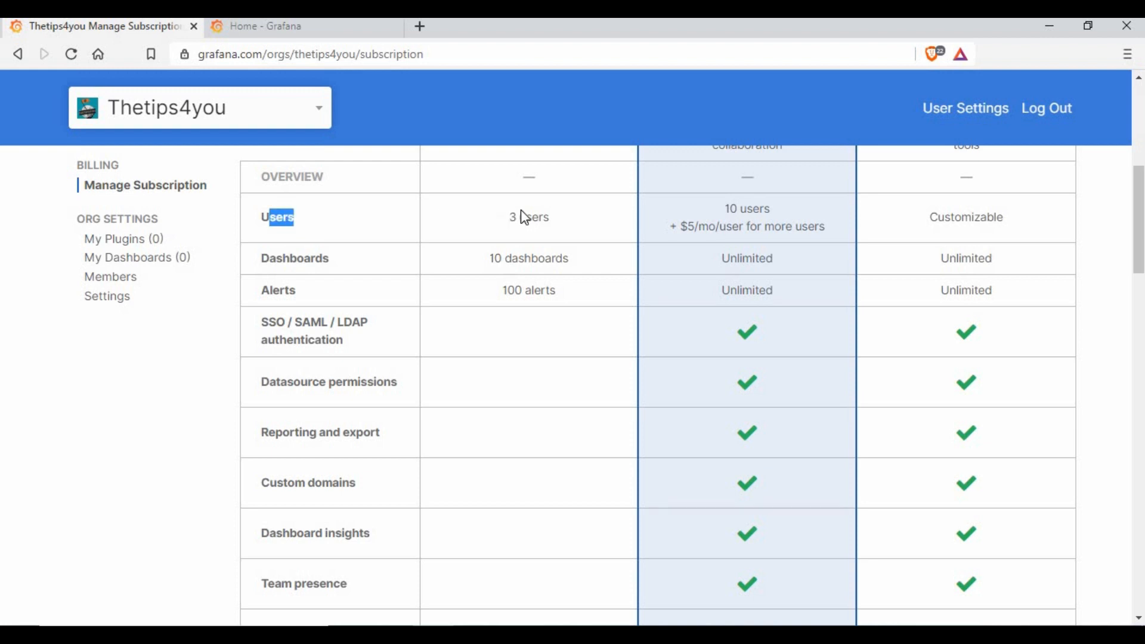
Highlight the Free plan's 10 dashboards limit and review the remaining features and support levels
{"action": "double_click", "coordinate": [527, 258]}
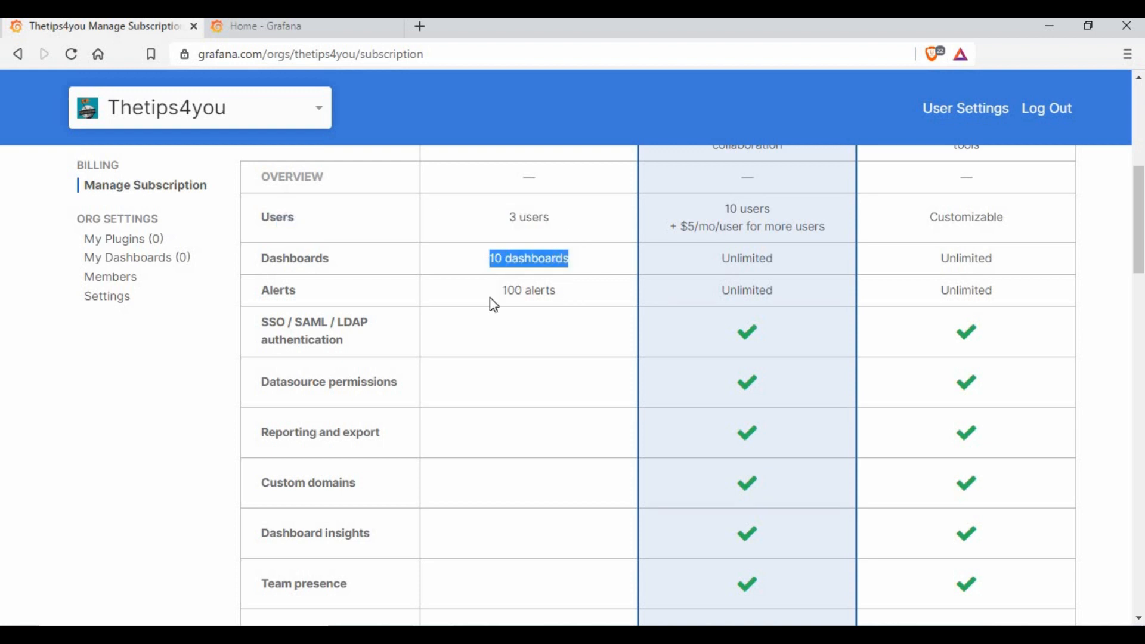
{"action": "scroll", "scroll_direction": "down", "scroll_amount": 3}
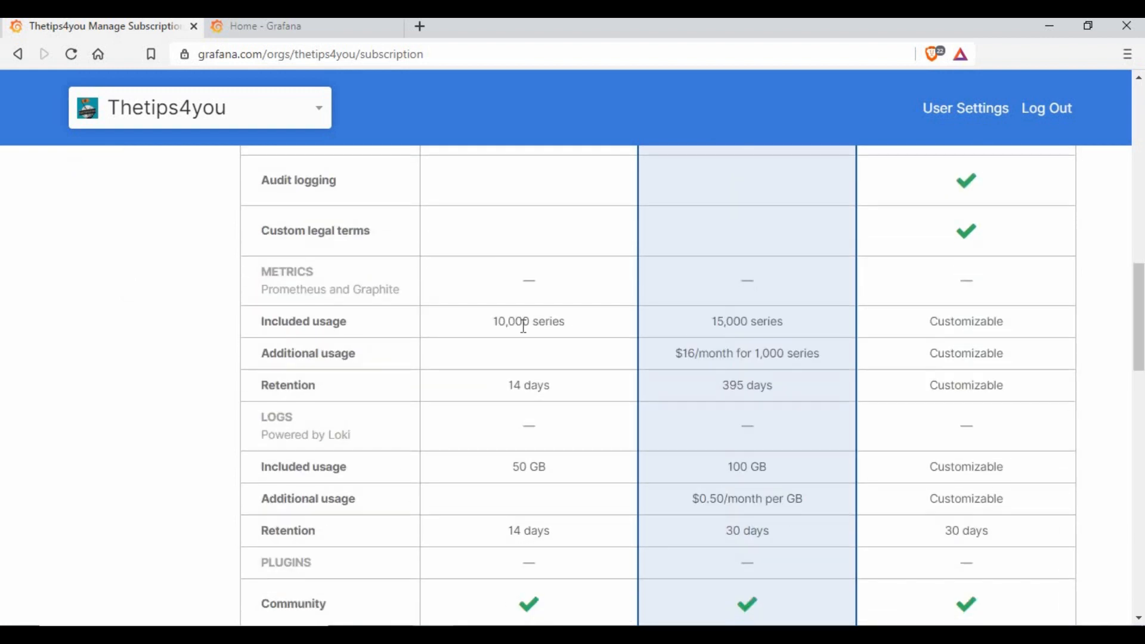
{"action": "scroll", "scroll_direction": "down", "scroll_amount": 3}
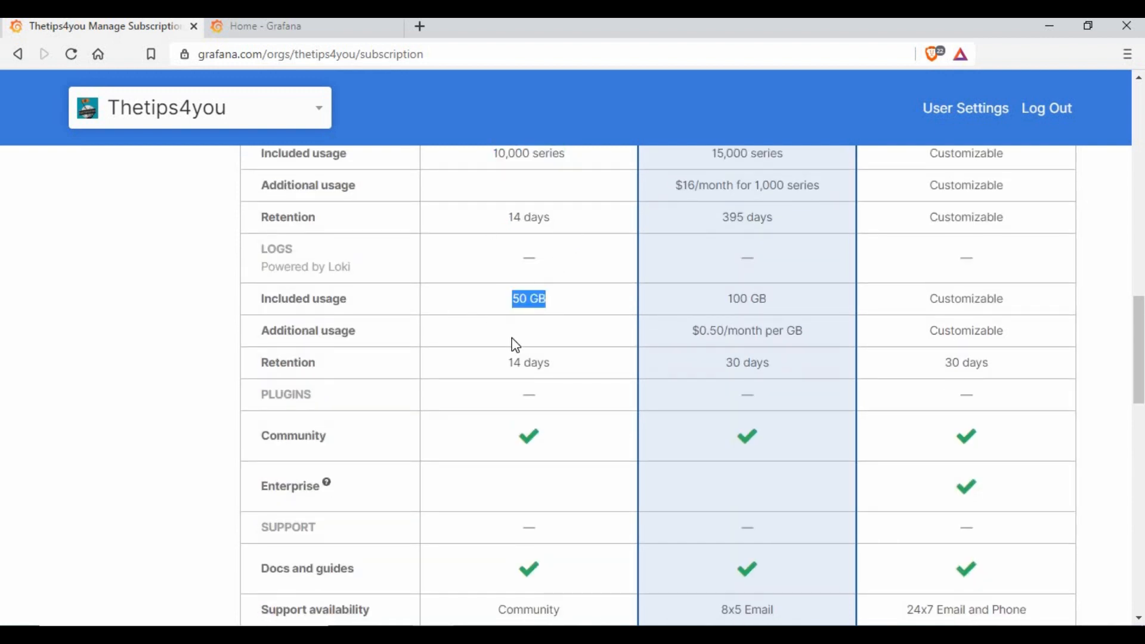
{"action": "scroll", "scroll_direction": "down", "scroll_amount": 3}
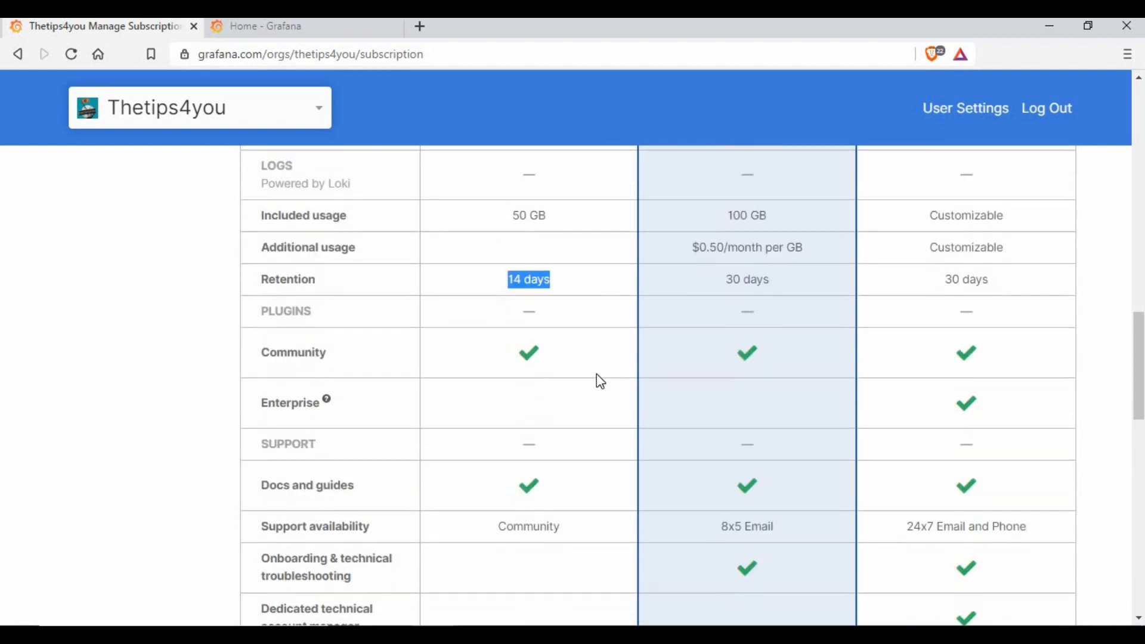
{"action": "scroll", "scroll_direction": "down", "scroll_amount": 3}
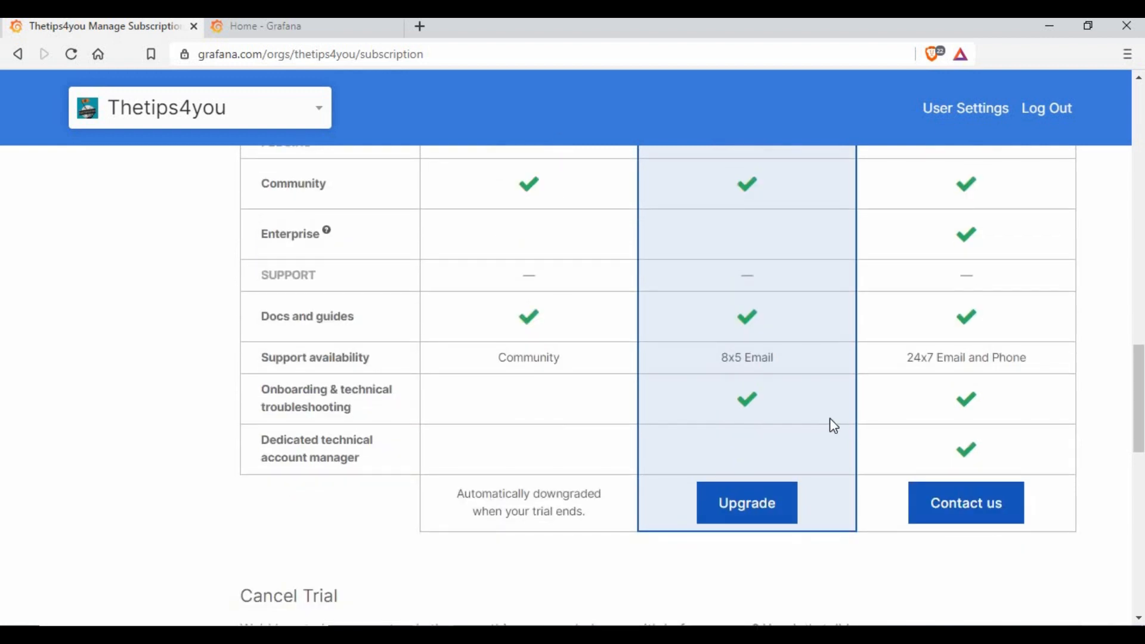
{"action": "scroll", "scroll_direction": "up", "scroll_amount": 3}
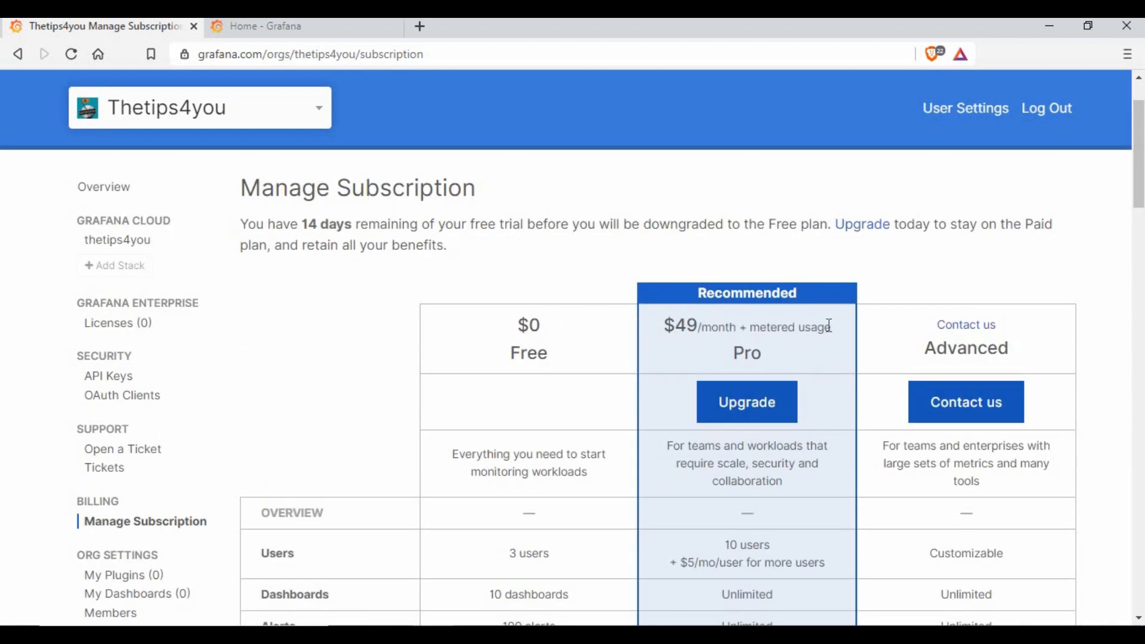
{"action": "mouse_move", "coordinate": [1050, 332]}
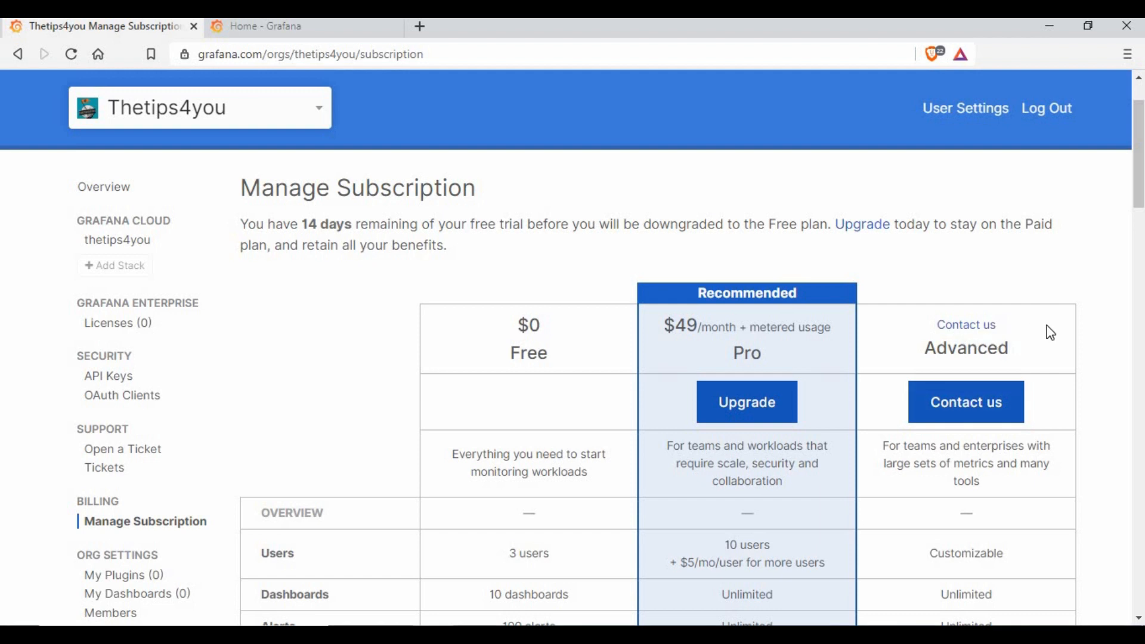
{"action": "mouse_move", "coordinate": [1016, 399]}
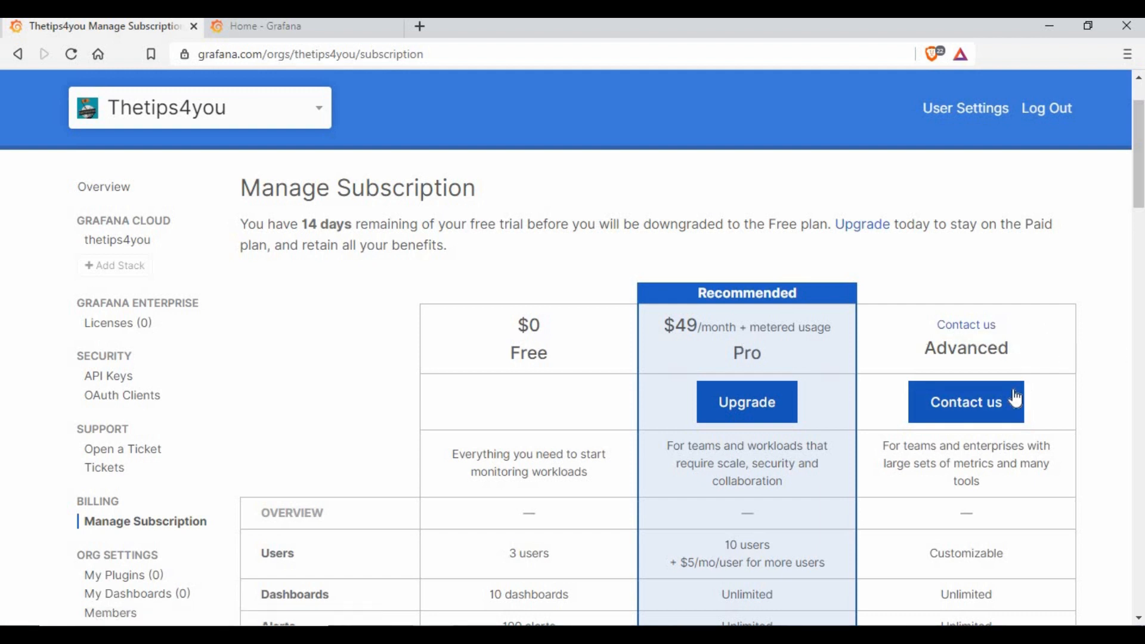
{"action": "mouse_move", "coordinate": [915, 341]}
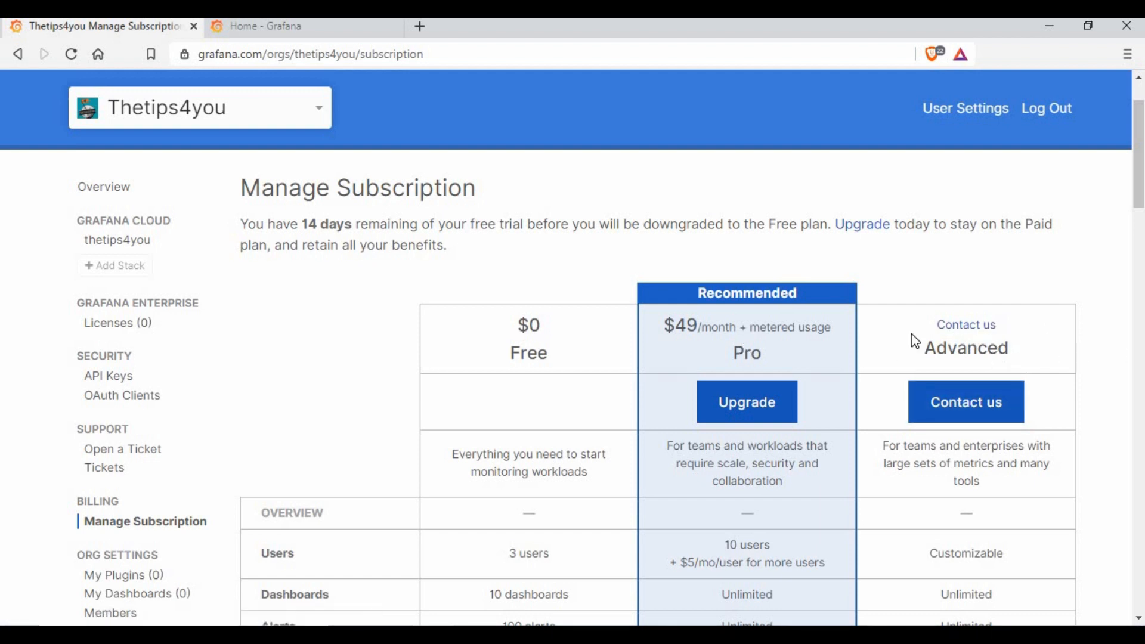
{"action": "mouse_move", "coordinate": [732, 357]}
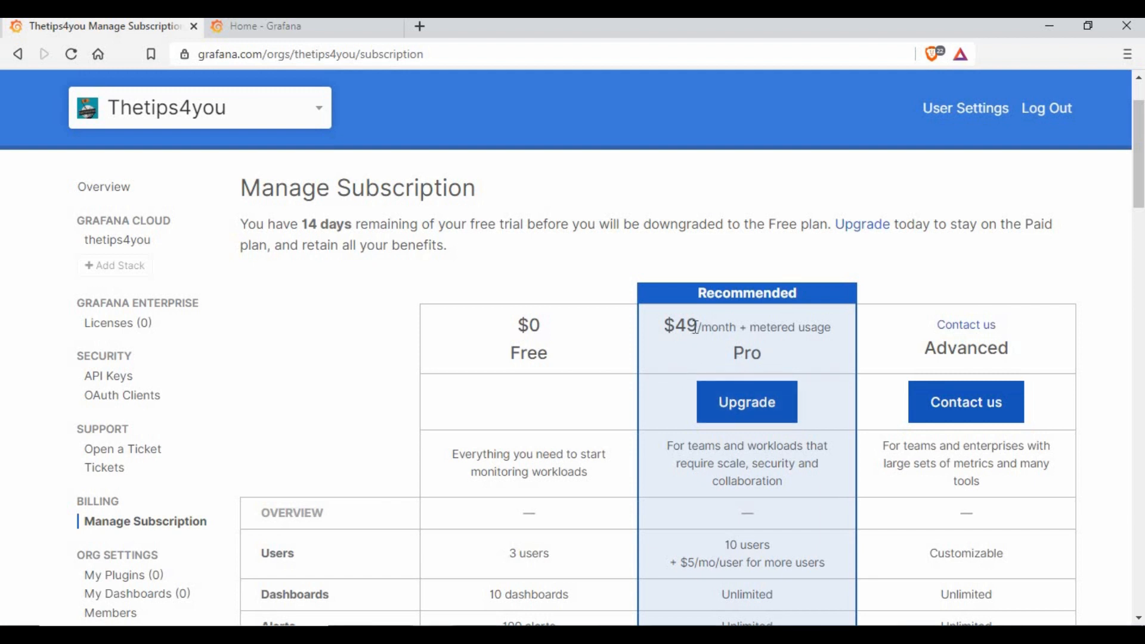
{"action": "mouse_move", "coordinate": [805, 326]}
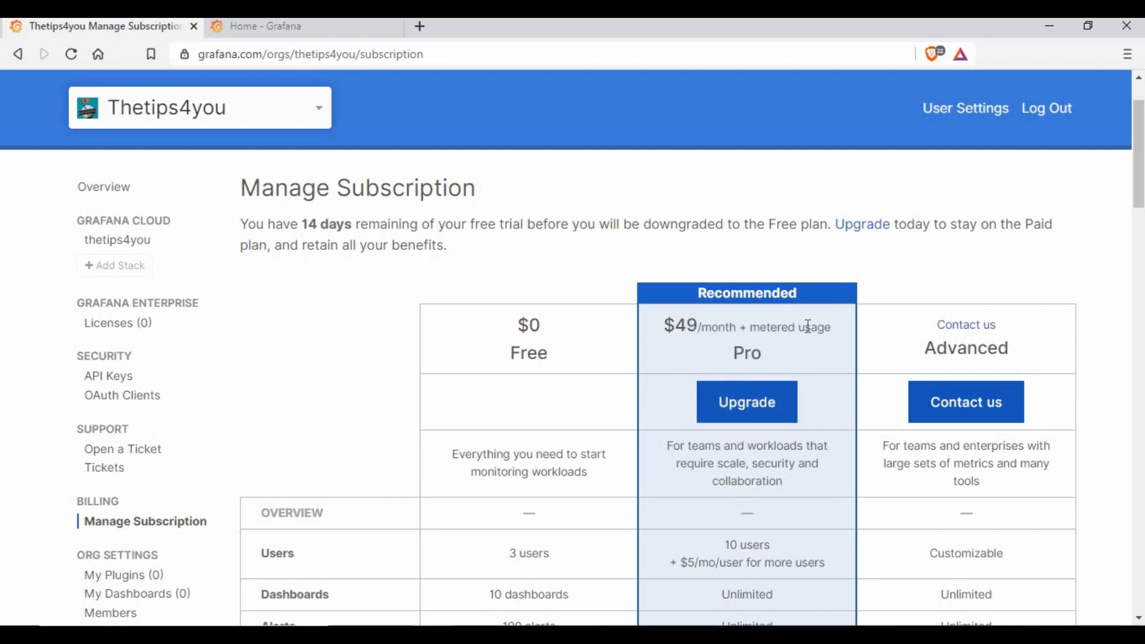
{"action": "mouse_move", "coordinate": [803, 353]}
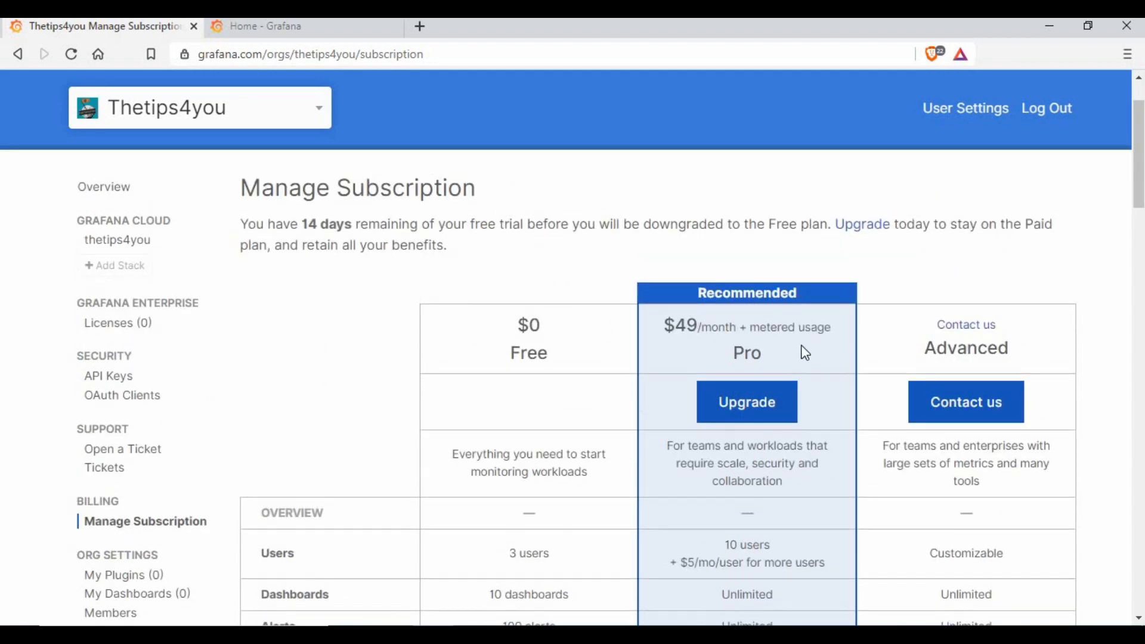
{"action": "scroll", "scroll_direction": "down", "scroll_amount": 3}
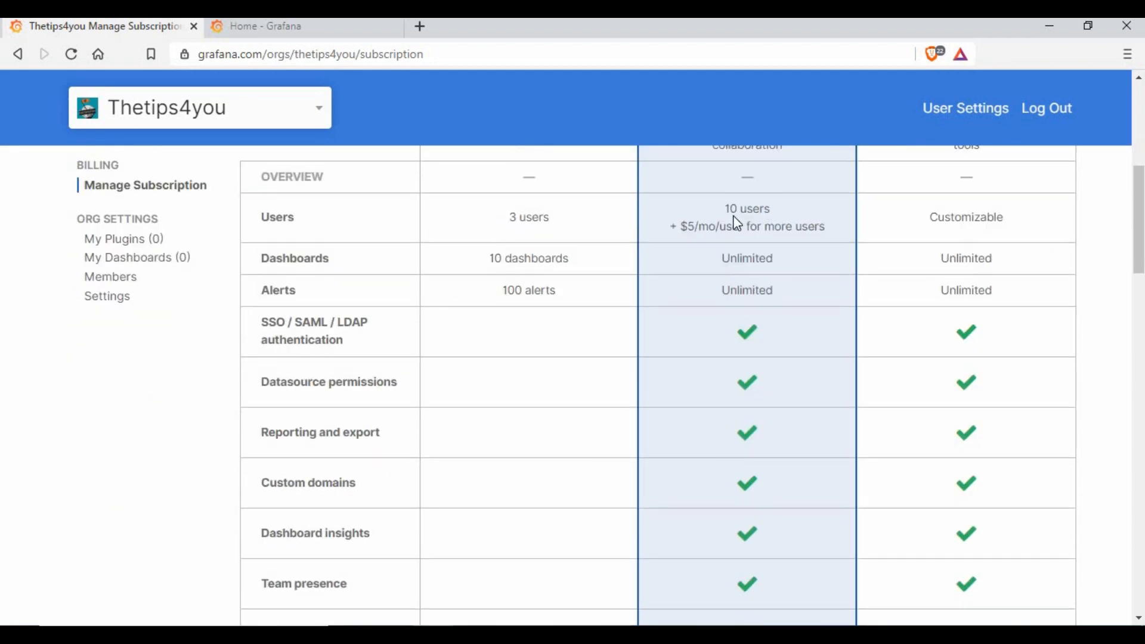
{"action": "mouse_move", "coordinate": [712, 221]}
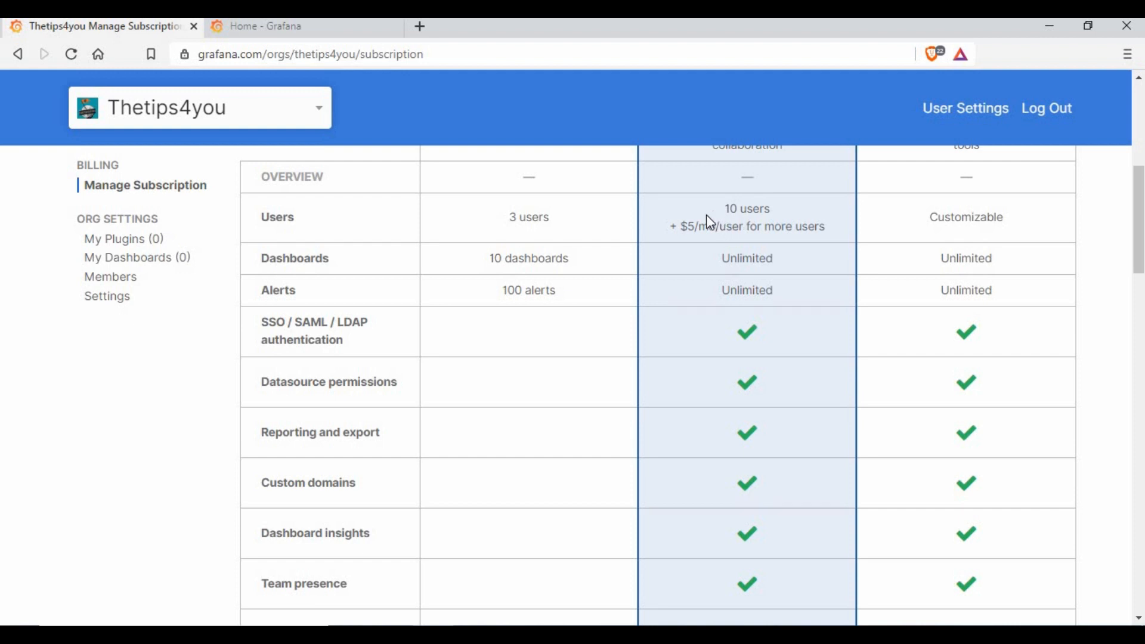
{"action": "double_click", "coordinate": [746, 208]}
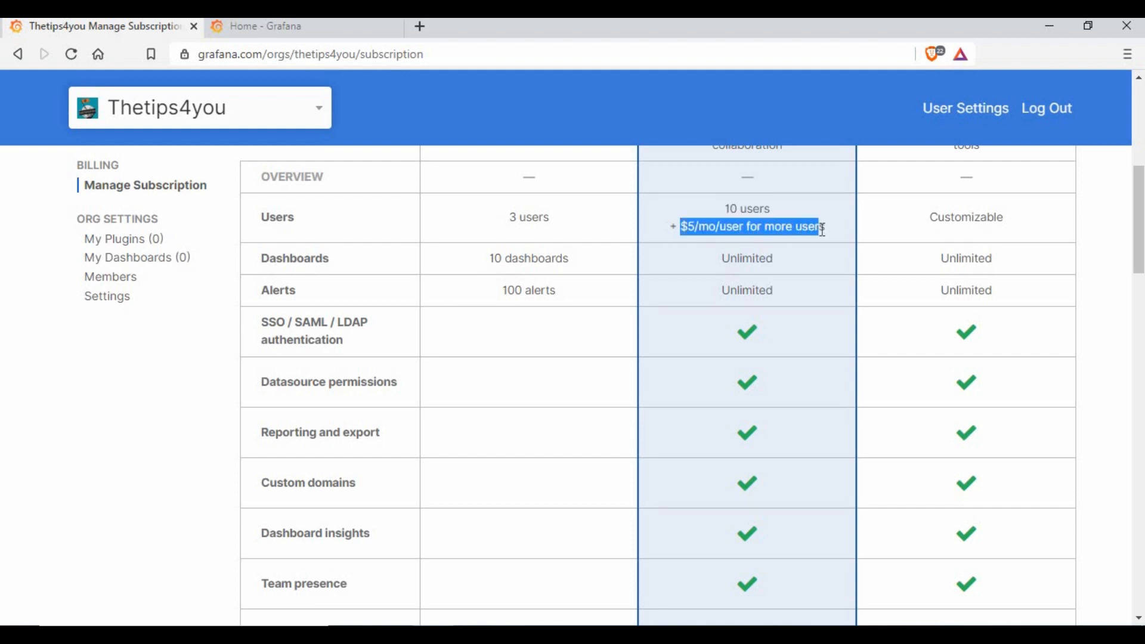
{"action": "scroll", "scroll_direction": "down", "scroll_amount": 3}
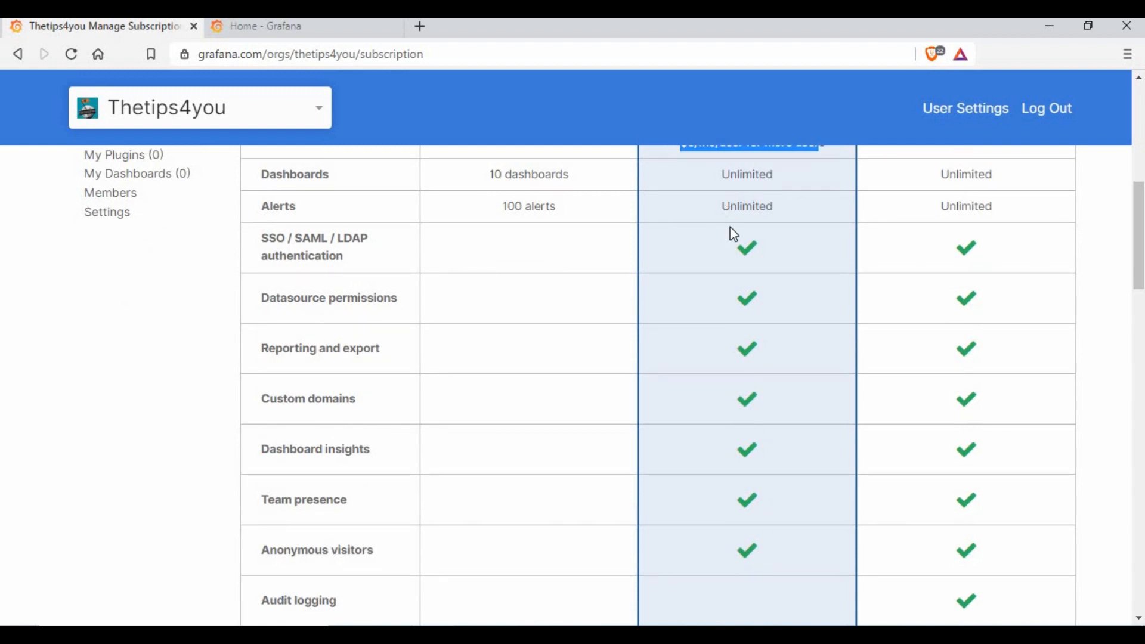
{"action": "mouse_move", "coordinate": [554, 329]}
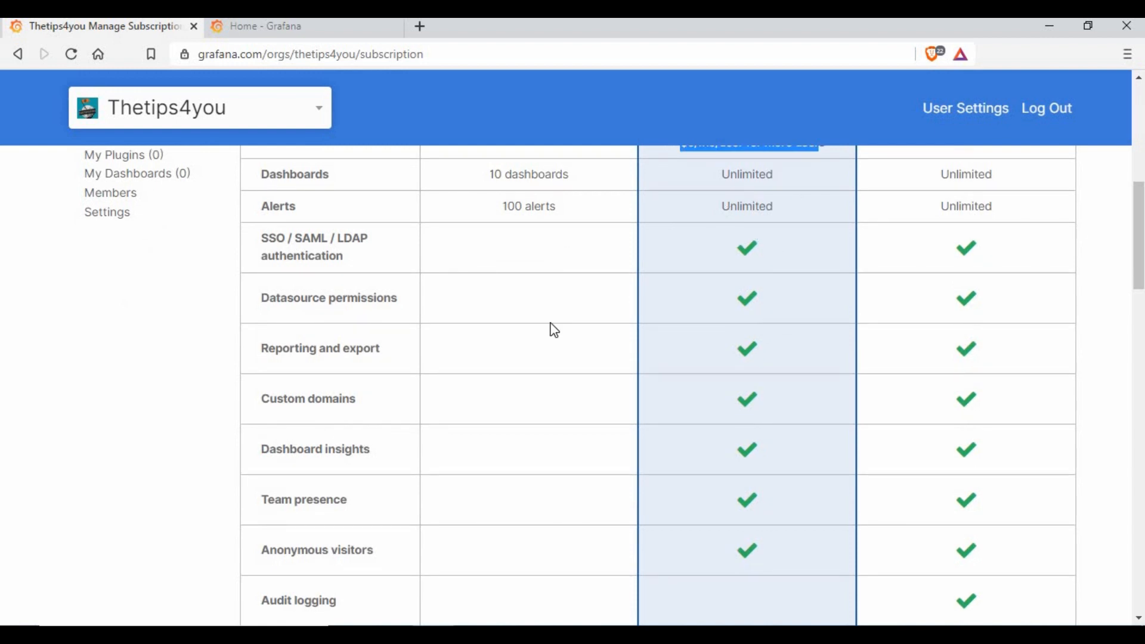
{"action": "mouse_move", "coordinate": [640, 313]}
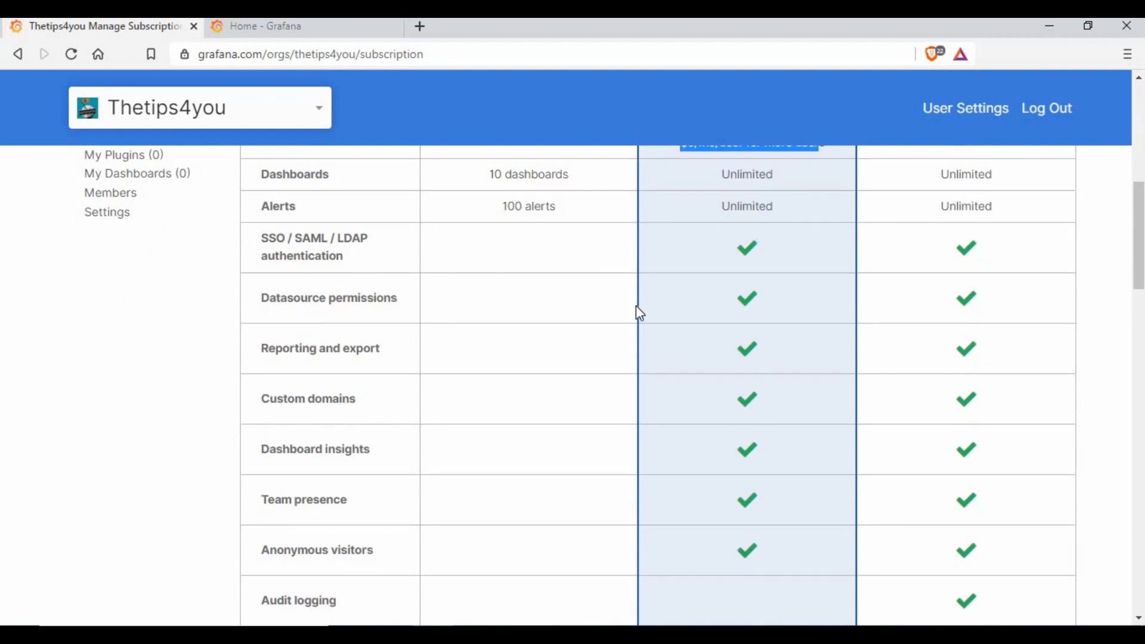
{"action": "scroll", "scroll_direction": "down", "scroll_amount": 3}
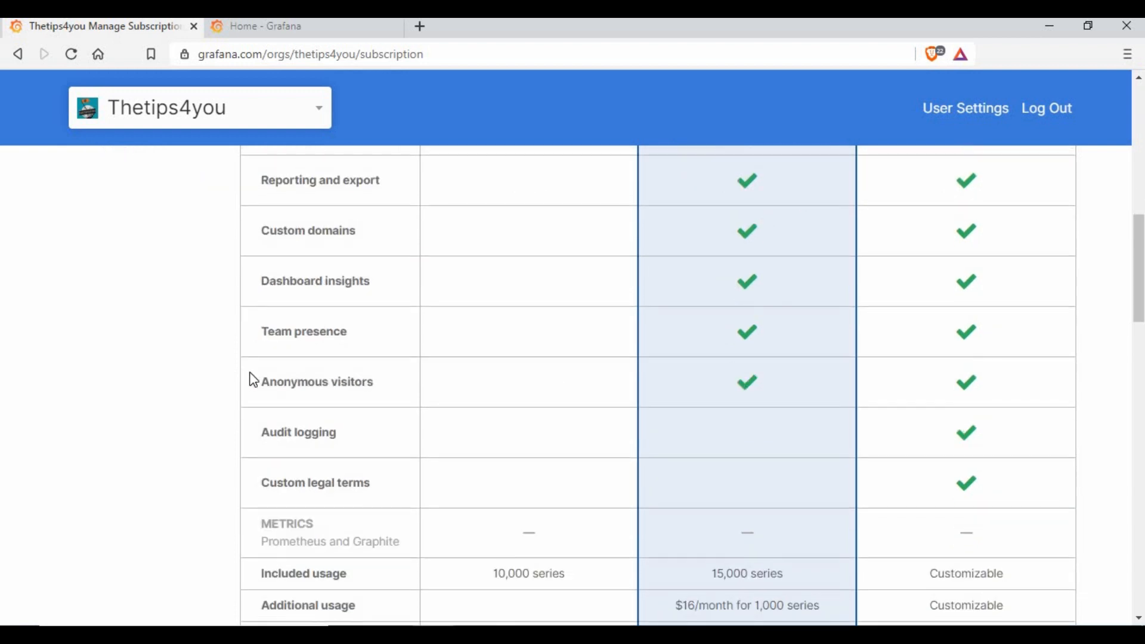
{"action": "scroll", "scroll_direction": "down", "scroll_amount": 3}
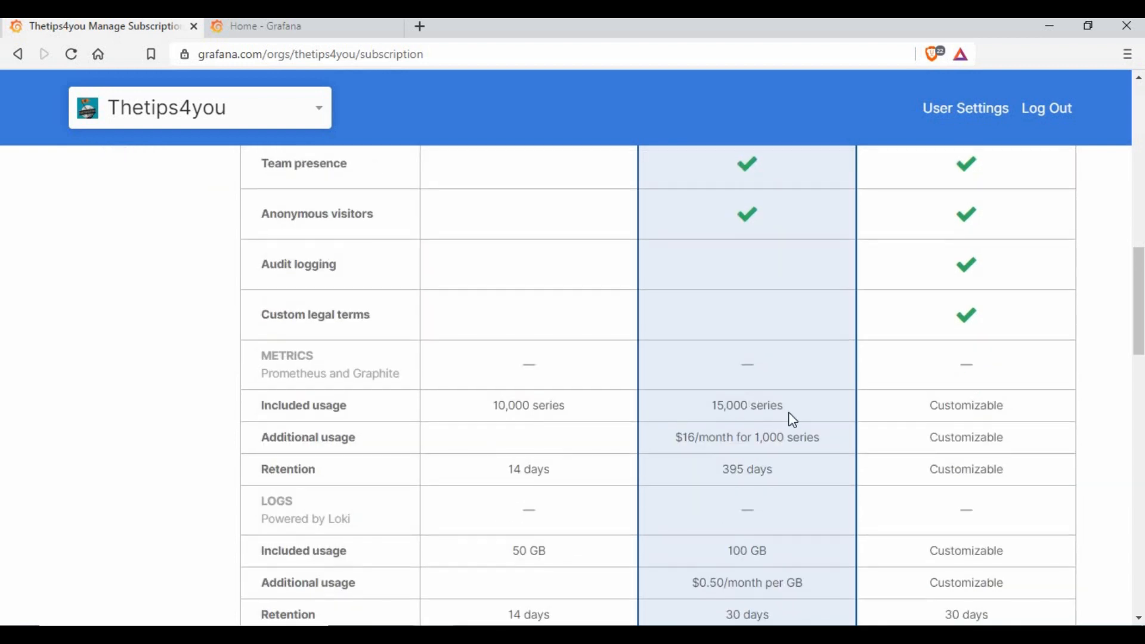
{"action": "scroll", "scroll_direction": "down", "scroll_amount": 3}
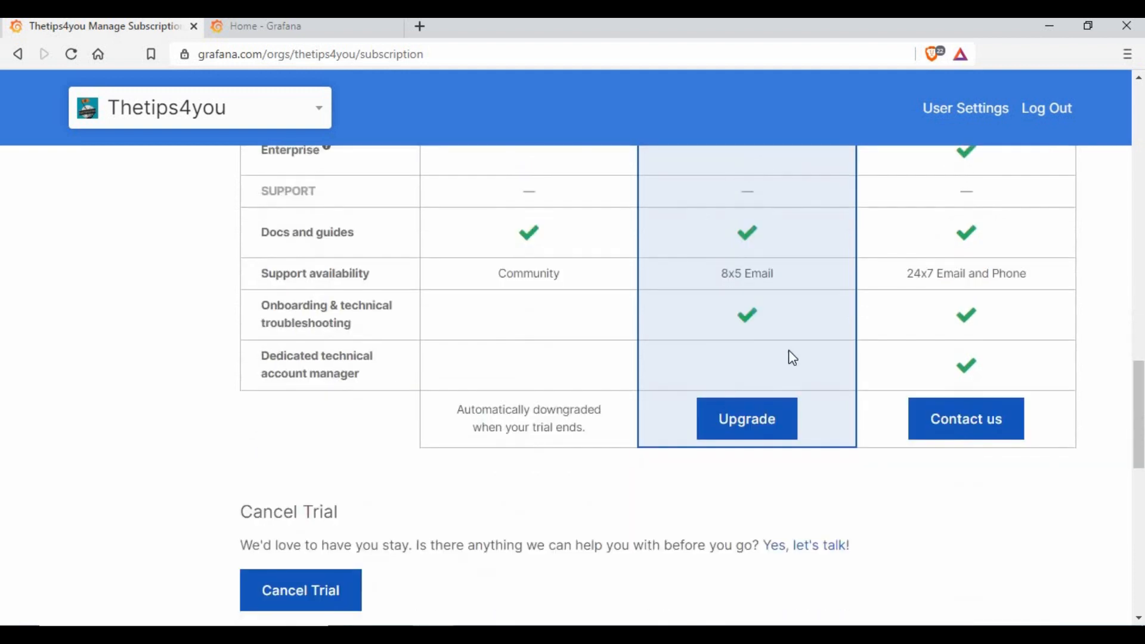
{"action": "scroll", "scroll_direction": "up", "scroll_amount": 3}
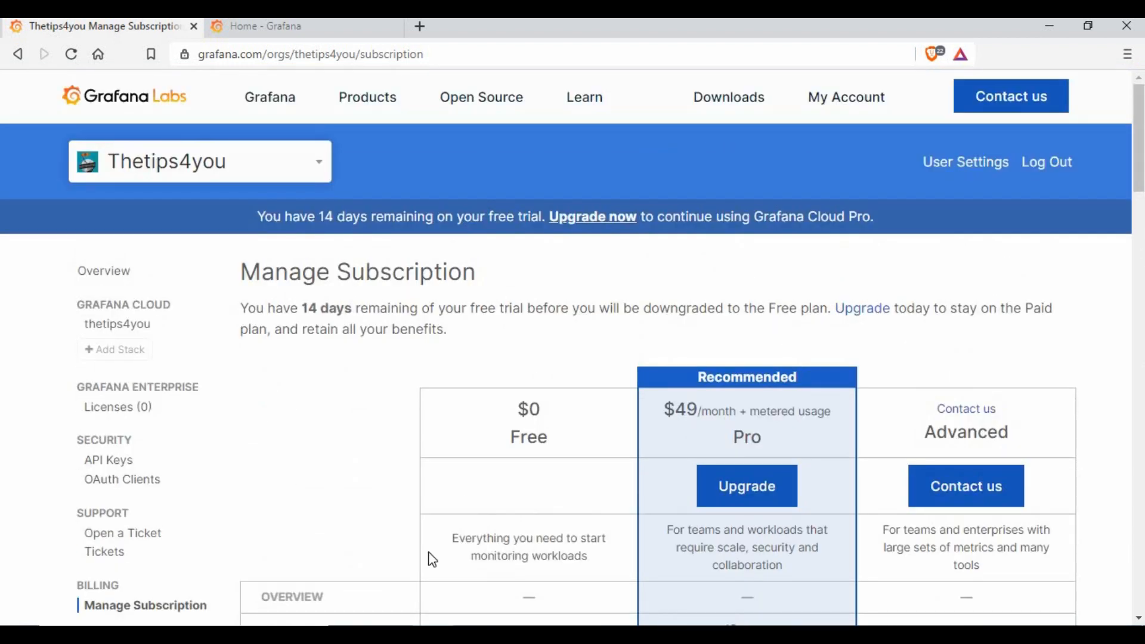